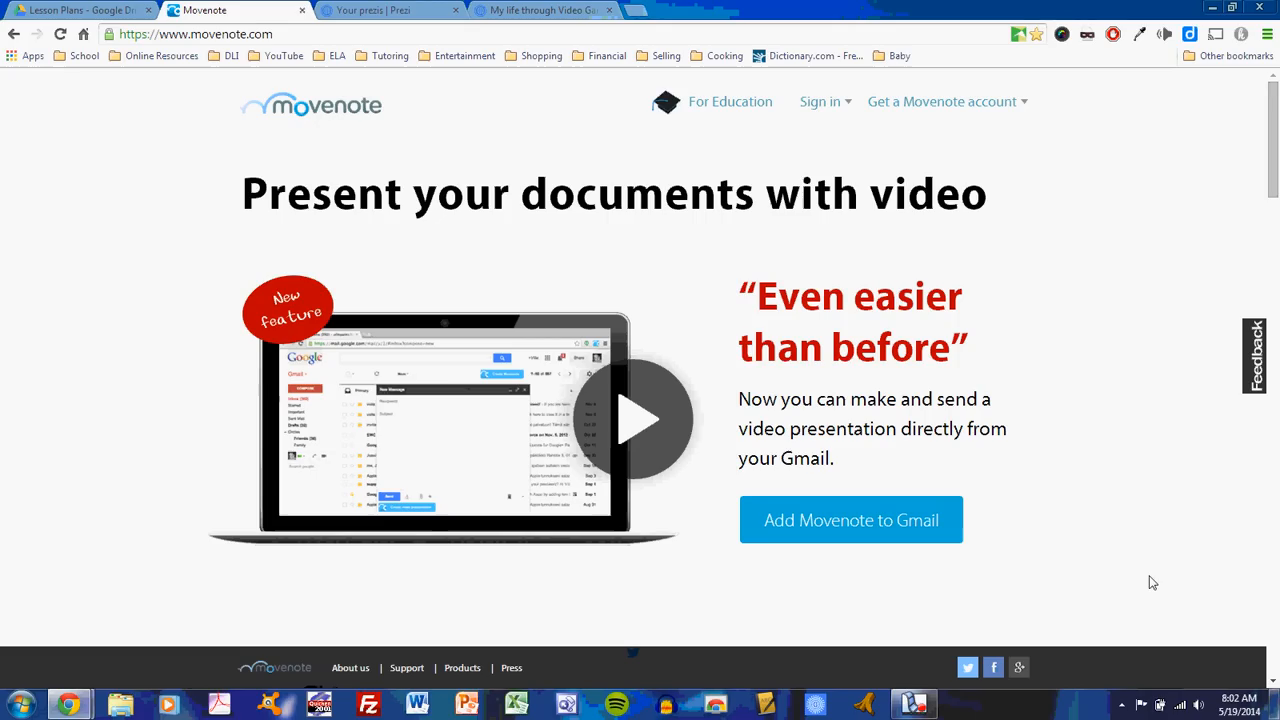
{"action": "mouse_move", "coordinate": [1056, 164]}
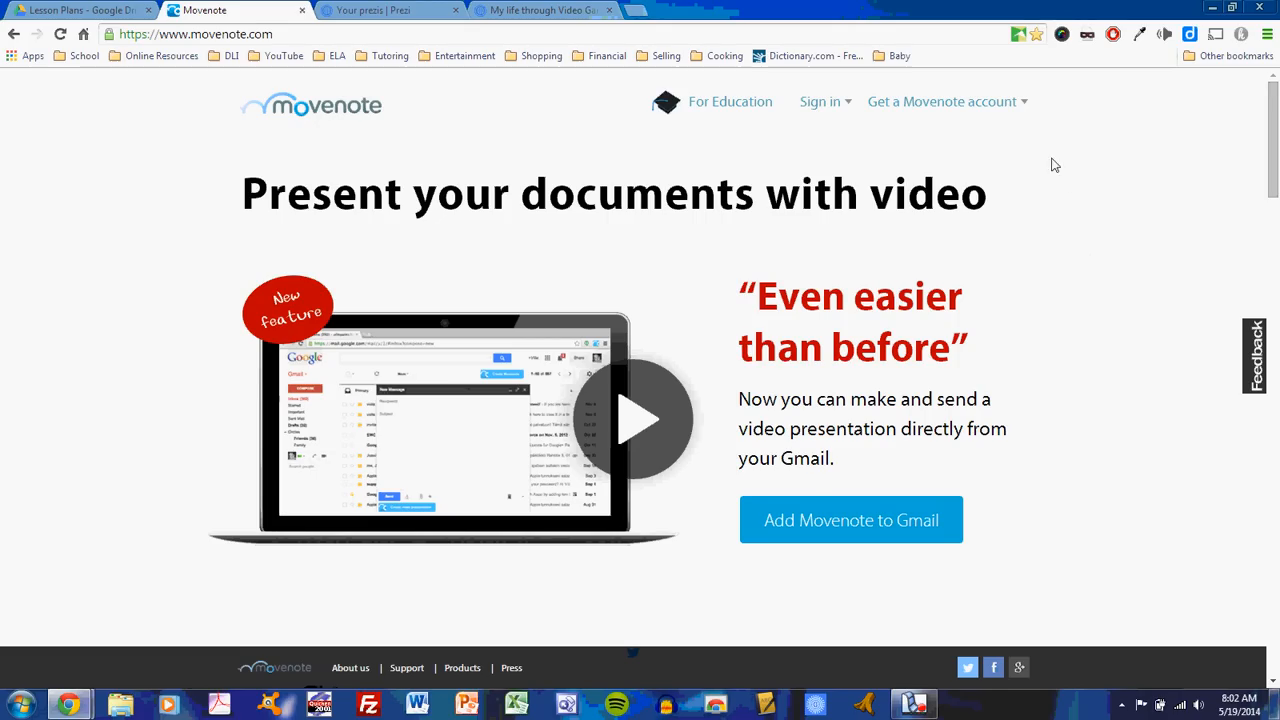
{"action": "mouse_move", "coordinate": [888, 108]}
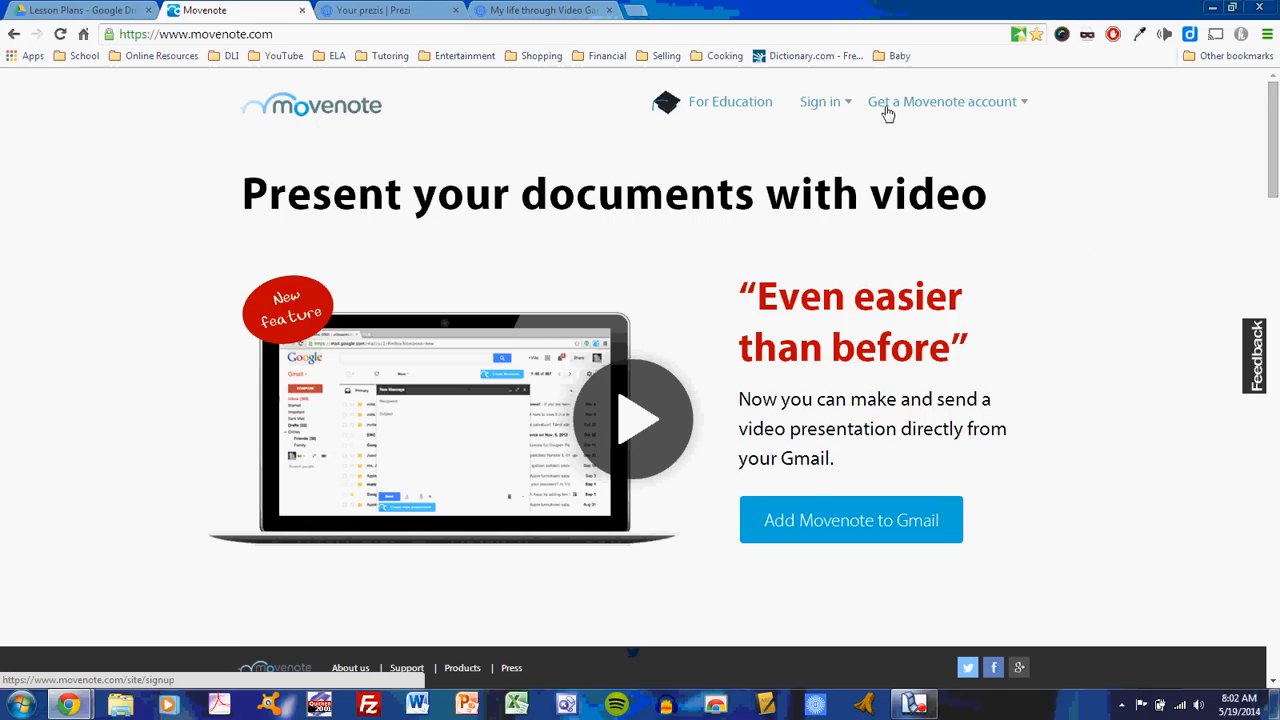
{"action": "mouse_move", "coordinate": [960, 112]}
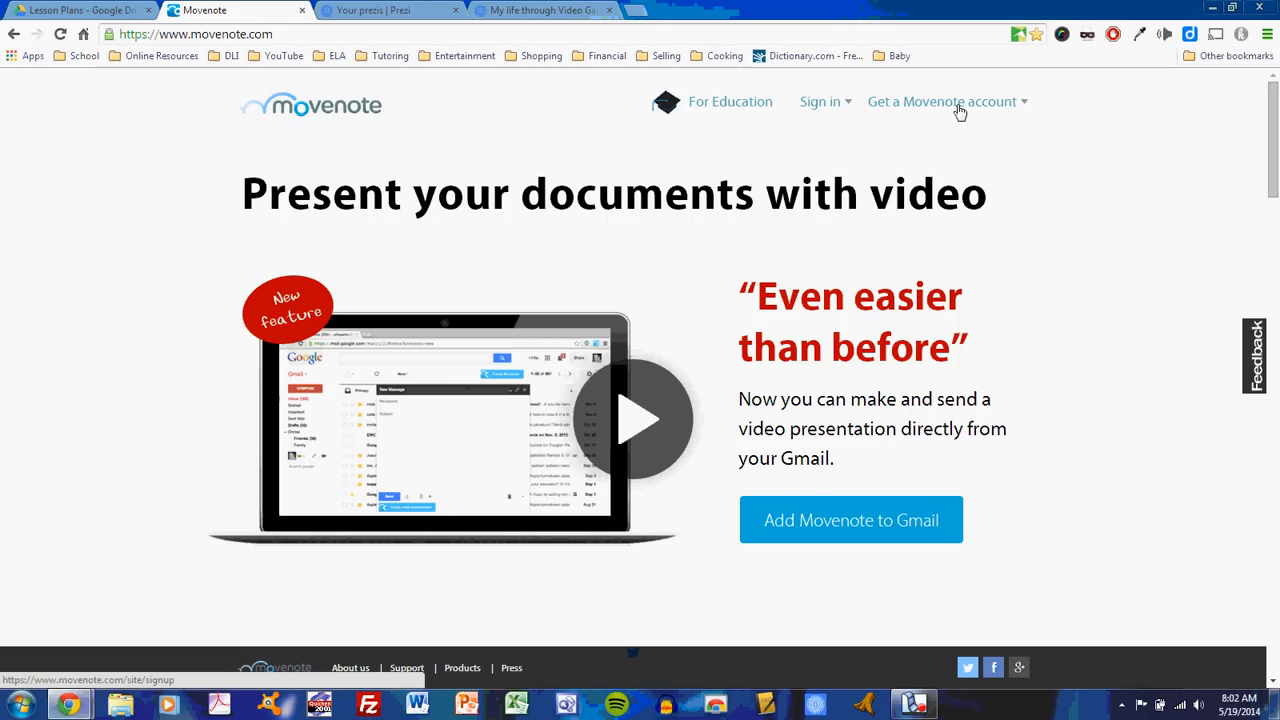
Show the Sign in panel on the Movenote home page
{"action": "left_click", "coordinate": [820, 100]}
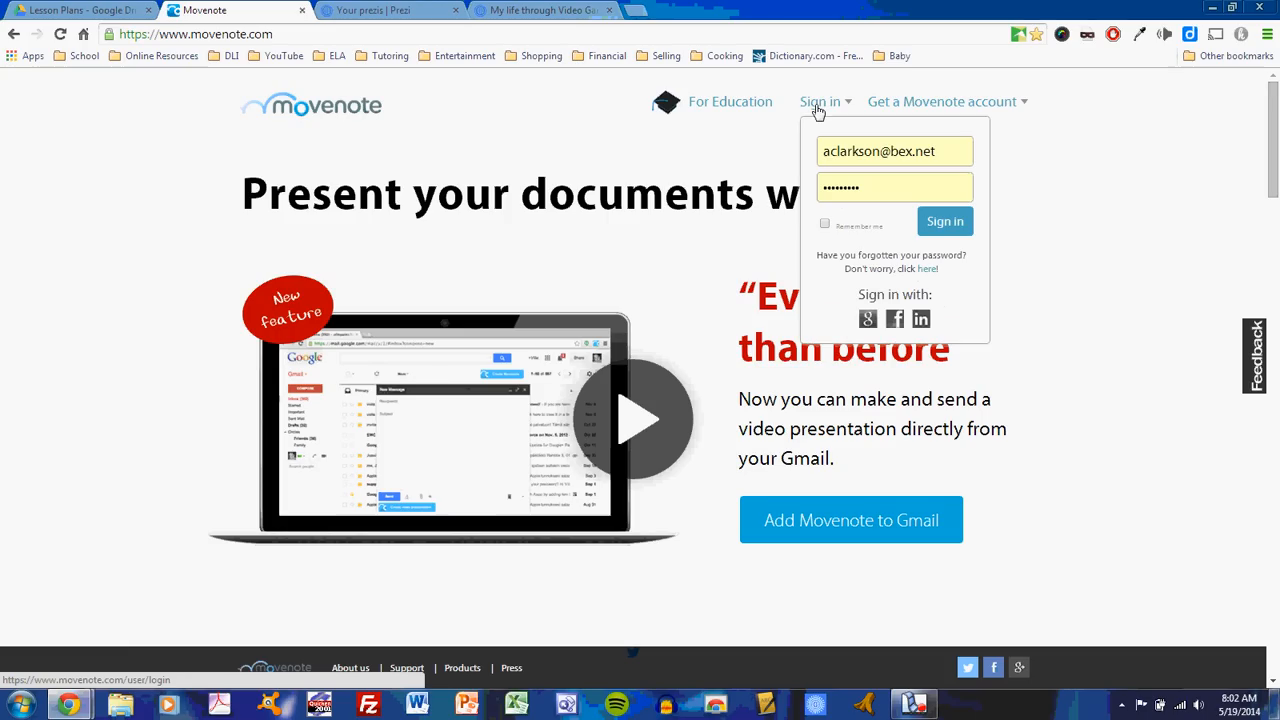
{"action": "mouse_move", "coordinate": [868, 320]}
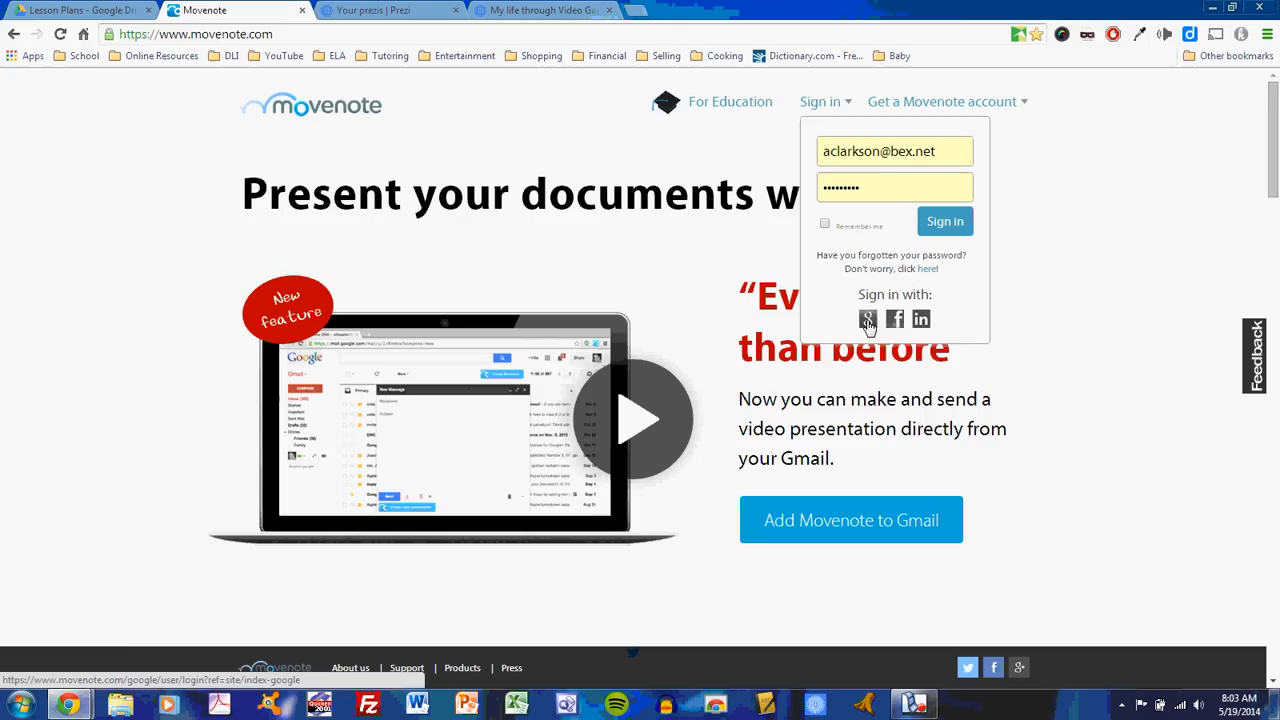
Sign in through Google and choose the school Google account
{"action": "left_click", "coordinate": [868, 320]}
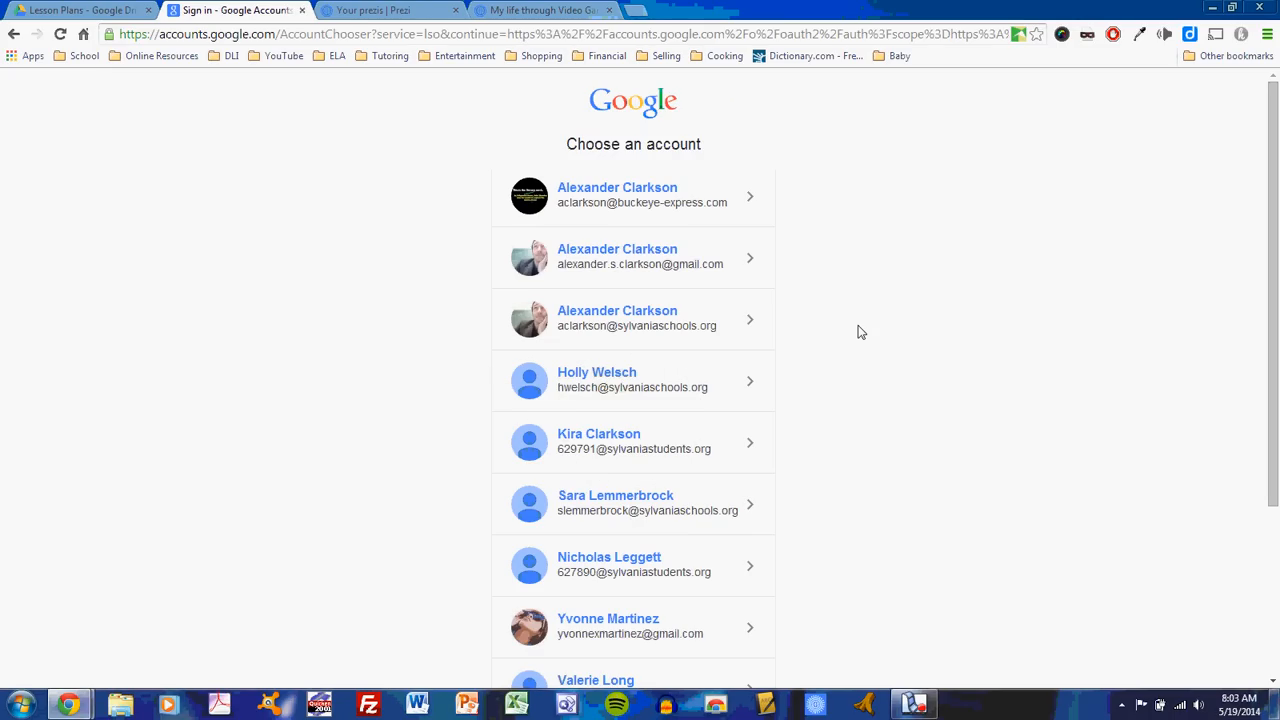
{"action": "mouse_move", "coordinate": [676, 328]}
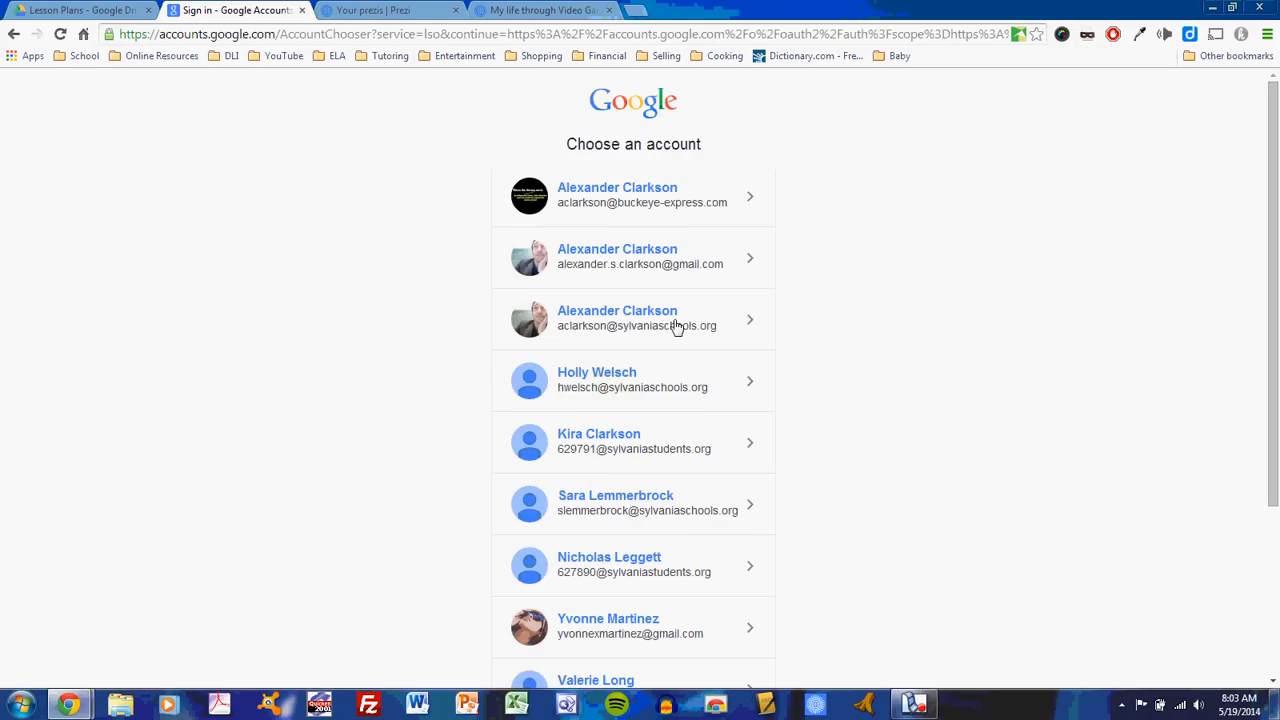
{"action": "left_click", "coordinate": [632, 318]}
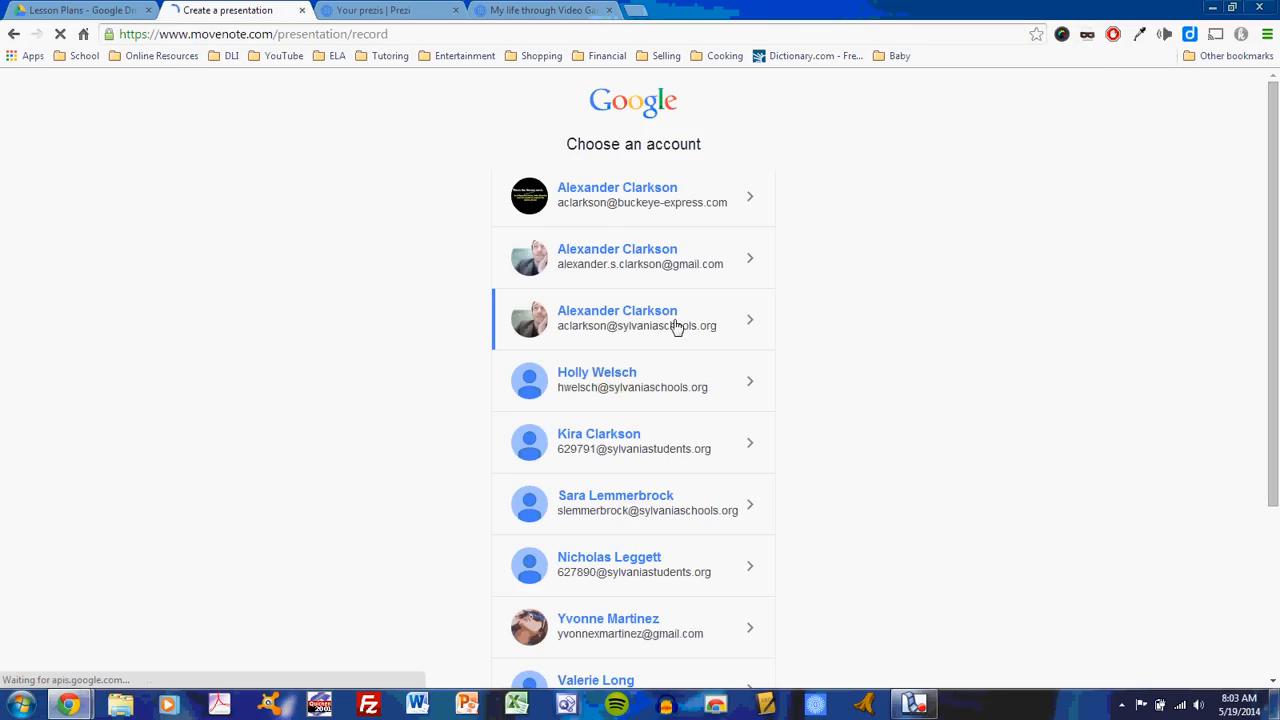
Land on the Create a presentation page with the webcam preview beside ADD SLIDES
{"action": "left_click", "coordinate": [632, 318]}
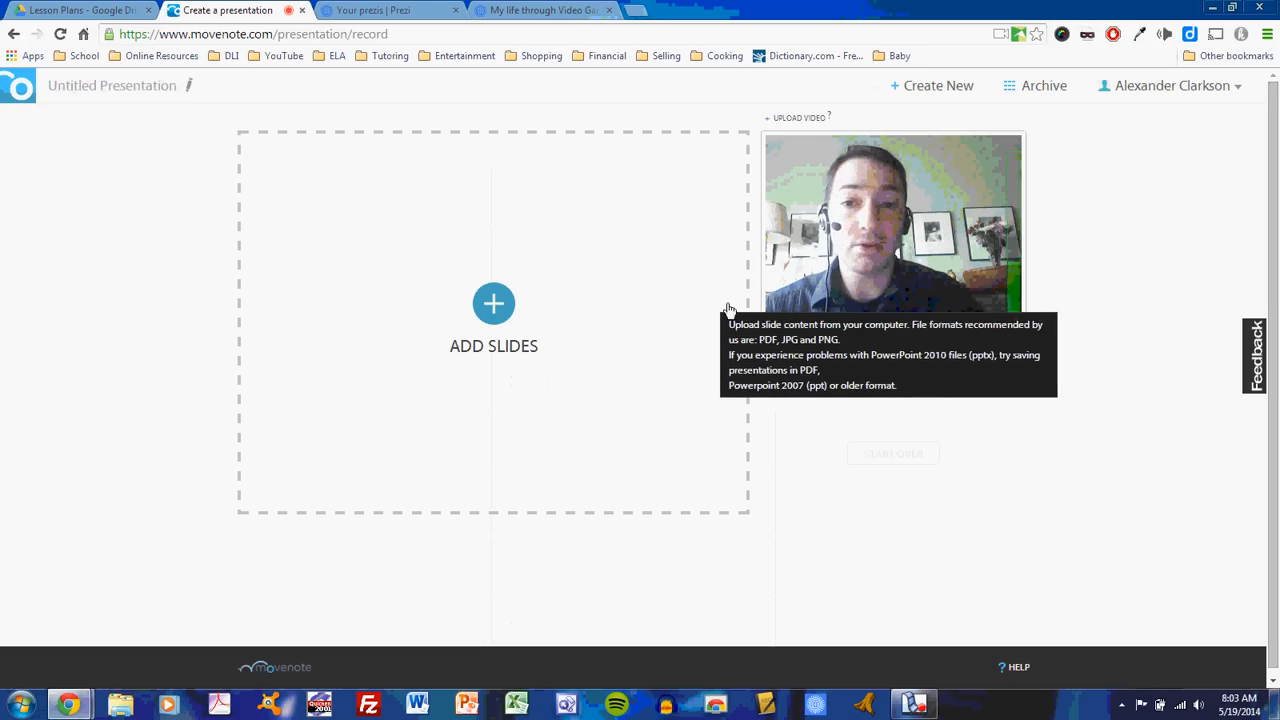
{"action": "mouse_move", "coordinate": [1050, 268]}
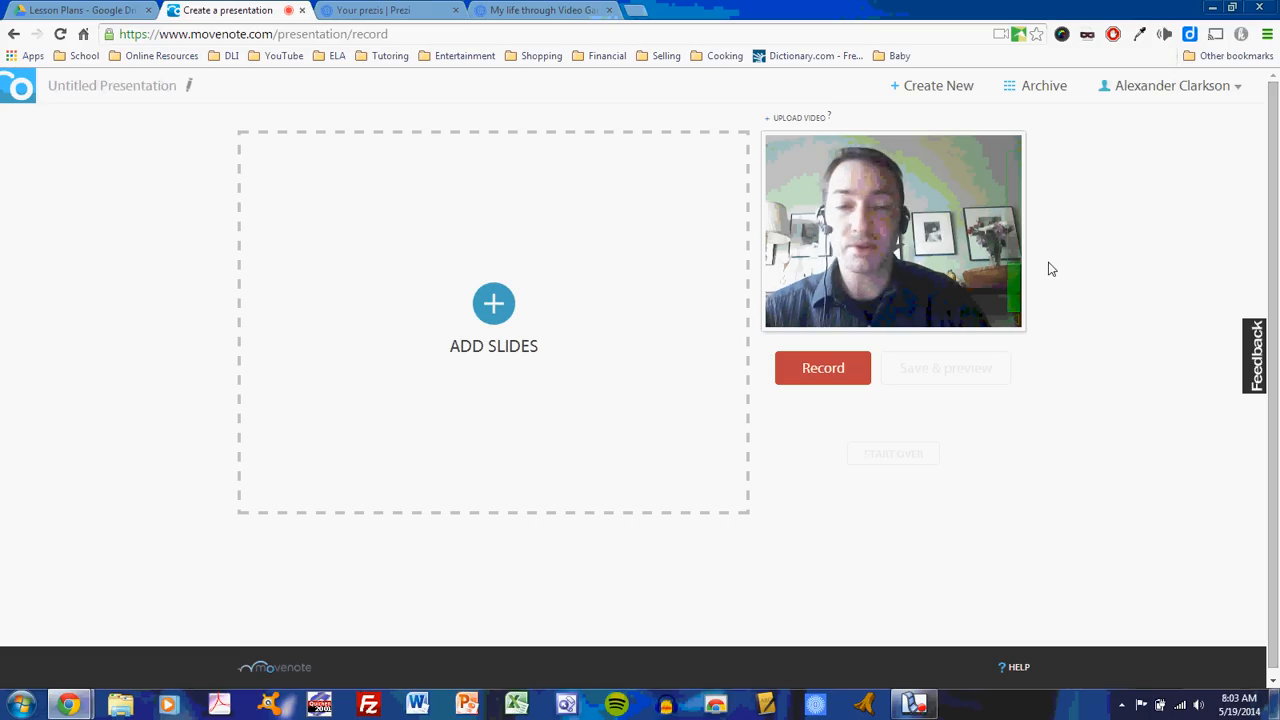
{"action": "mouse_move", "coordinate": [604, 298]}
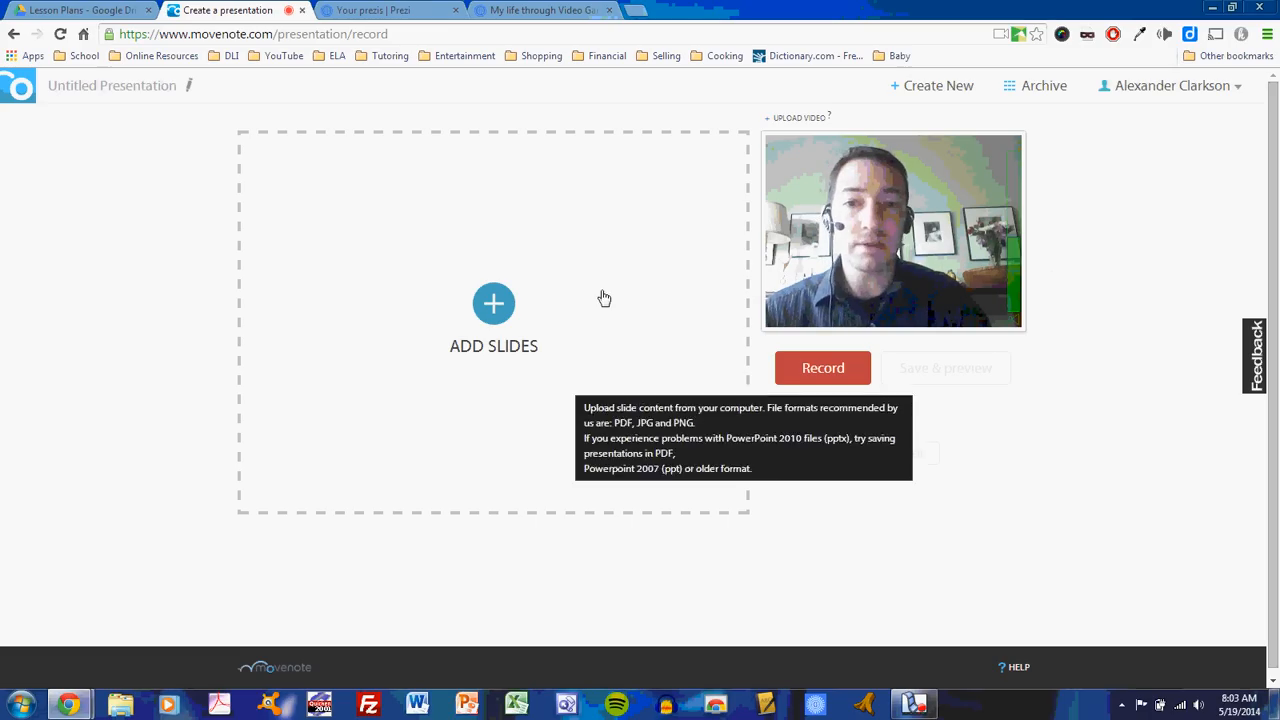
{"action": "mouse_move", "coordinate": [576, 454]}
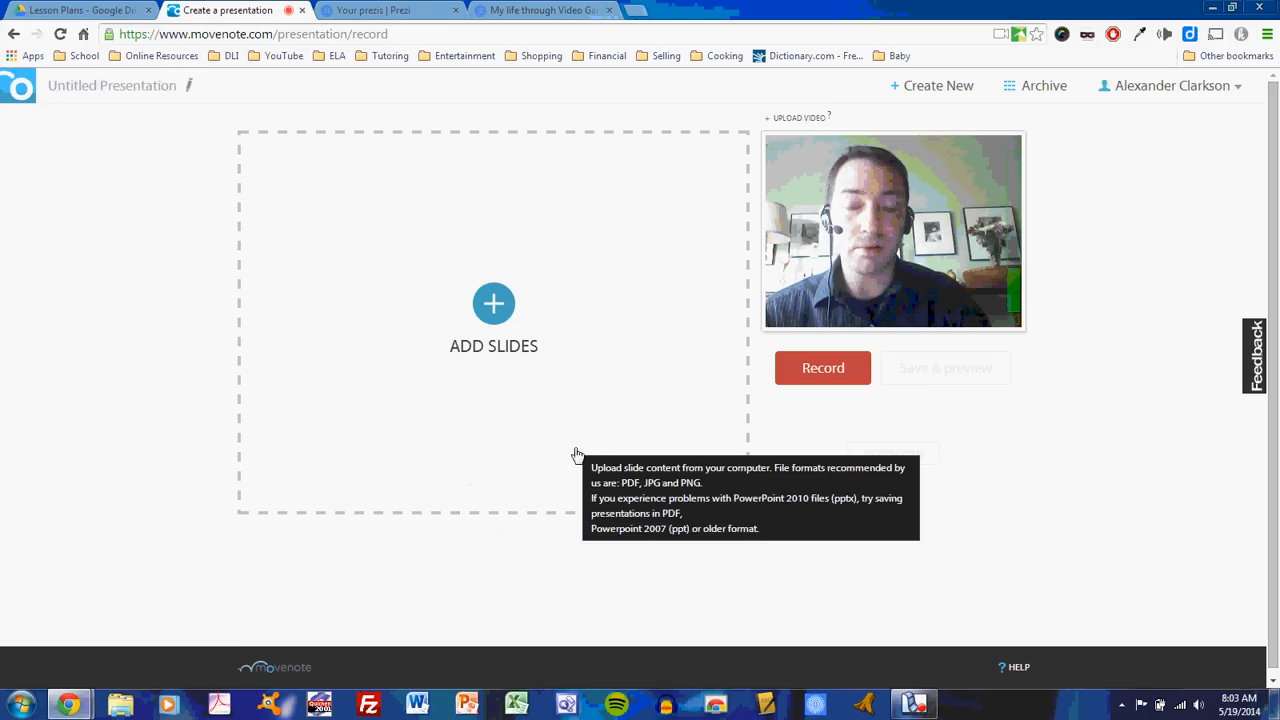
{"action": "mouse_move", "coordinate": [958, 236]}
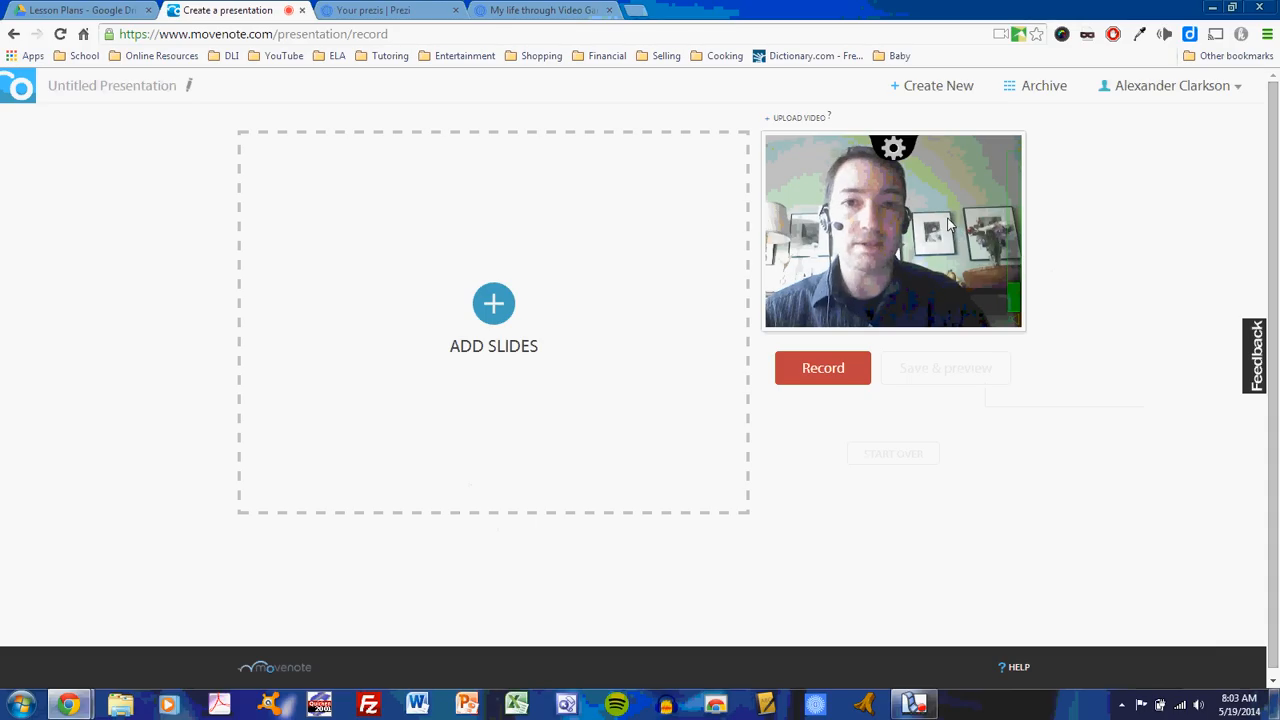
{"action": "mouse_move", "coordinate": [970, 220]}
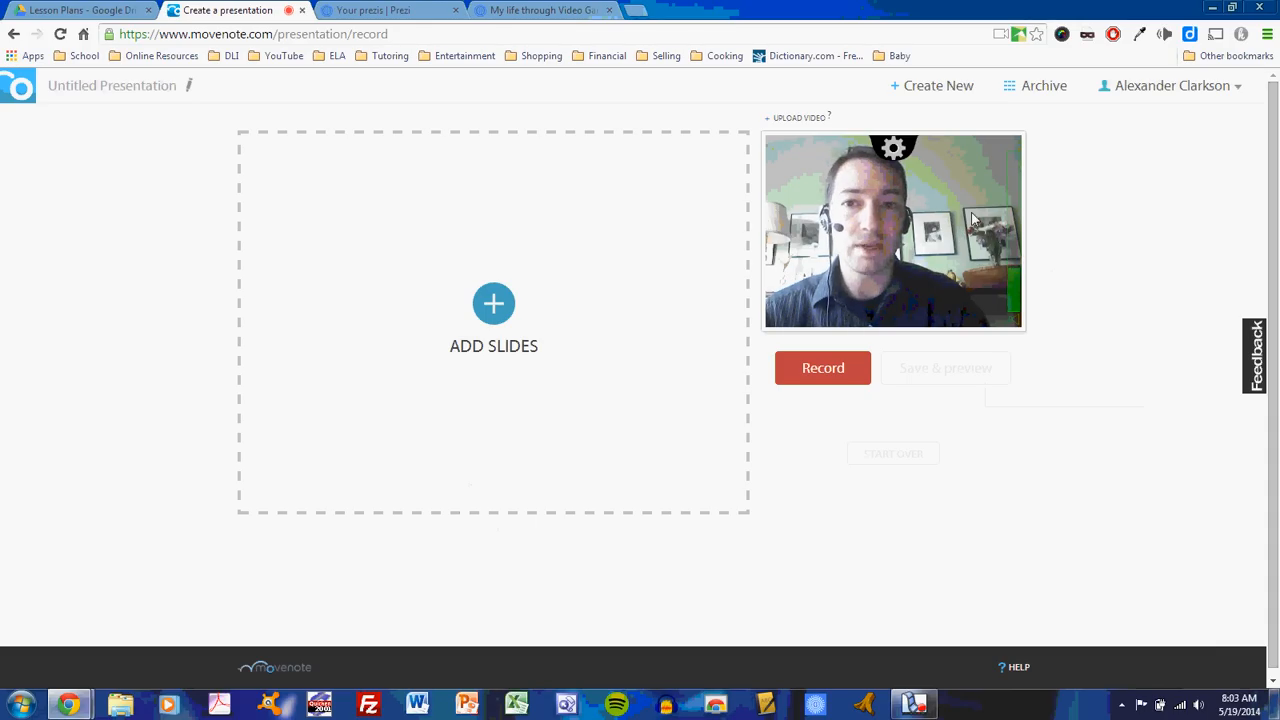
{"action": "mouse_move", "coordinate": [1084, 202]}
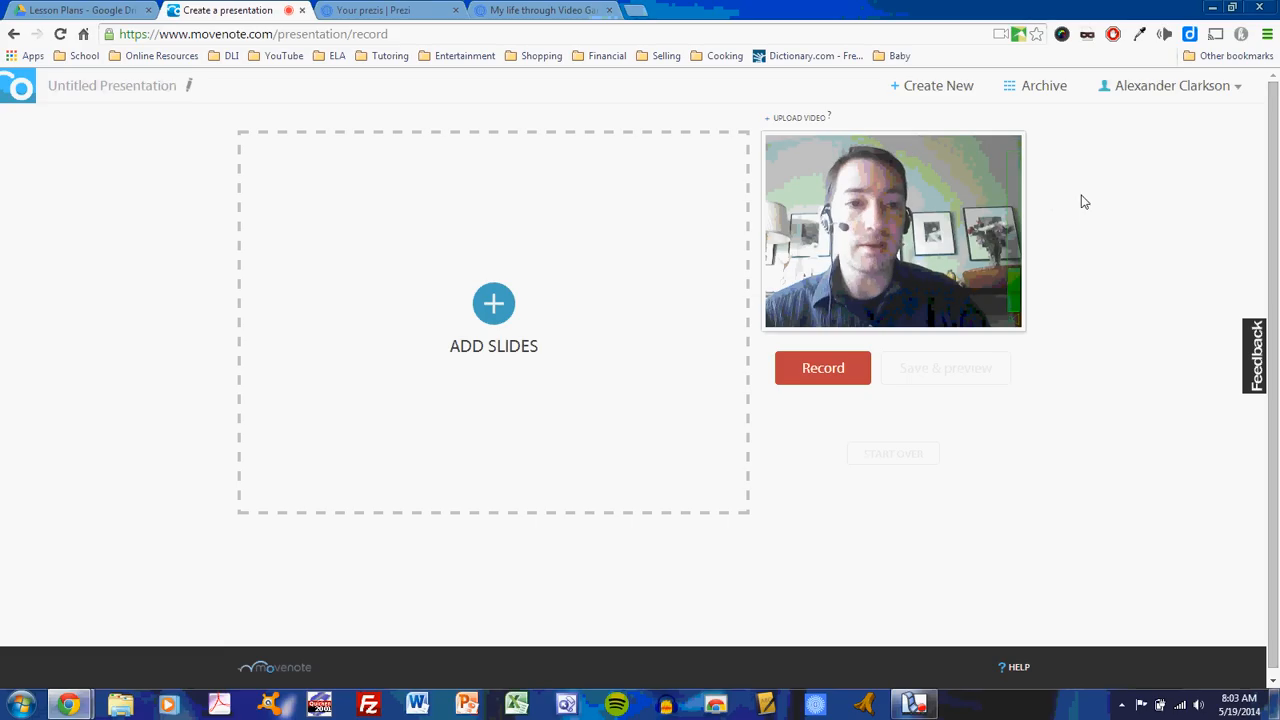
{"action": "mouse_move", "coordinate": [1090, 196]}
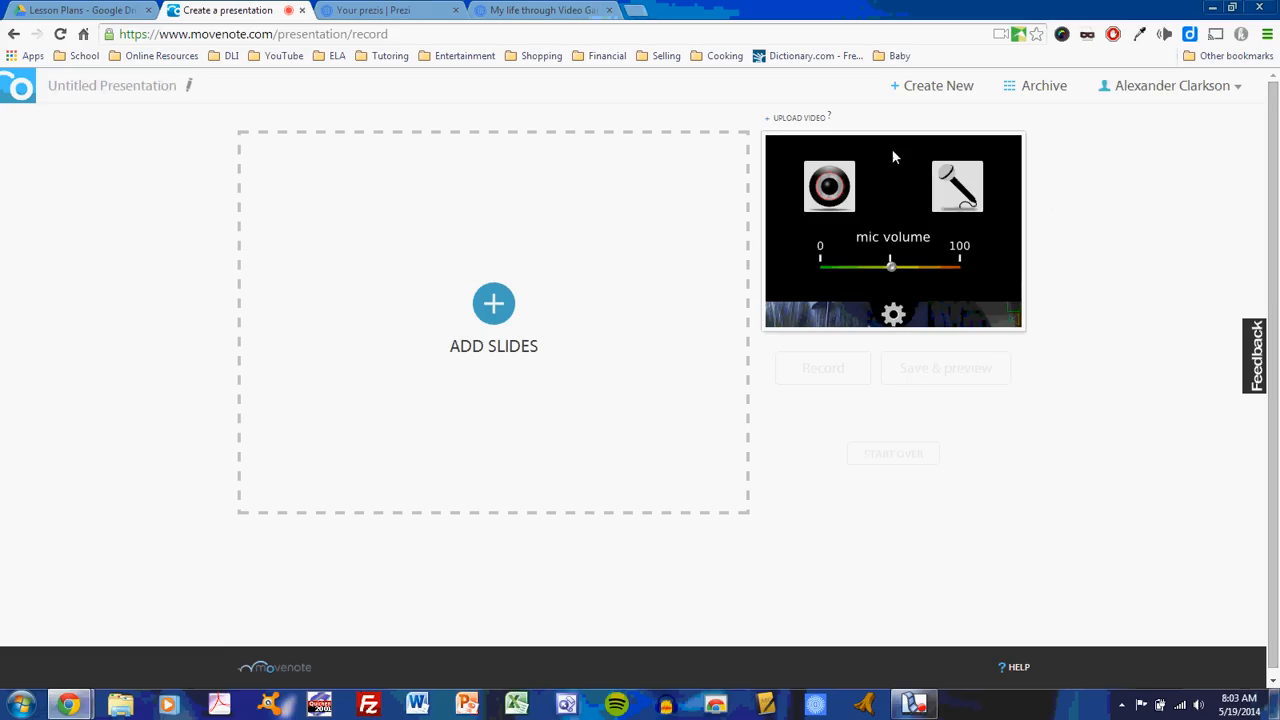
{"action": "mouse_move", "coordinate": [908, 190]}
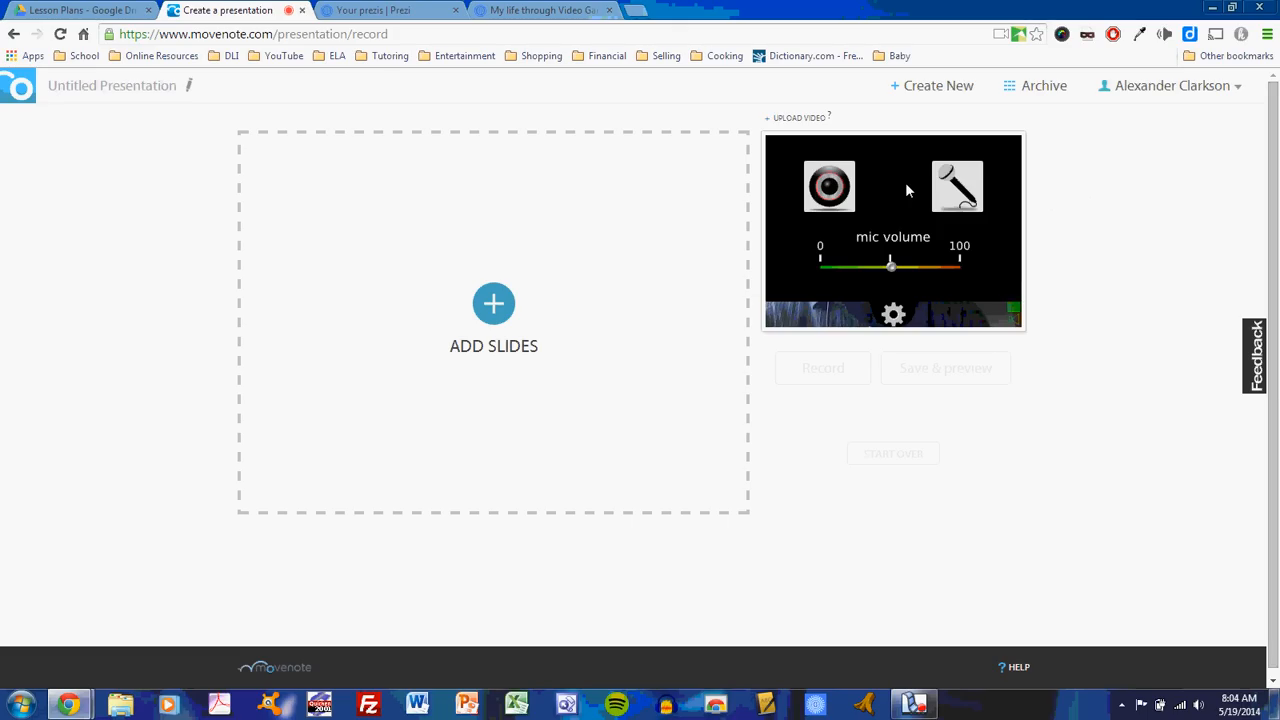
{"action": "left_click", "coordinate": [828, 186]}
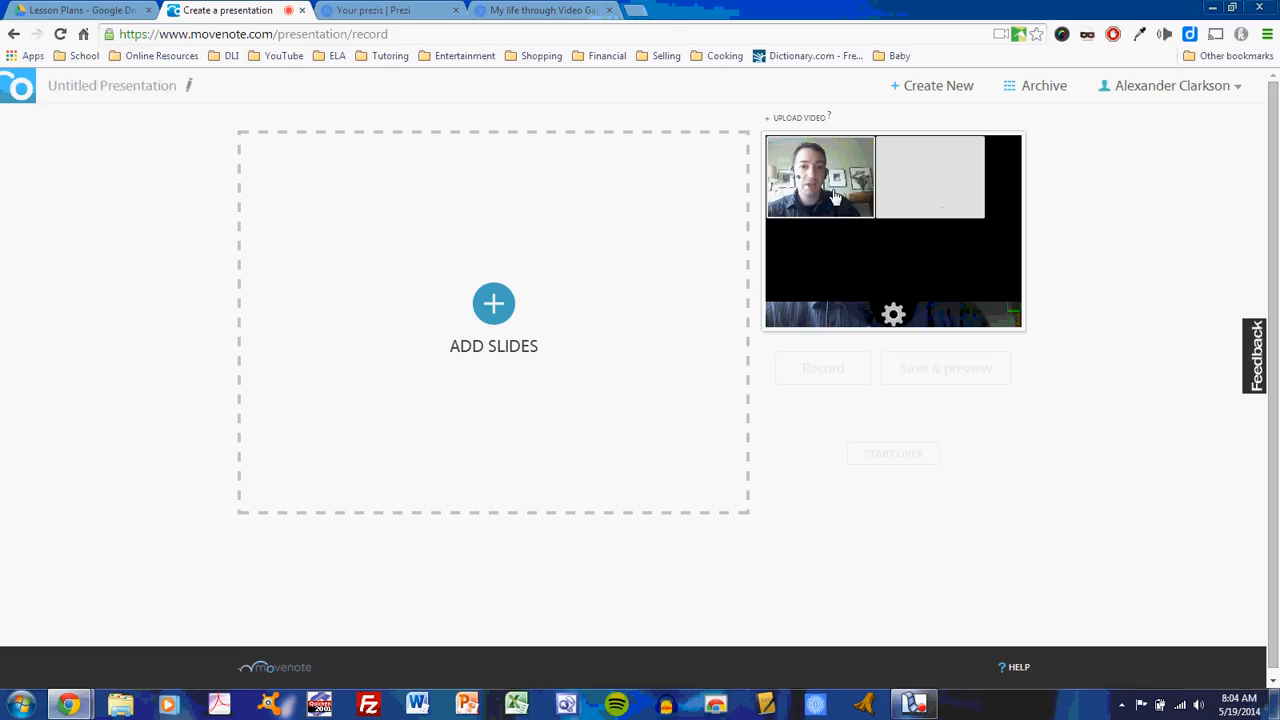
{"action": "mouse_move", "coordinate": [892, 190]}
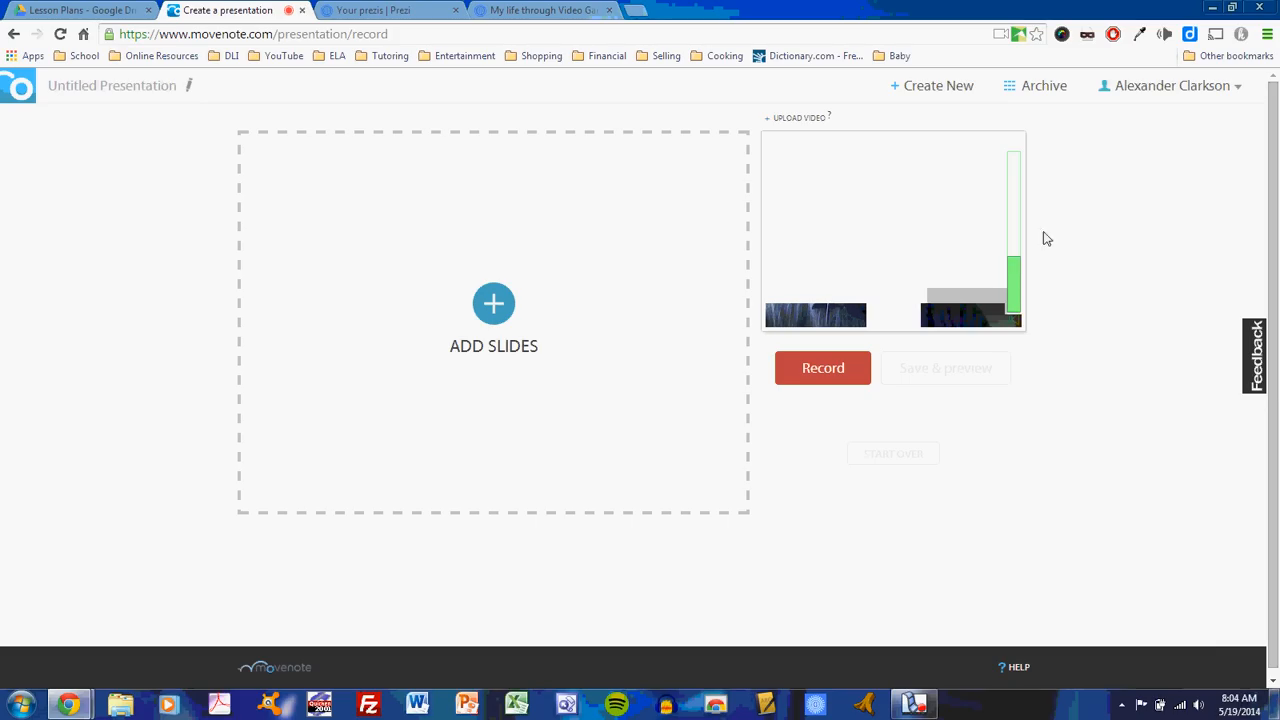
{"action": "left_click", "coordinate": [822, 368]}
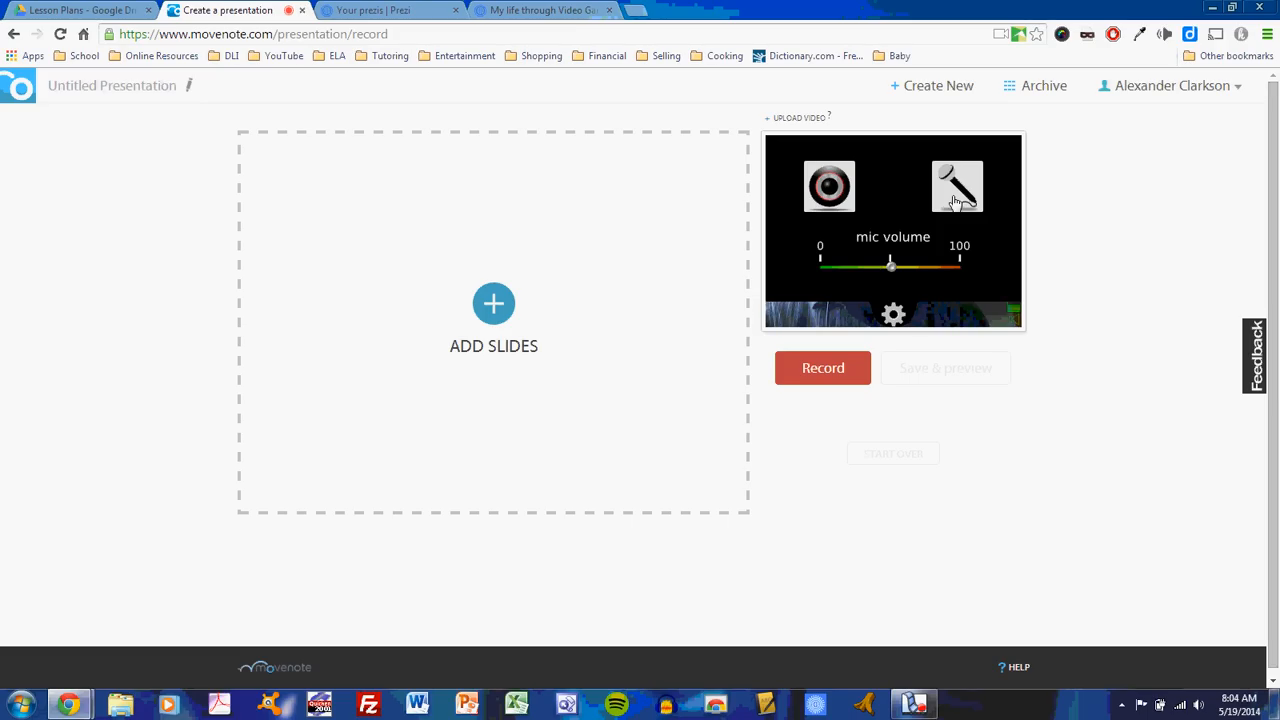
{"action": "left_click_drag", "start_coordinate": [890, 264], "coordinate": [908, 268]}
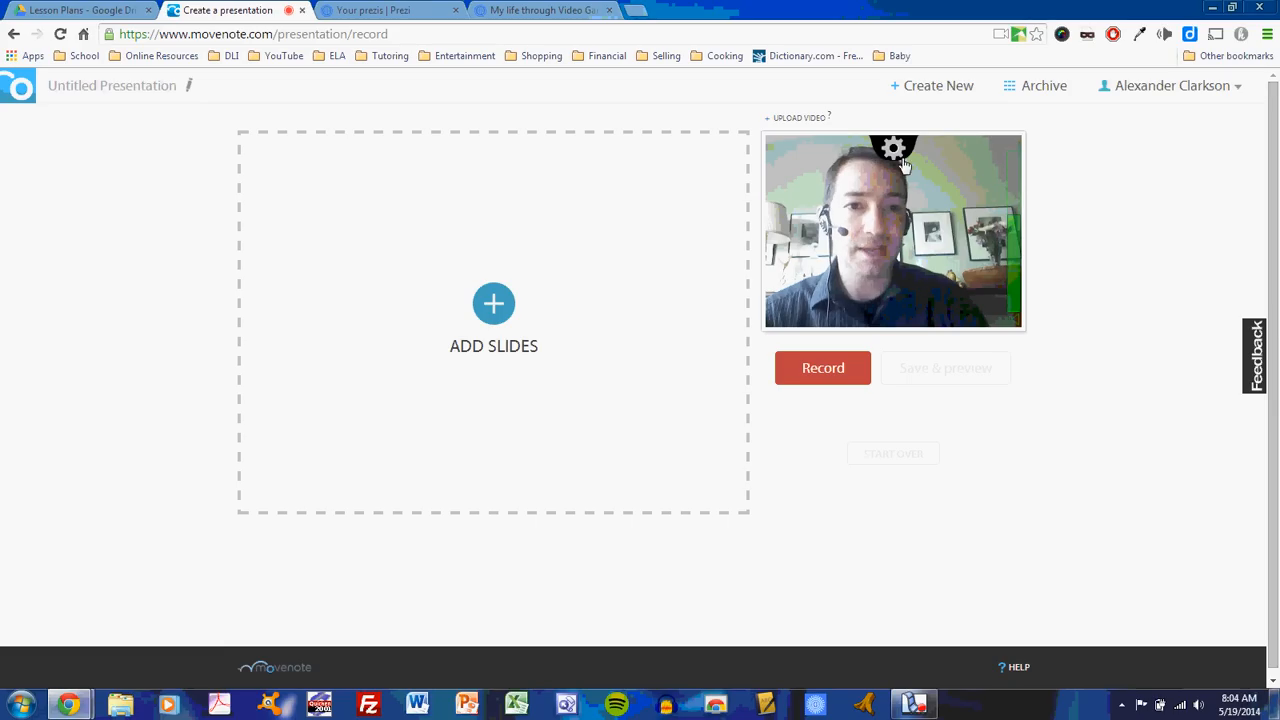
{"action": "left_click", "coordinate": [892, 148]}
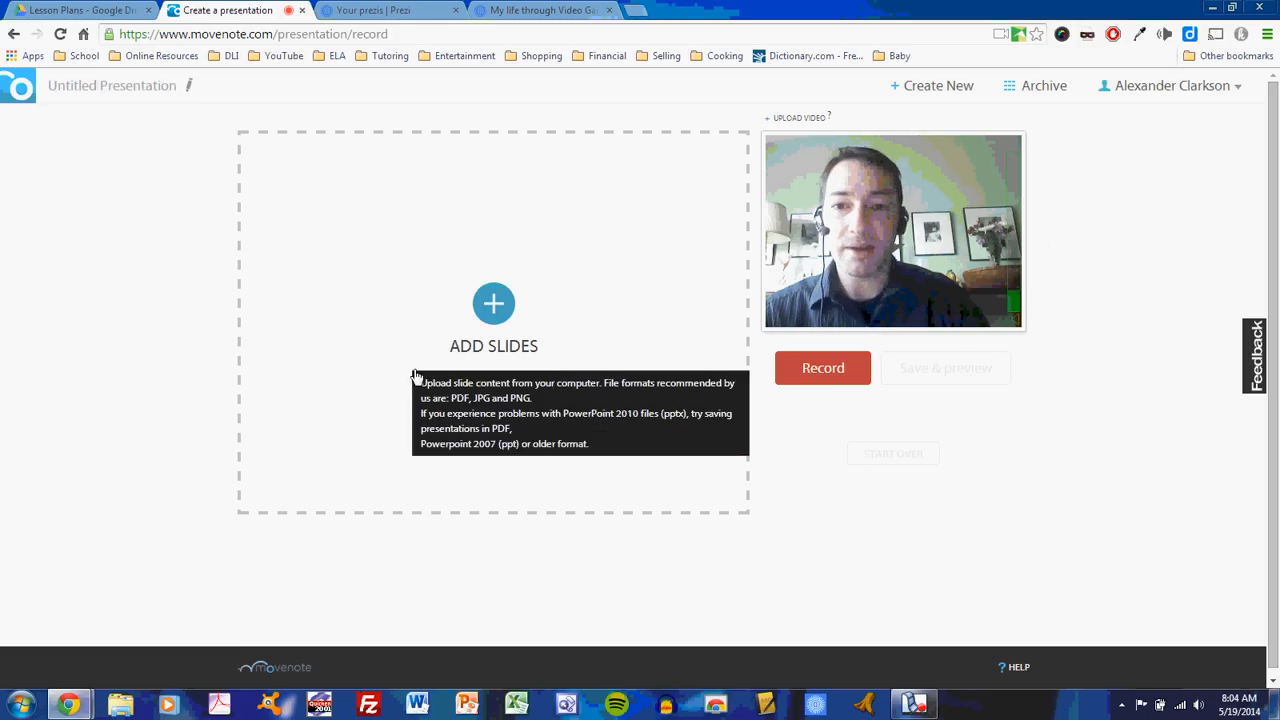
{"action": "mouse_move", "coordinate": [492, 304]}
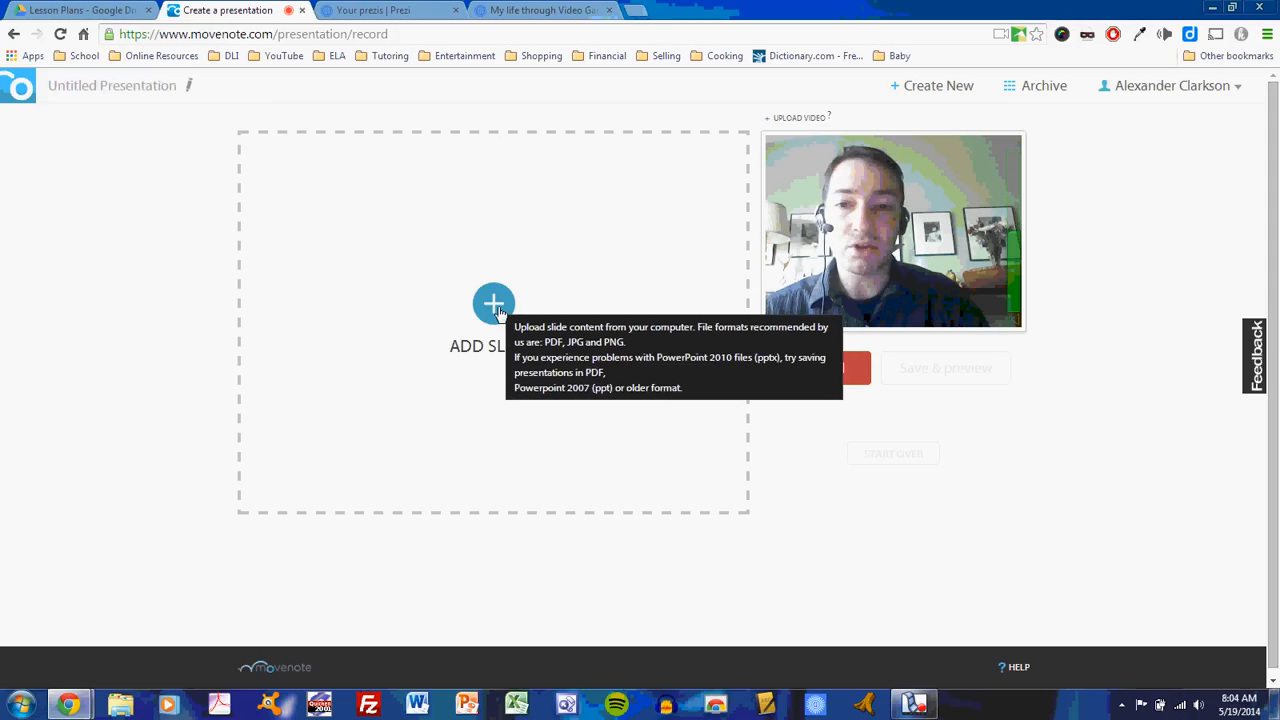
Search Google Drive for the SS Presentation VA ME file as the slide source
{"action": "left_click", "coordinate": [492, 304]}
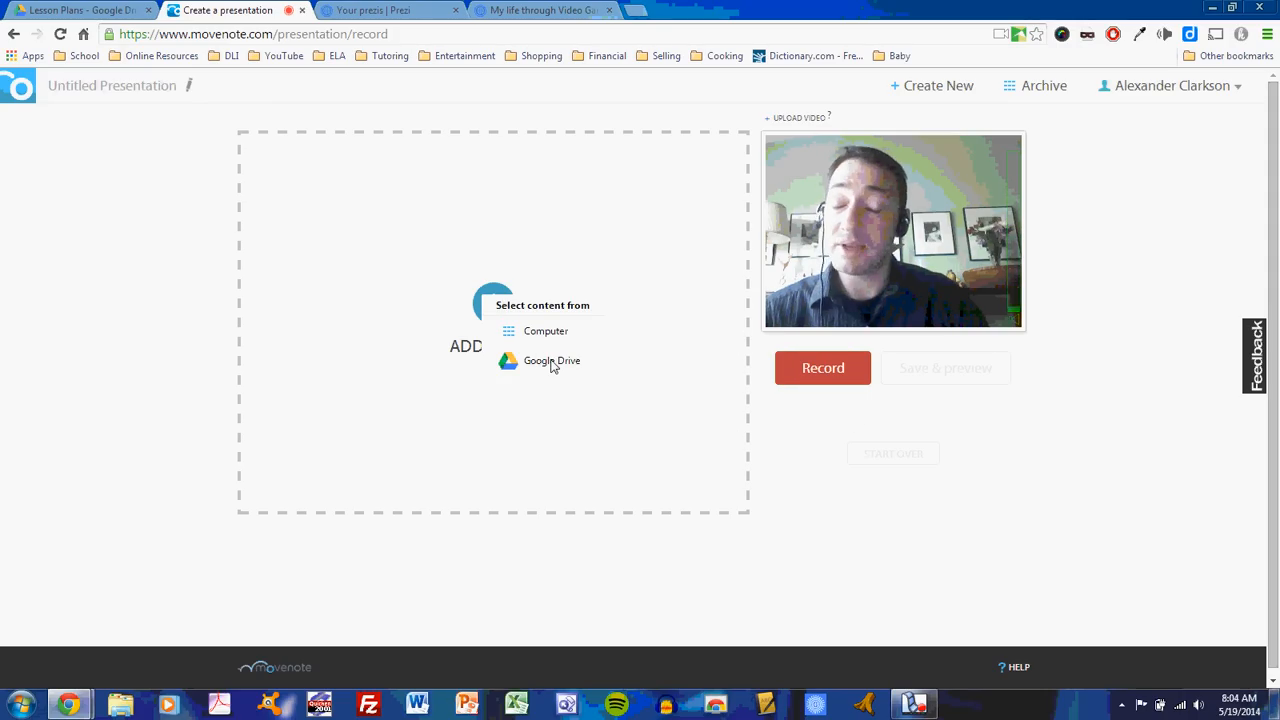
{"action": "left_click", "coordinate": [552, 360]}
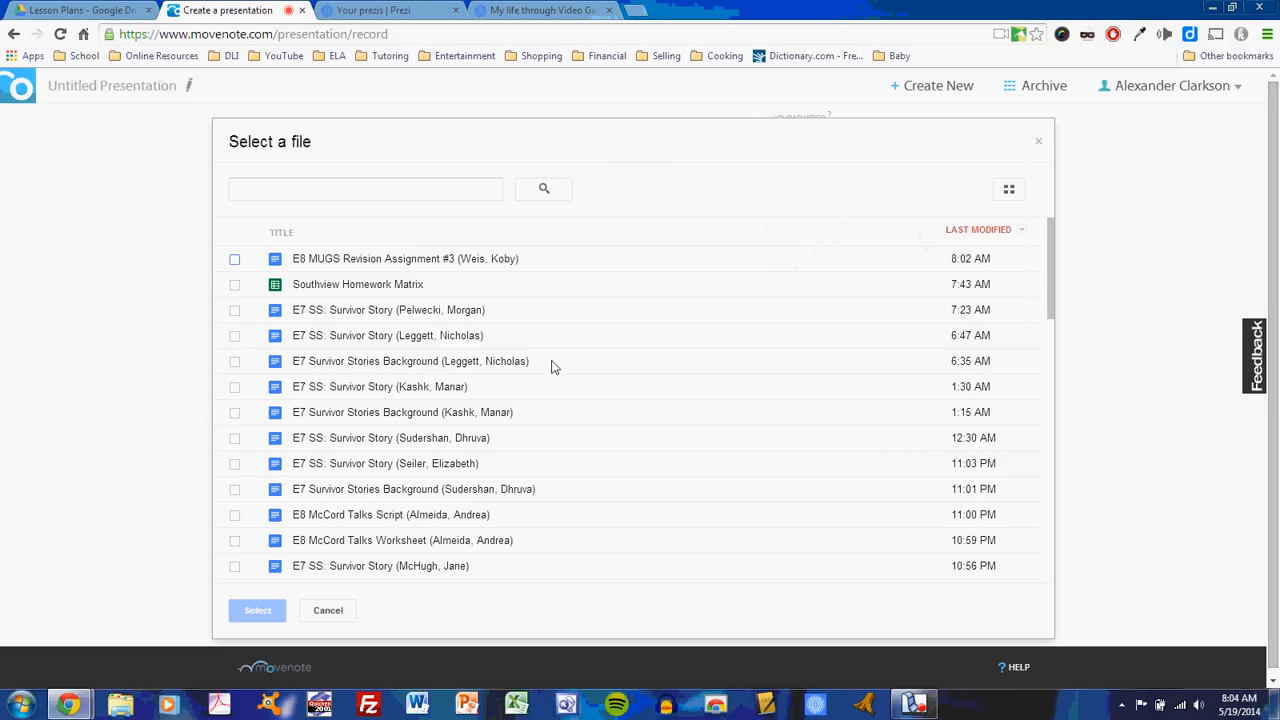
{"action": "left_click", "coordinate": [364, 188]}
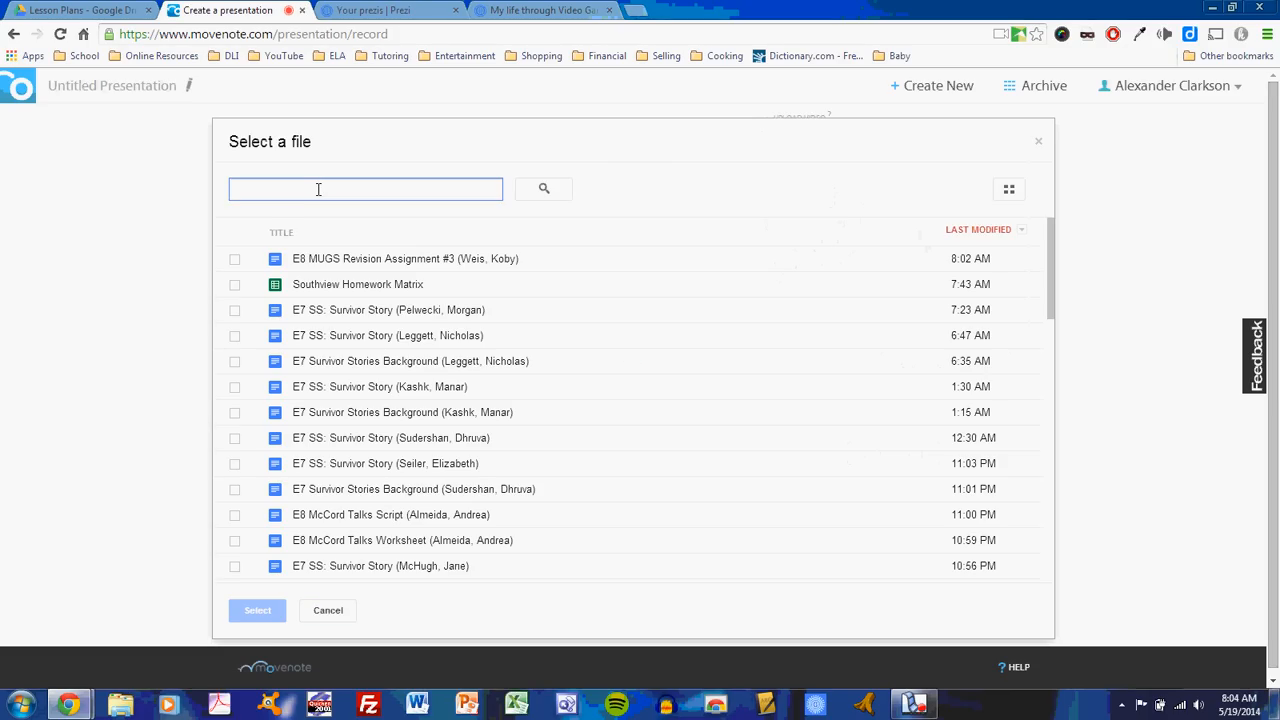
{"action": "type", "text": "ss: pre"}
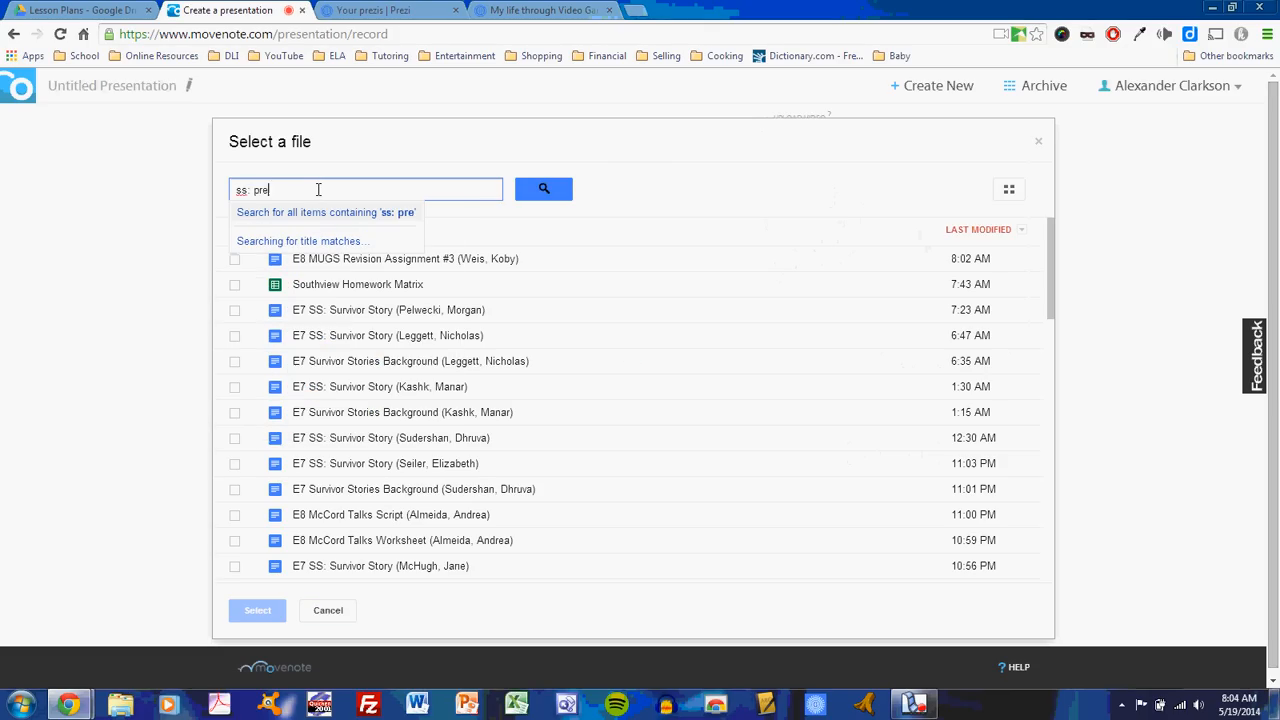
{"action": "type", "text": "sentation va me"}
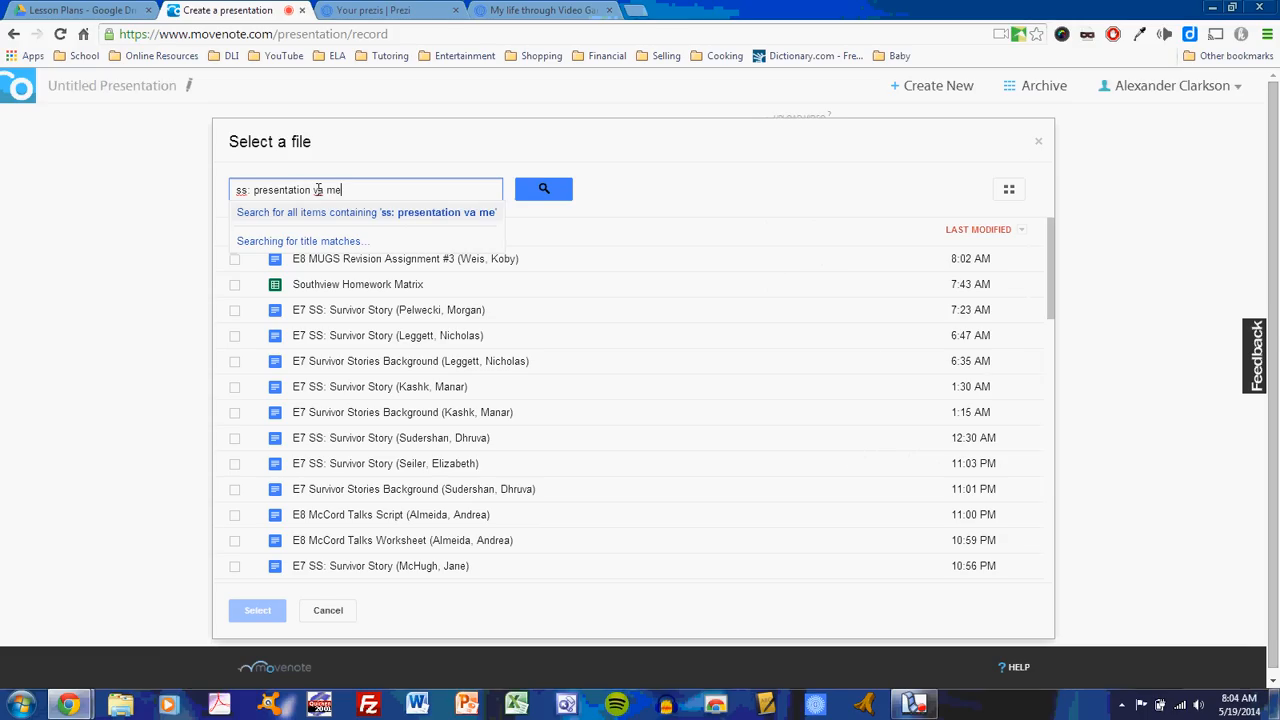
{"action": "left_click", "coordinate": [544, 188]}
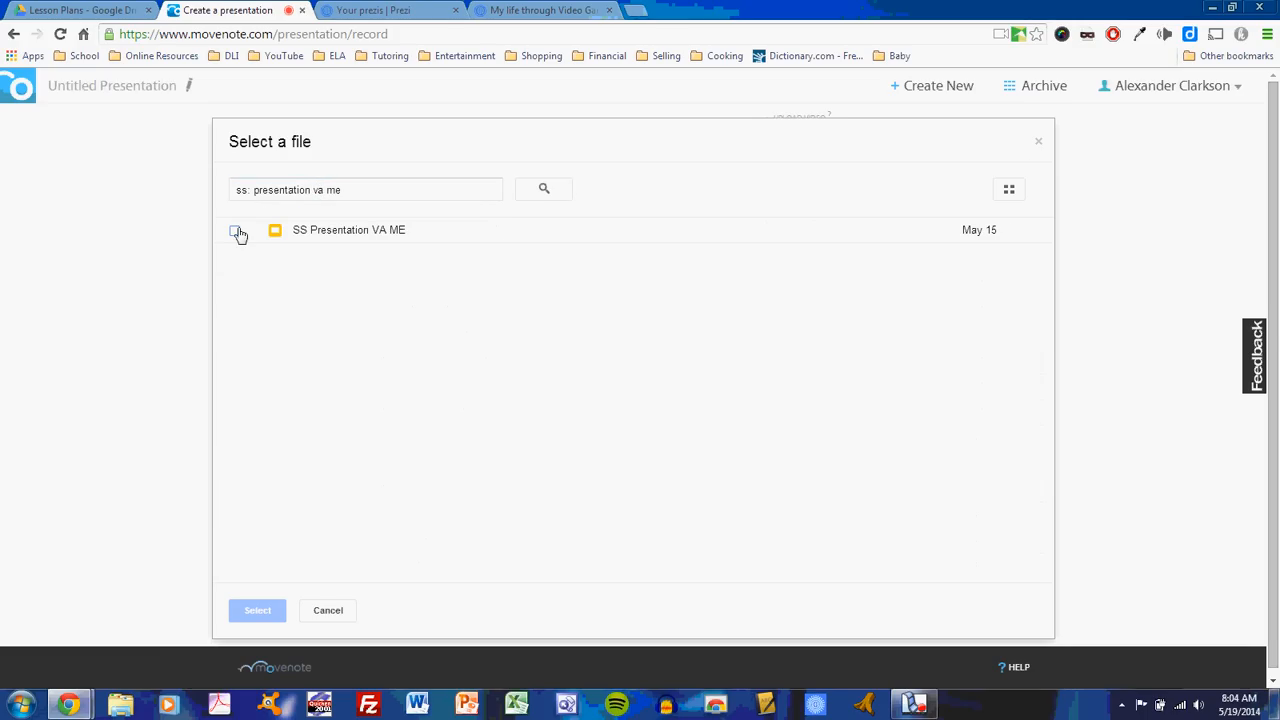
Select SS Presentation VA ME and load it as the presentation's 14 slides
{"action": "left_click", "coordinate": [236, 230]}
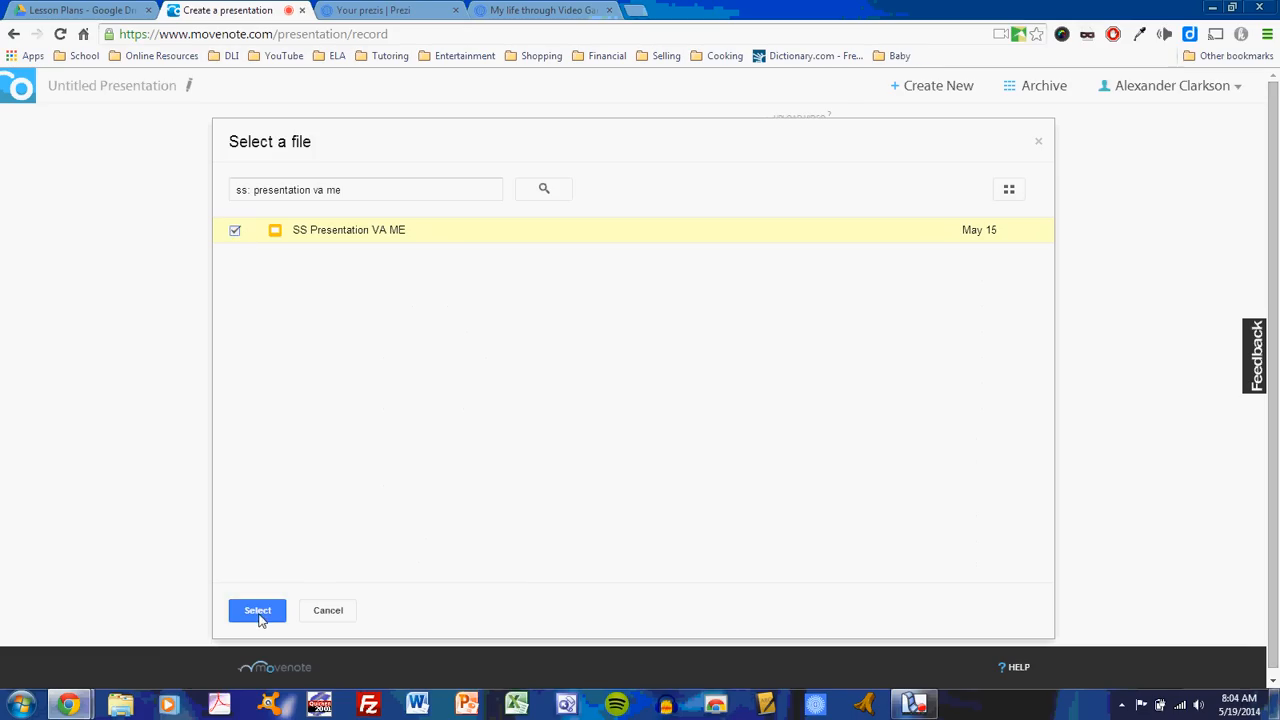
{"action": "left_click", "coordinate": [256, 610]}
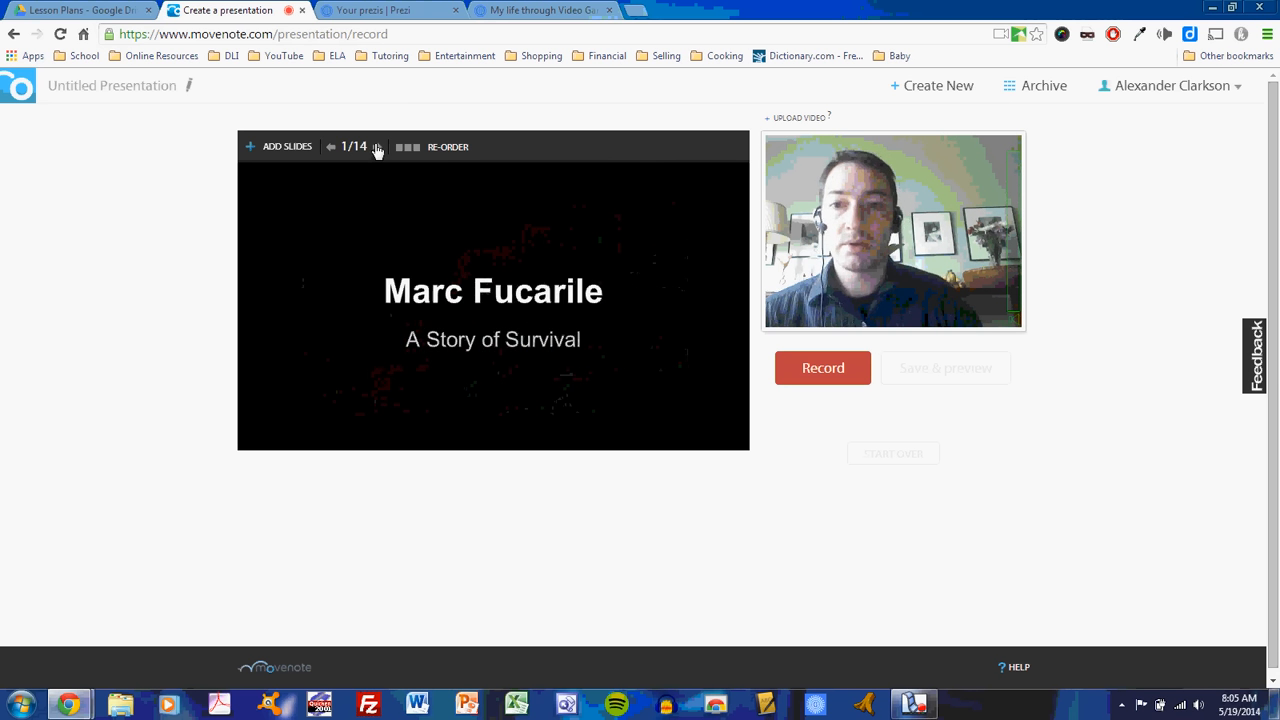
Page forward through a few slides and back to slide 2 to check the content
{"action": "left_click", "coordinate": [376, 146]}
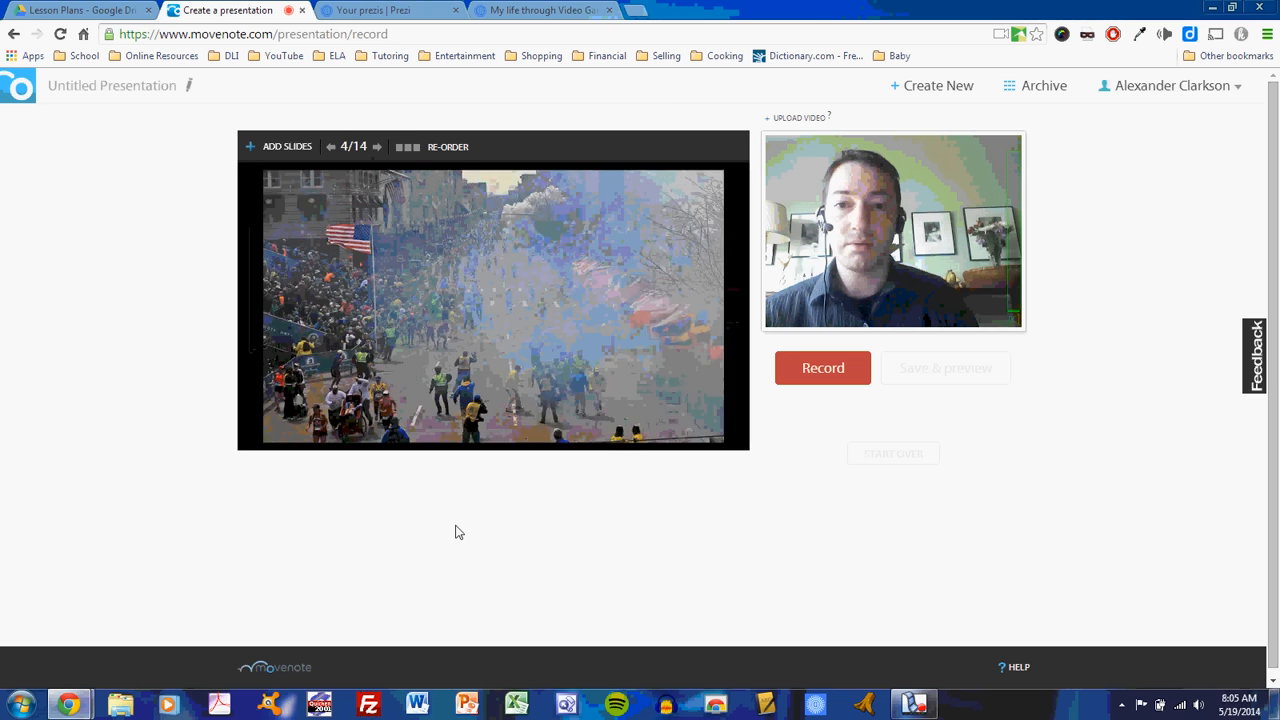
{"action": "left_click", "coordinate": [378, 146]}
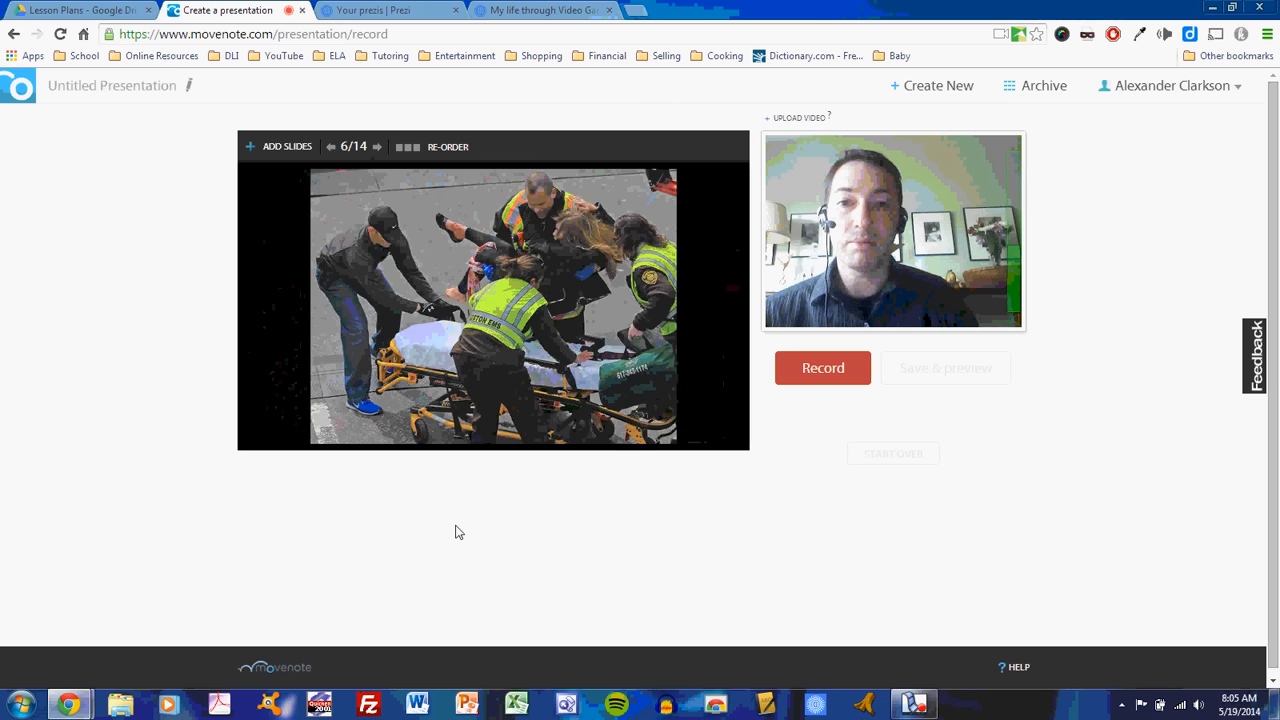
{"action": "left_click", "coordinate": [378, 146]}
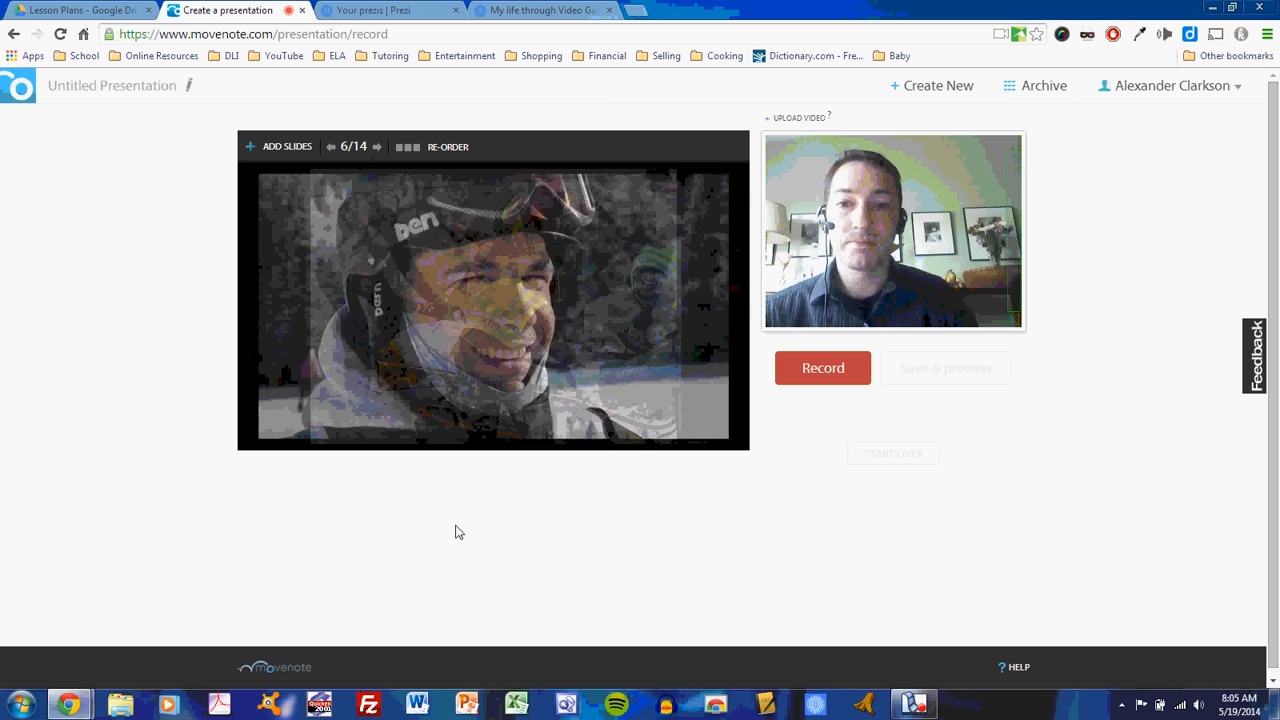
{"action": "left_click", "coordinate": [332, 146]}
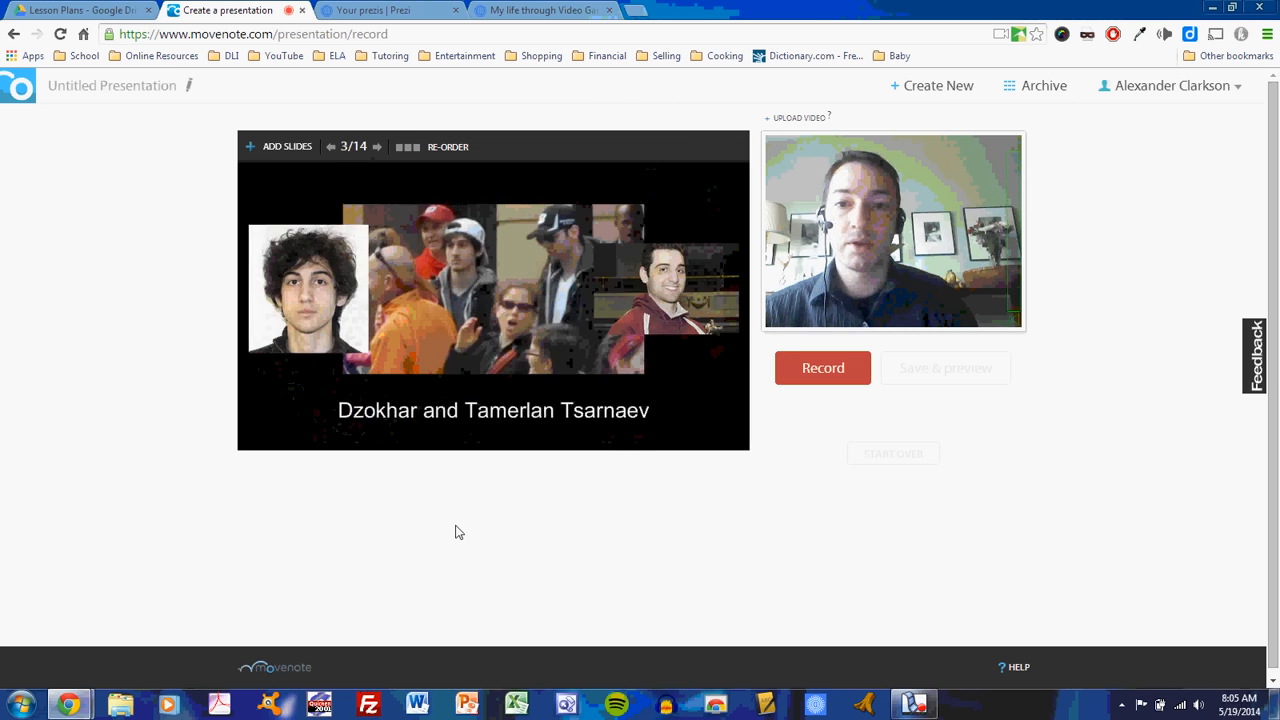
{"action": "left_click", "coordinate": [330, 146]}
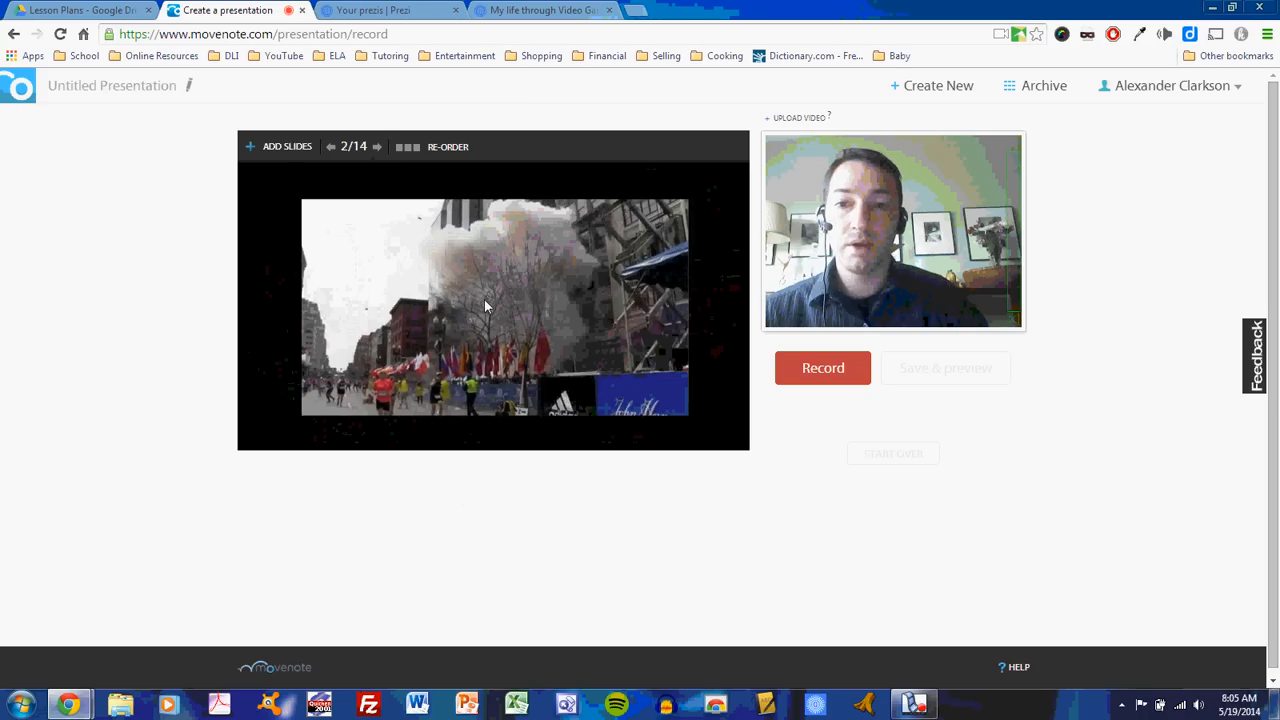
{"action": "mouse_move", "coordinate": [702, 390]}
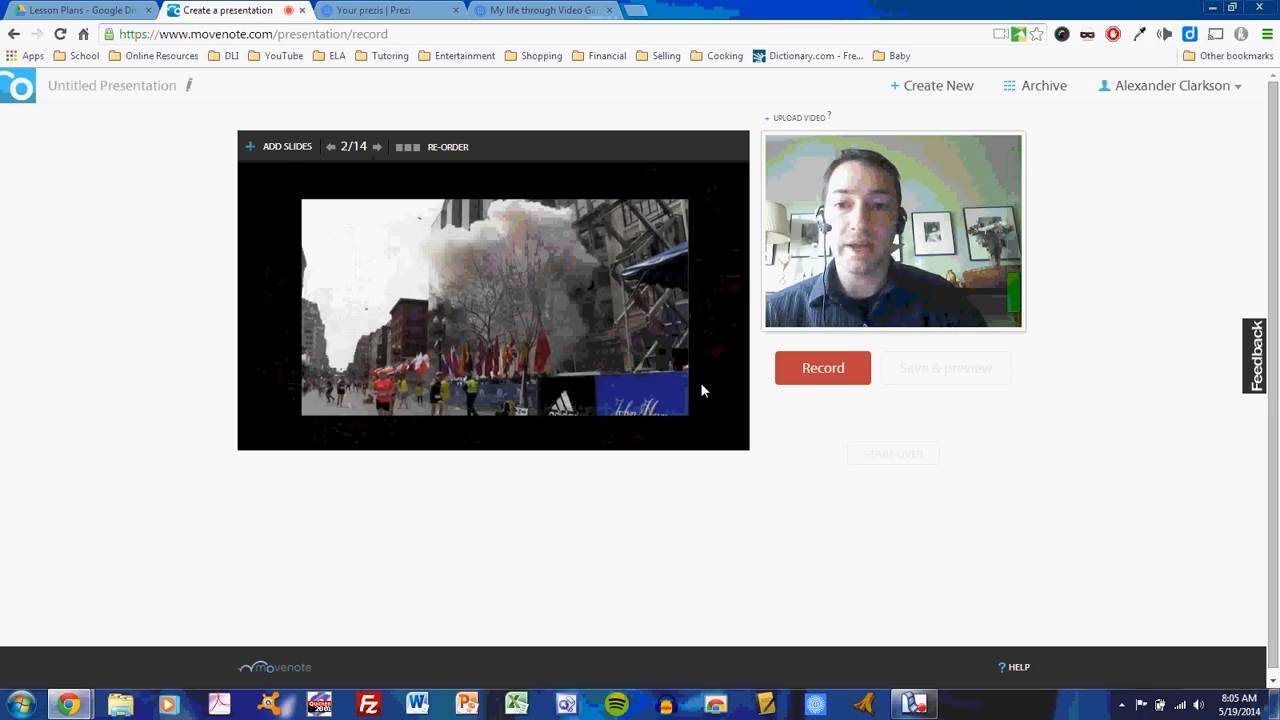
{"action": "mouse_move", "coordinate": [468, 444]}
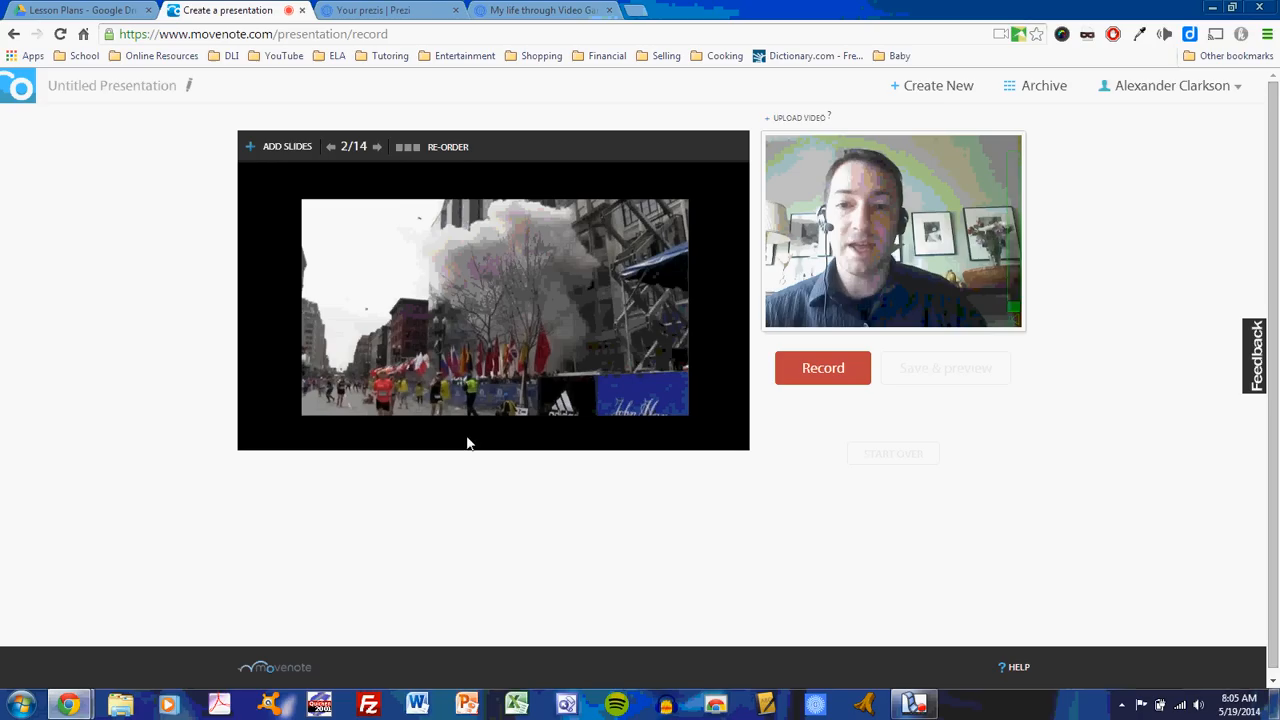
{"action": "mouse_move", "coordinate": [520, 546]}
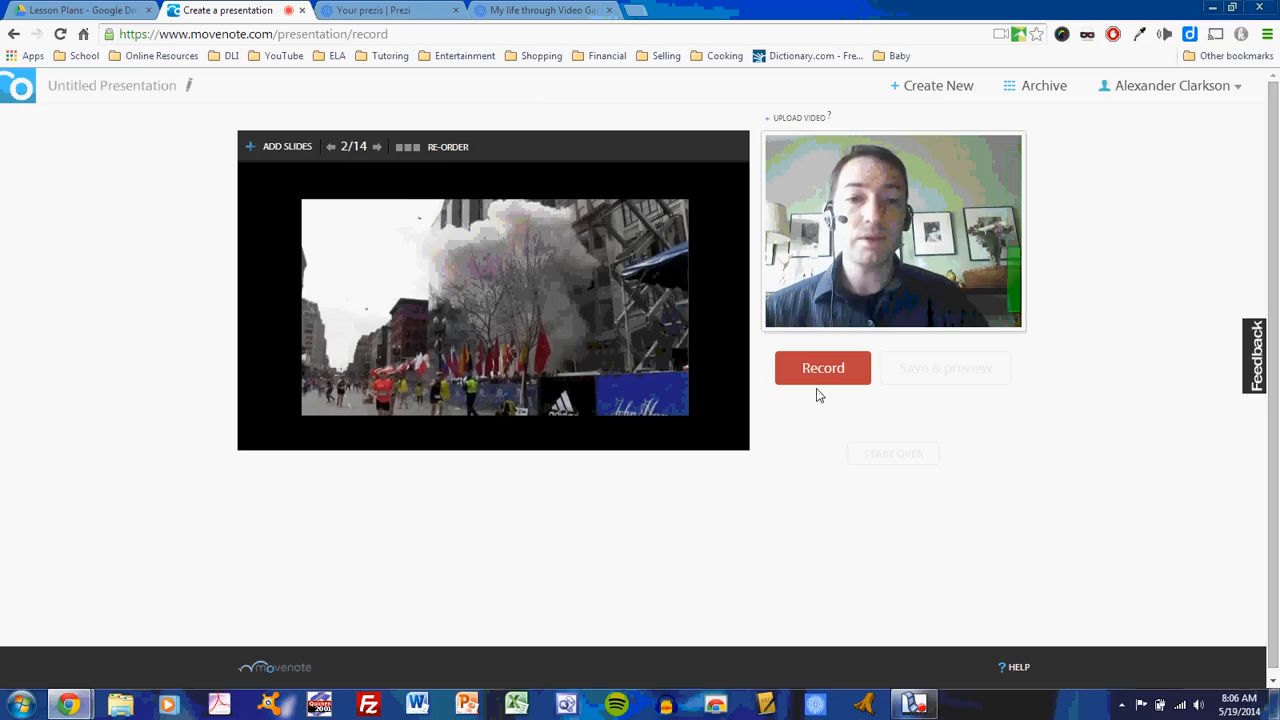
{"action": "mouse_move", "coordinate": [822, 368]}
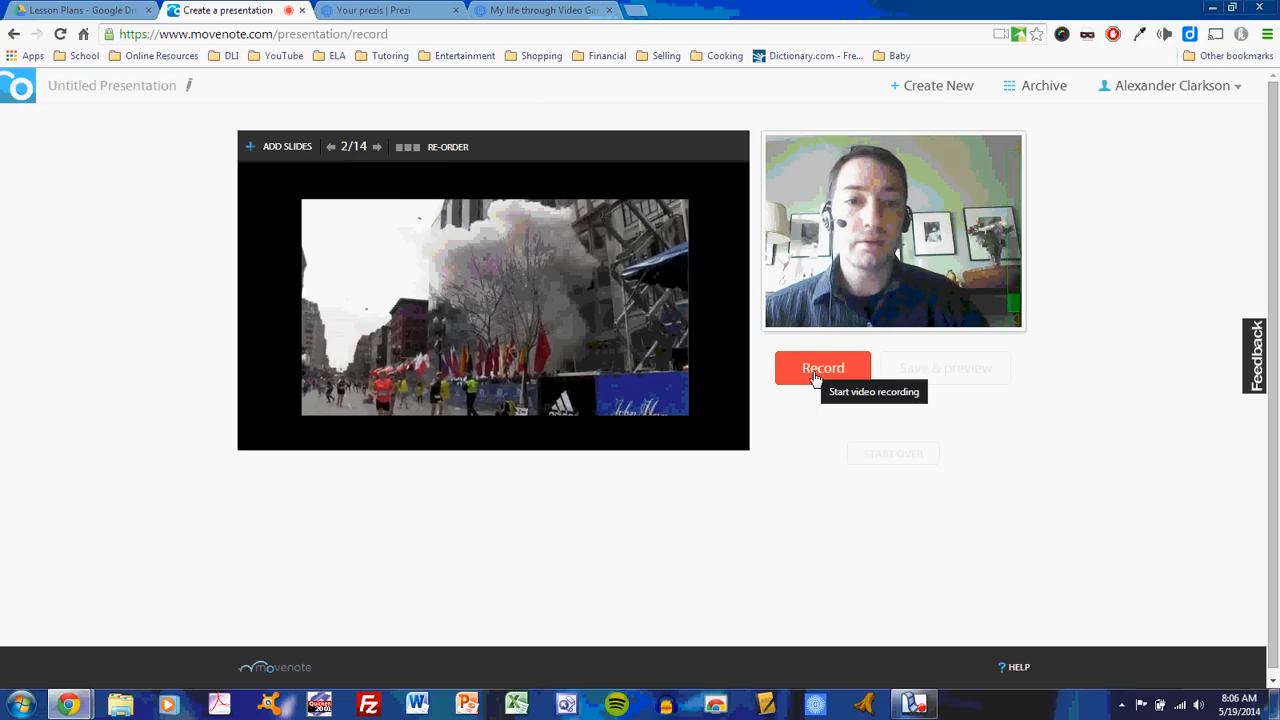
Record a 15-second practice narration through slide 5, pause it, and send it to Save & preview
{"action": "left_click", "coordinate": [824, 368]}
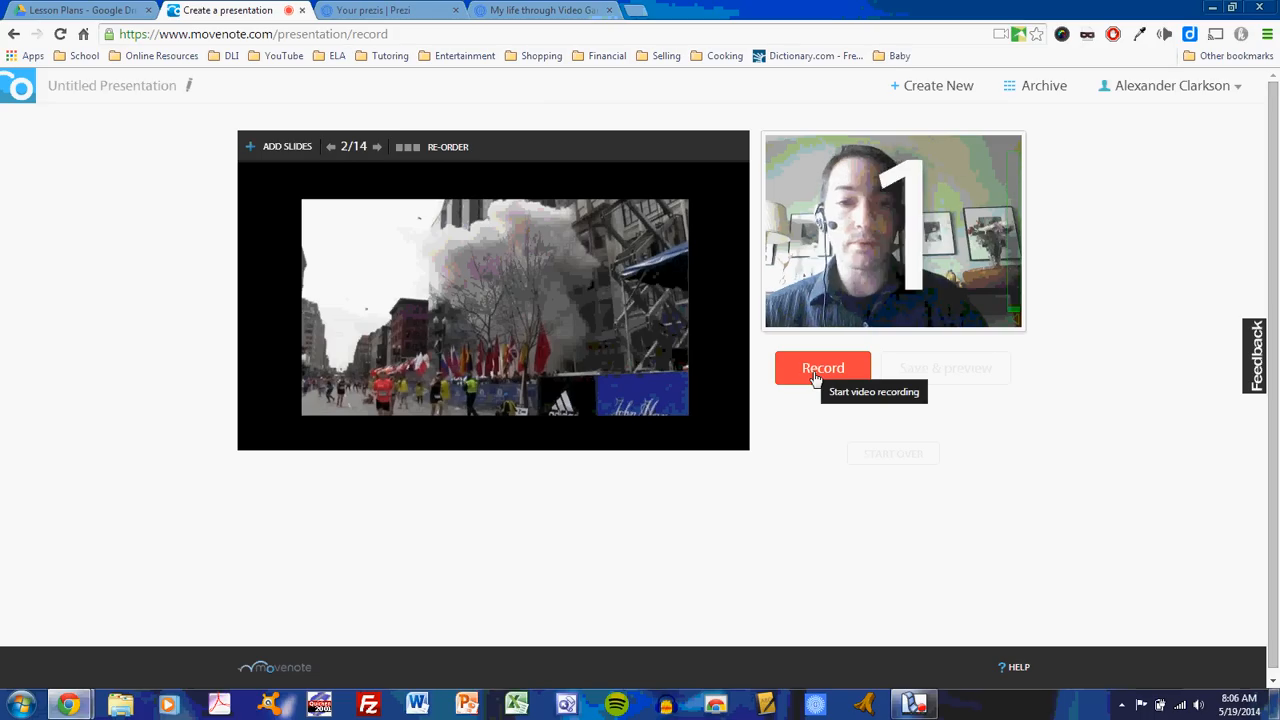
{"action": "left_click", "coordinate": [824, 368]}
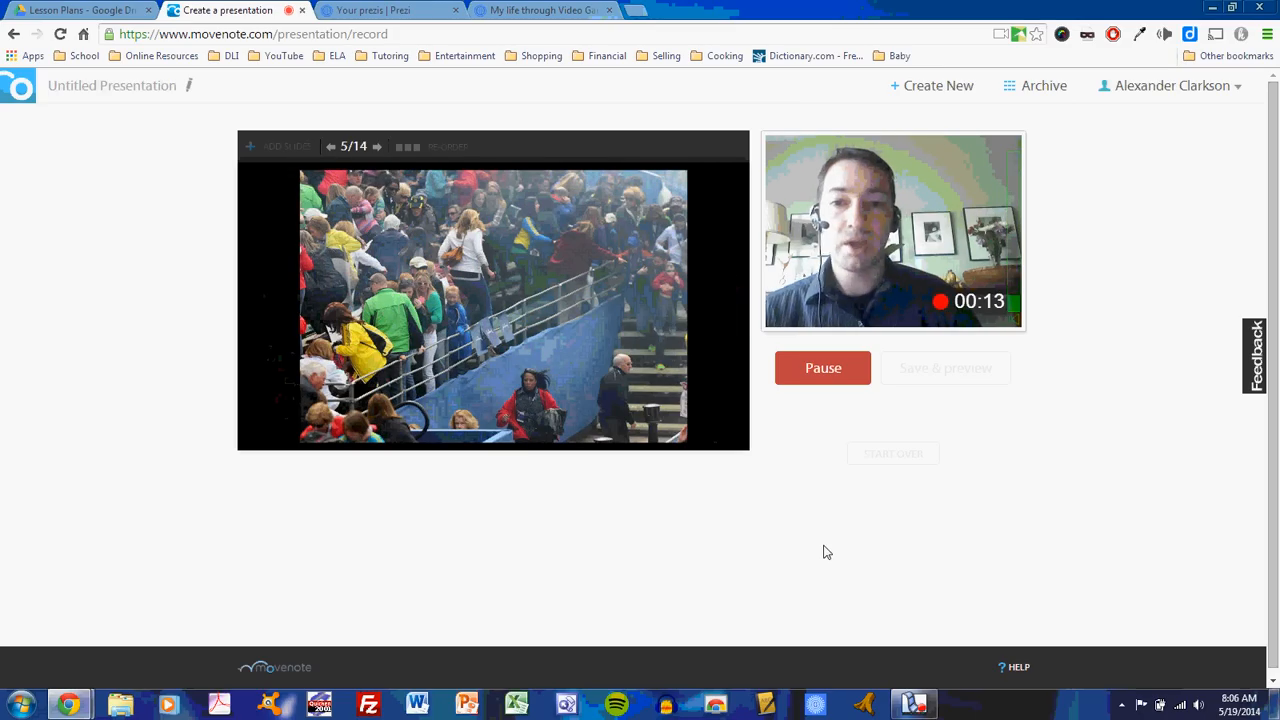
{"action": "mouse_move", "coordinate": [824, 368]}
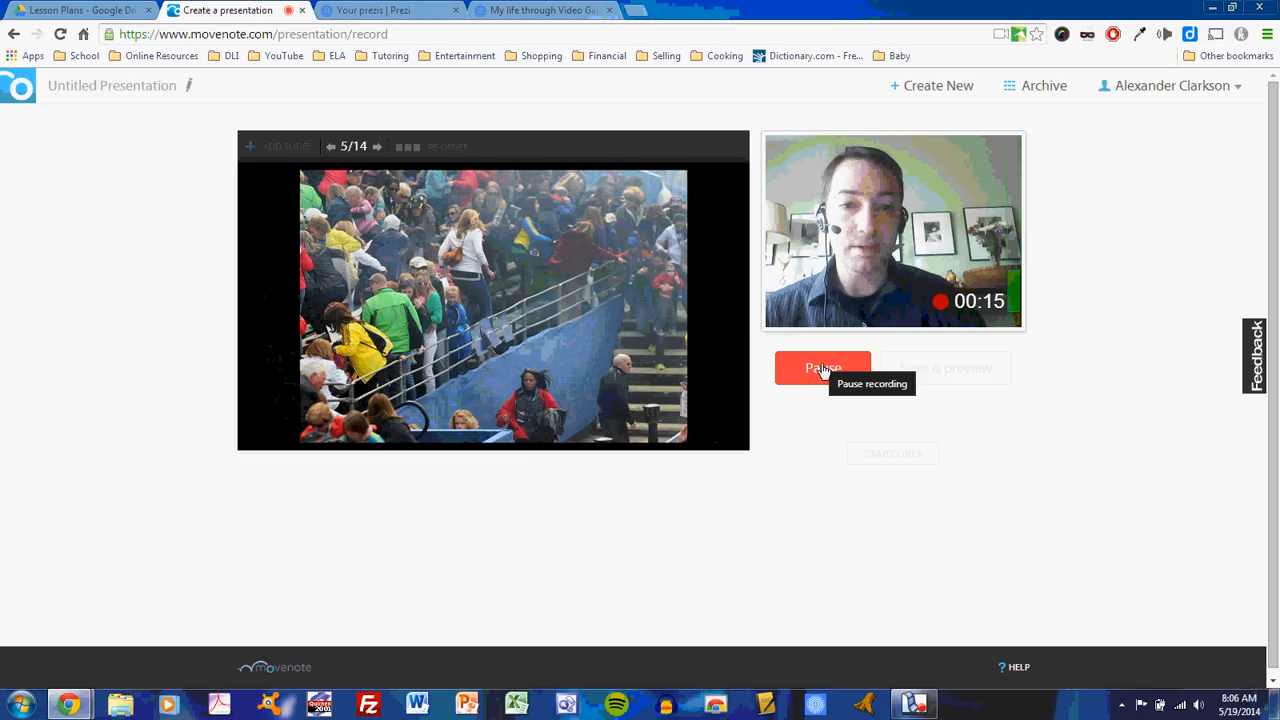
{"action": "left_click", "coordinate": [822, 368]}
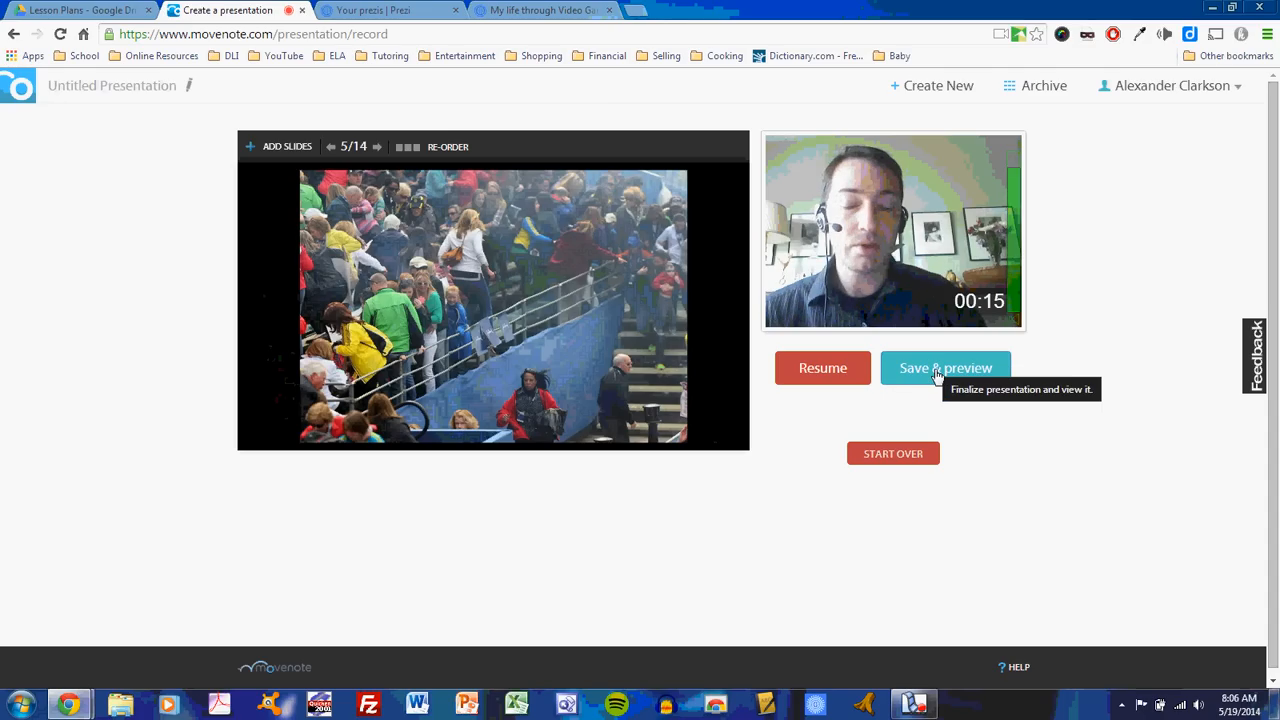
{"action": "left_click", "coordinate": [944, 368]}
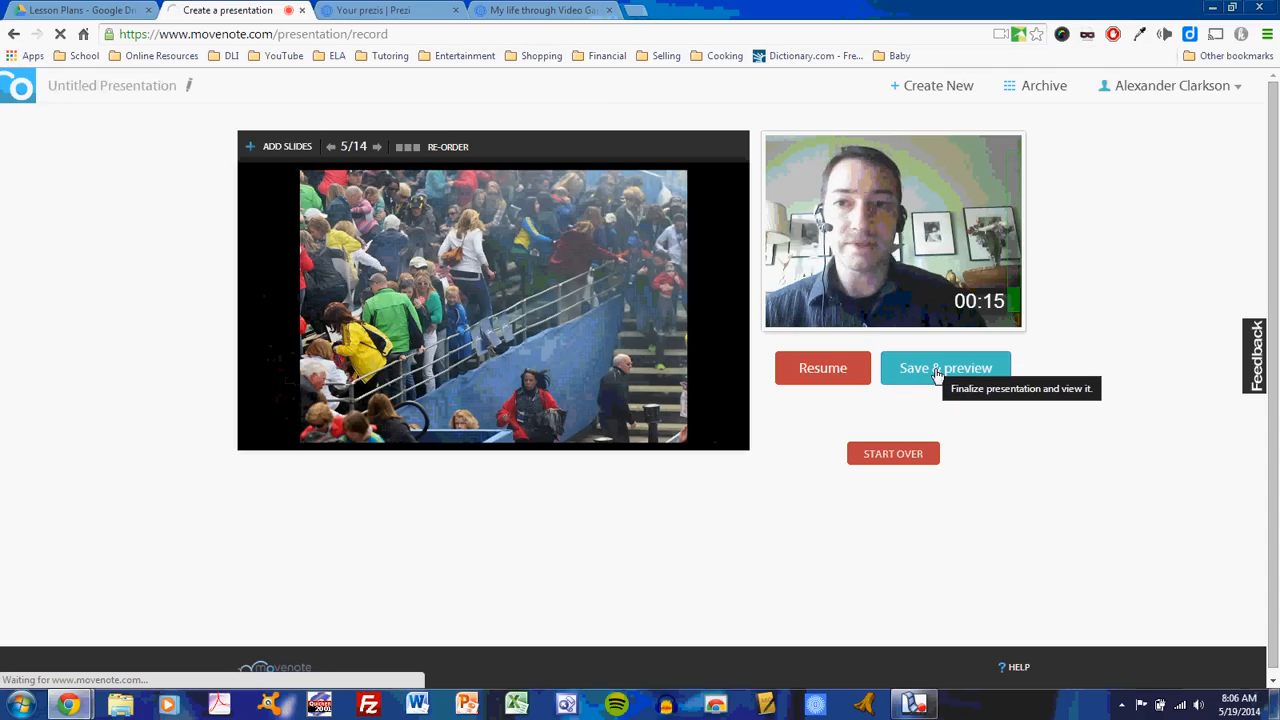
Play back the finalized presentation and select its share link from the More sharing options
{"action": "left_click", "coordinate": [944, 368]}
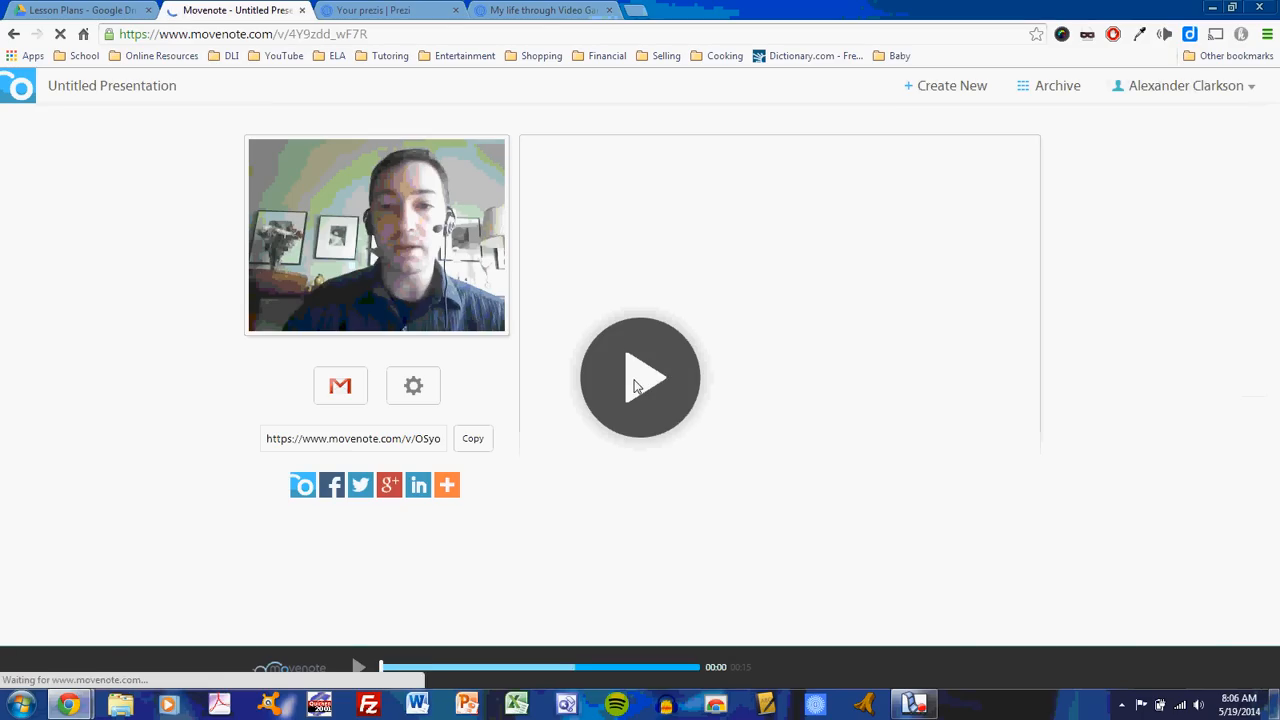
{"action": "left_click", "coordinate": [640, 376]}
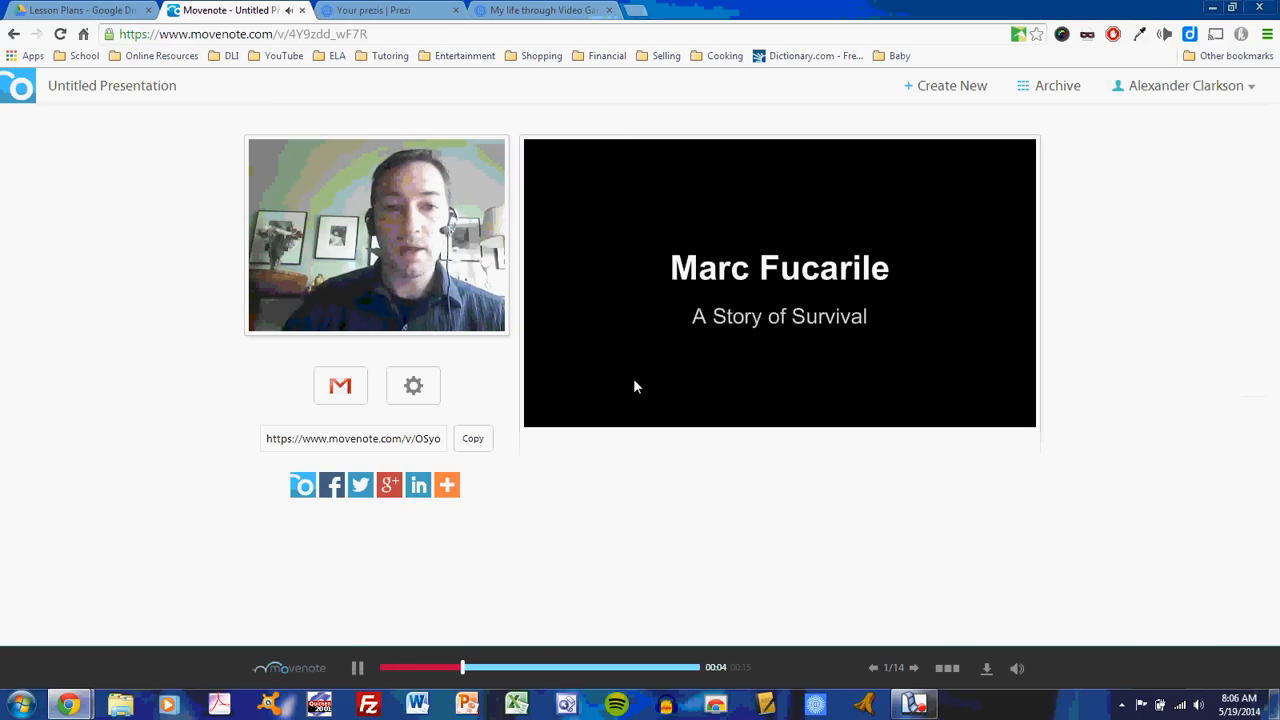
{"action": "left_click", "coordinate": [448, 486]}
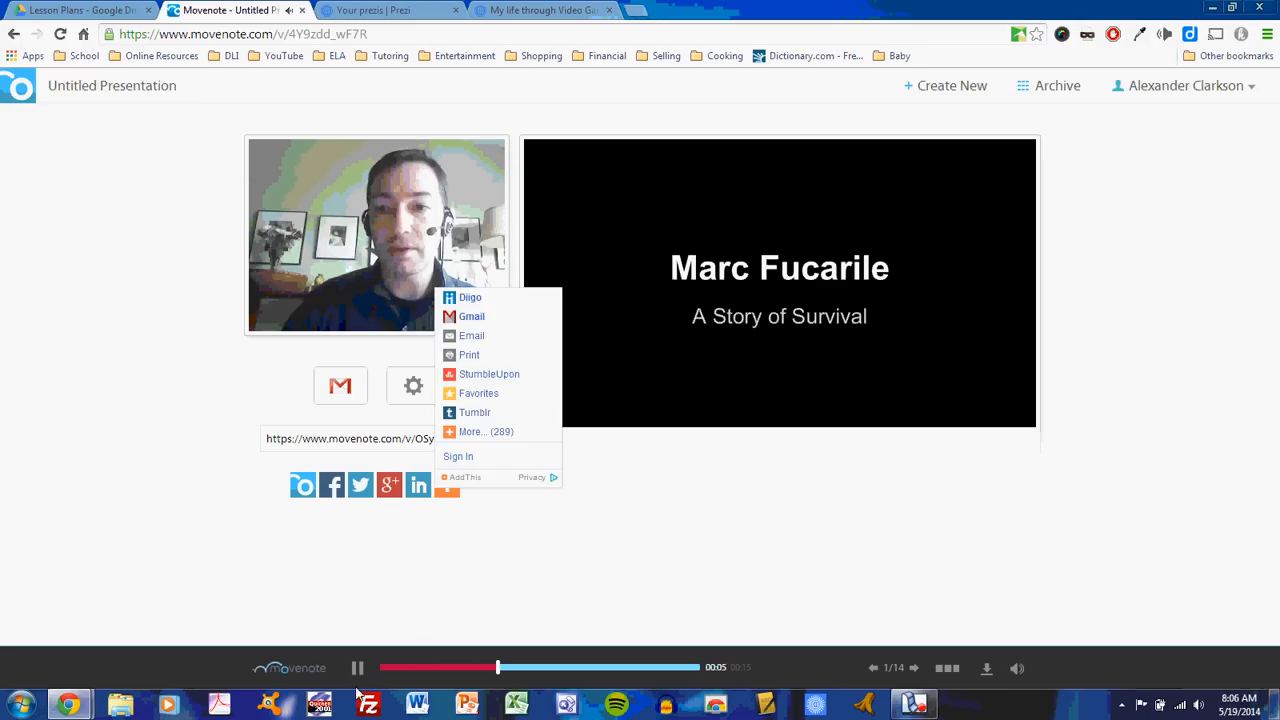
{"action": "left_click", "coordinate": [722, 454]}
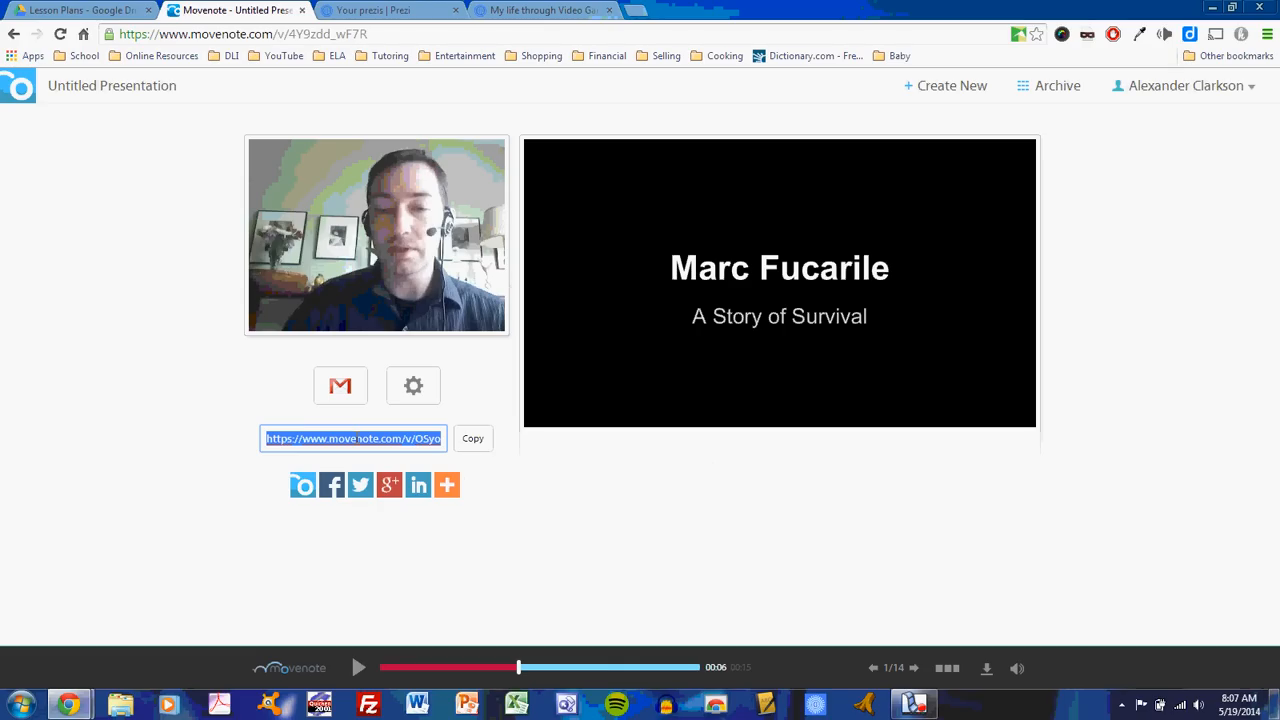
{"action": "mouse_move", "coordinate": [340, 386]}
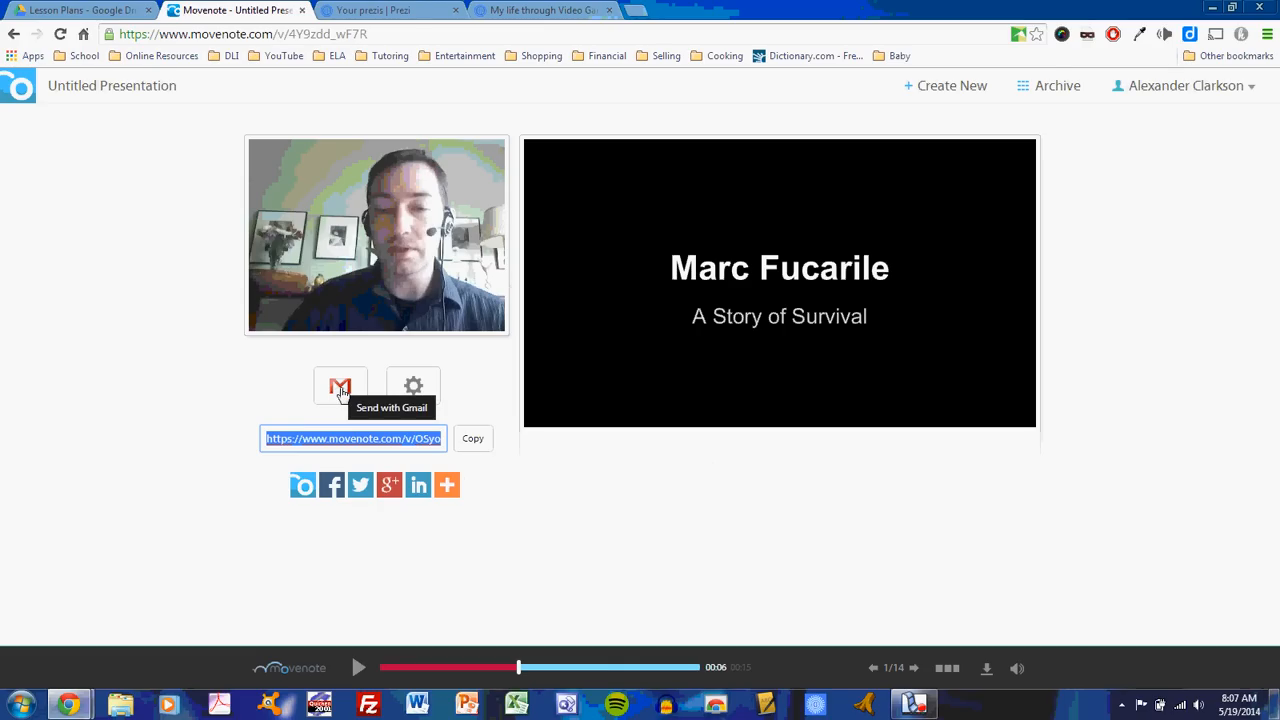
{"action": "mouse_move", "coordinate": [416, 490]}
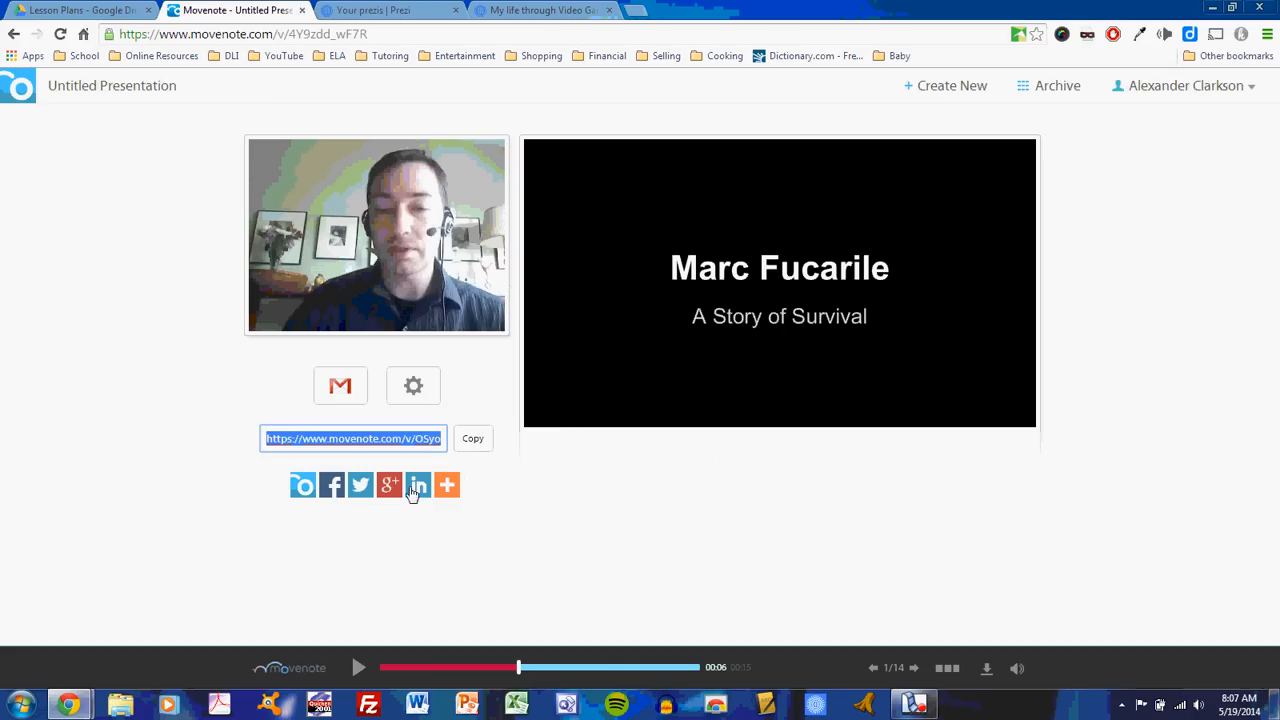
{"action": "mouse_move", "coordinate": [412, 386]}
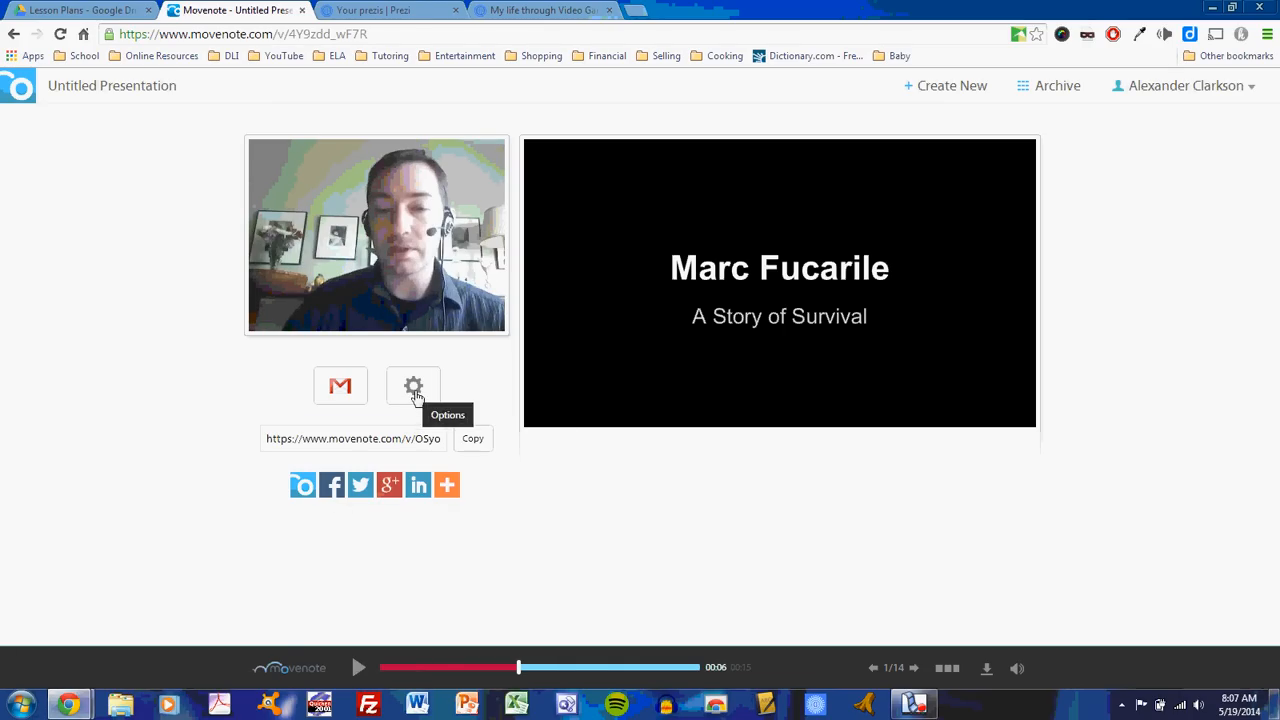
Rename the untitled presentation to 'Presentation 2' and head to the Archive
{"action": "left_click", "coordinate": [412, 384]}
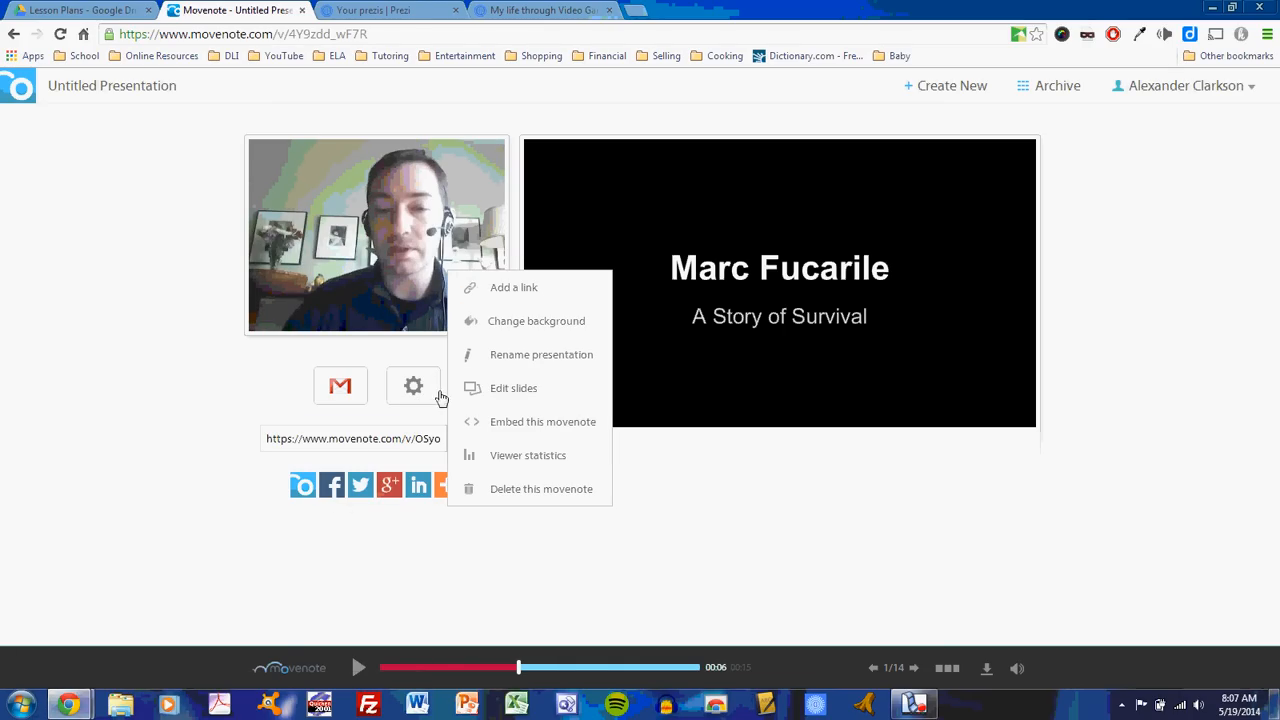
{"action": "mouse_move", "coordinate": [538, 356]}
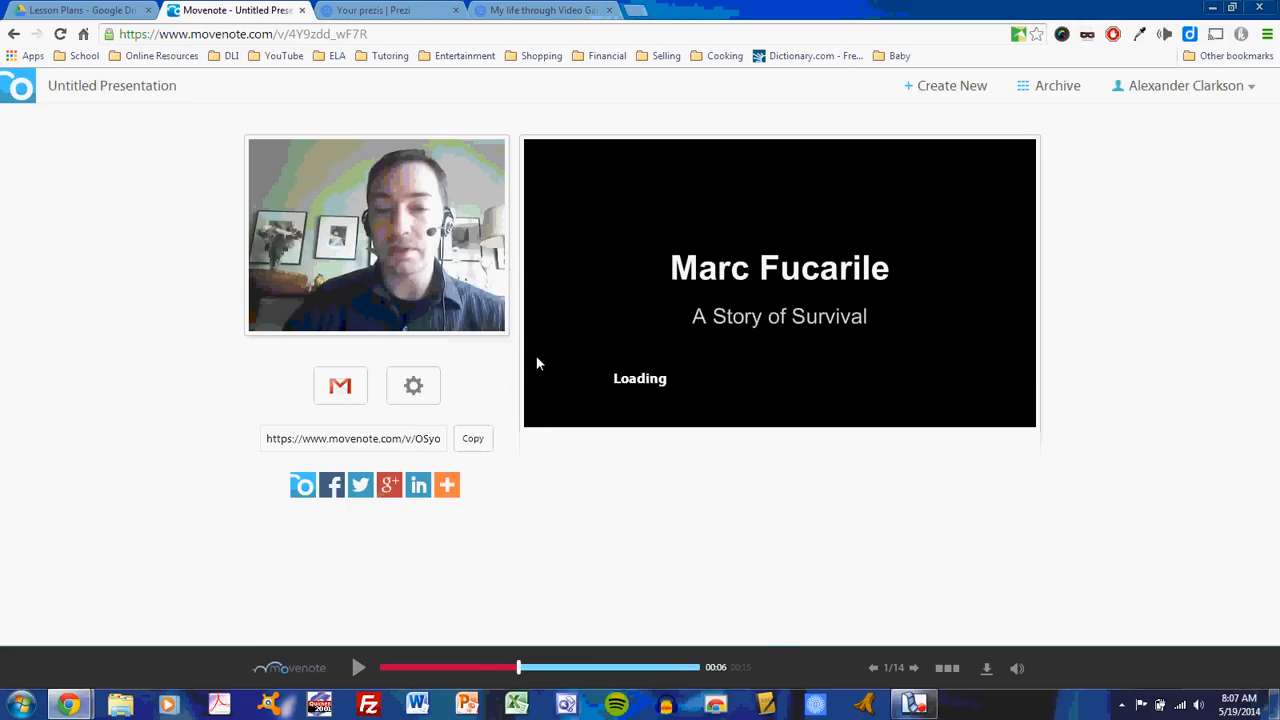
{"action": "left_click", "coordinate": [412, 384]}
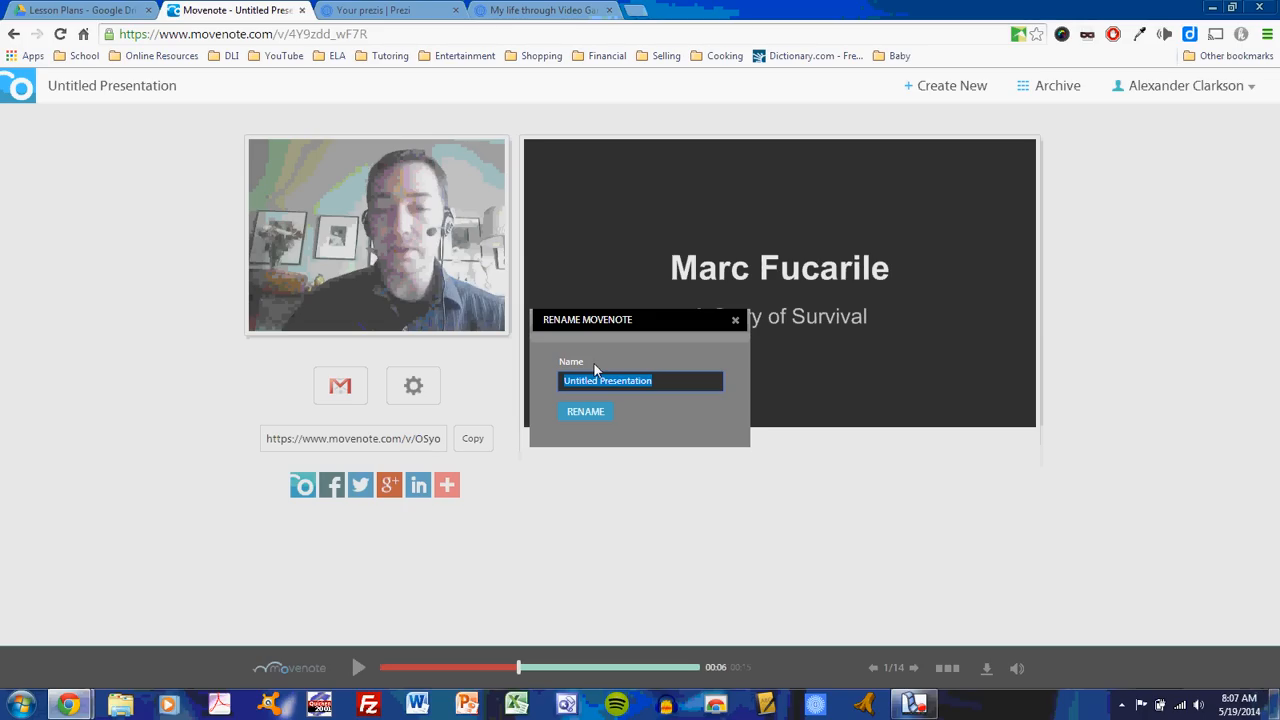
{"action": "type", "text": "Presentati"}
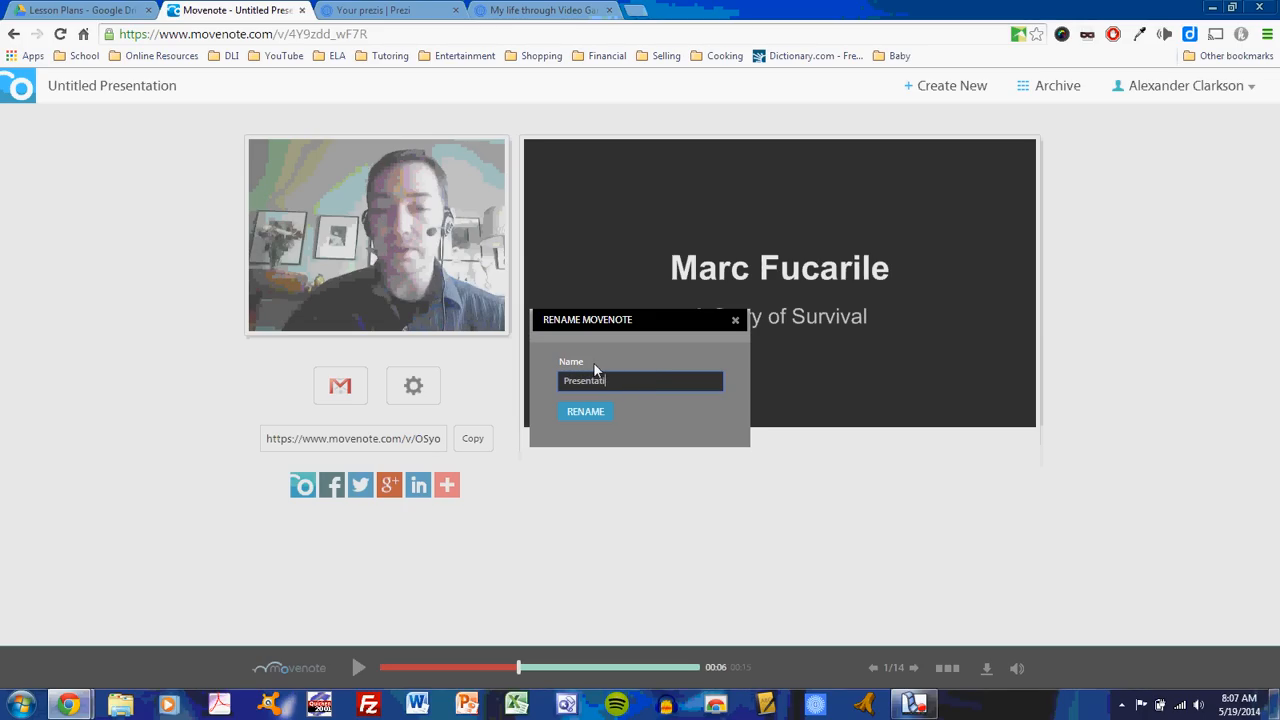
{"action": "type", "text": "on 2"}
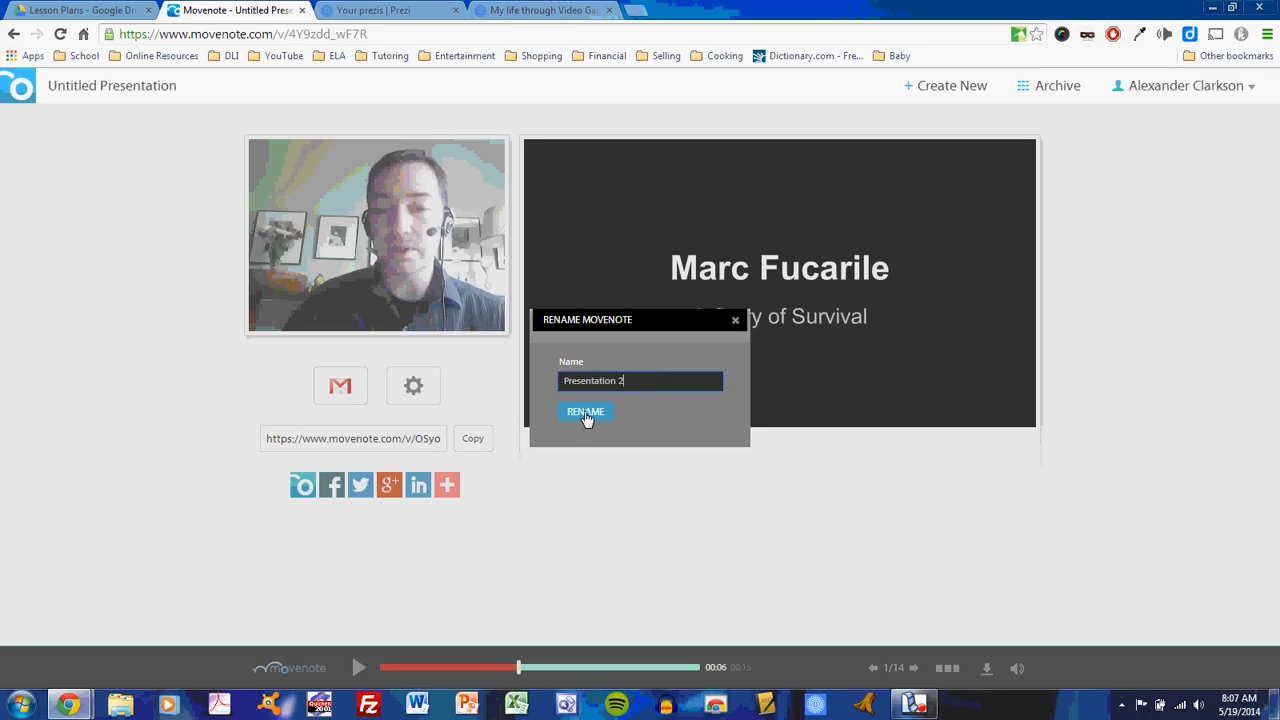
{"action": "left_click", "coordinate": [584, 412]}
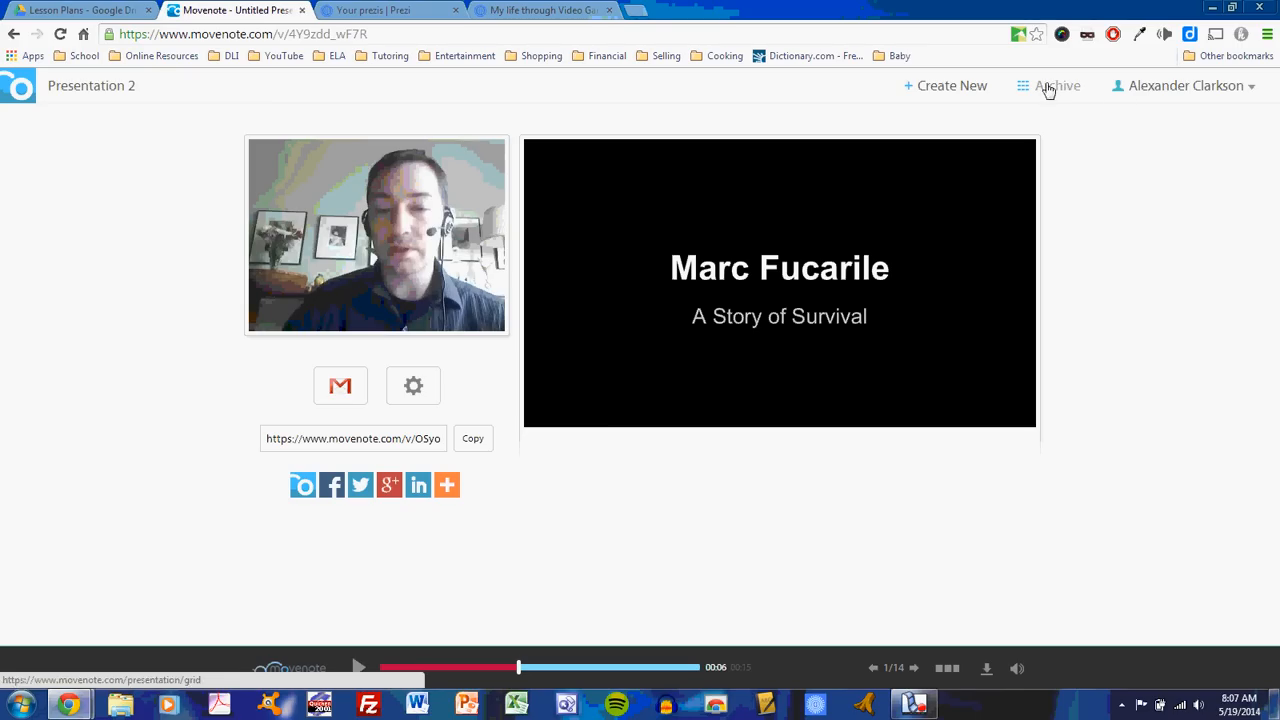
In Archive, open the Survivor Story Presentation folder now holding Presentation 2
{"action": "left_click", "coordinate": [1048, 84]}
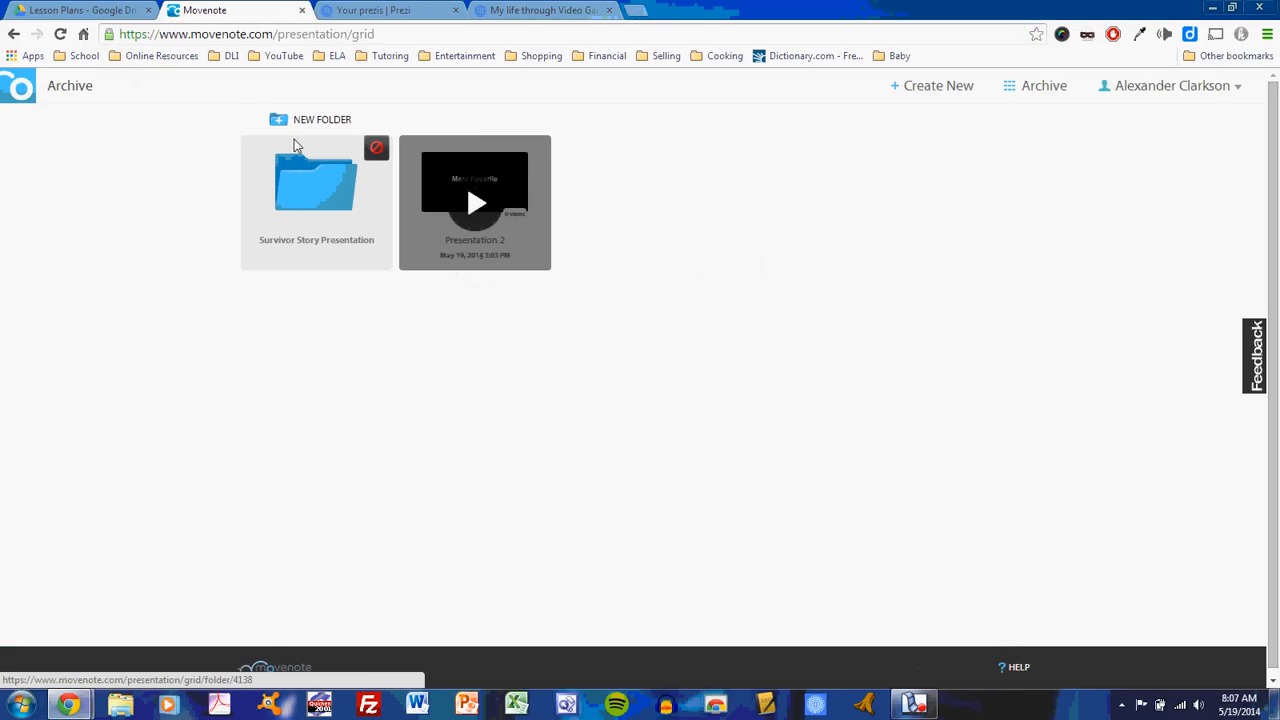
{"action": "mouse_move", "coordinate": [524, 206]}
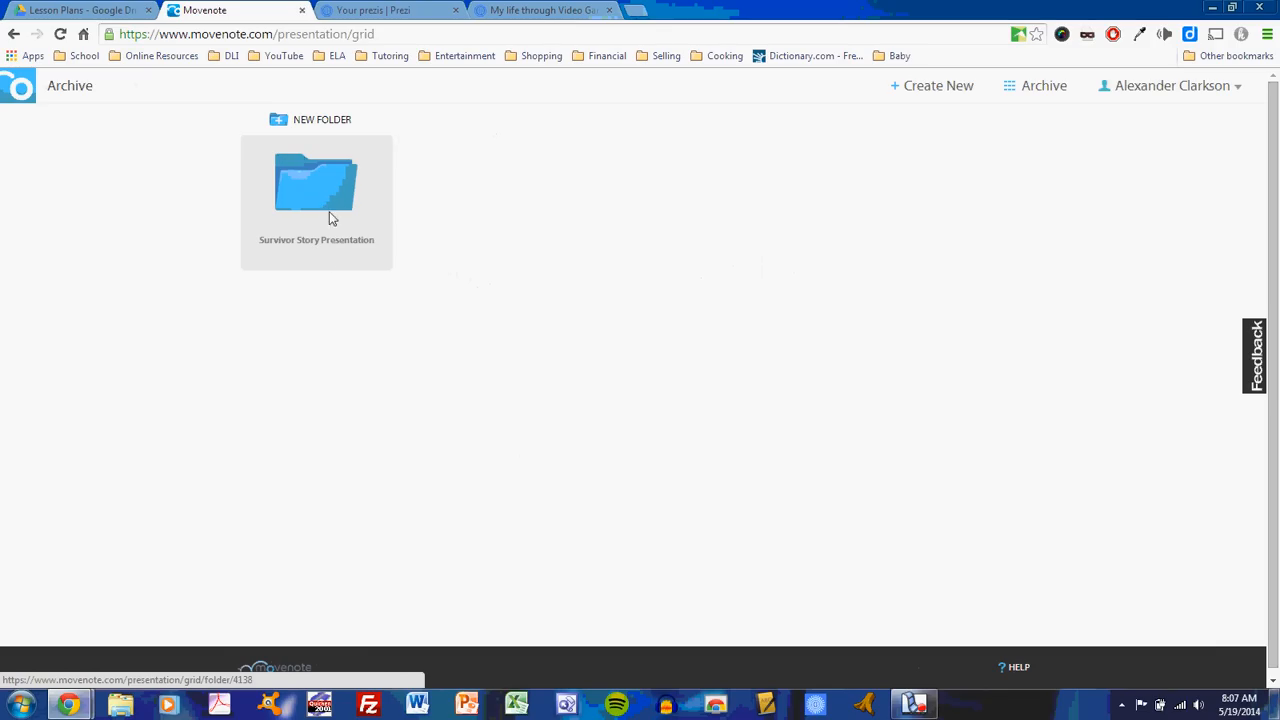
{"action": "left_click", "coordinate": [316, 184]}
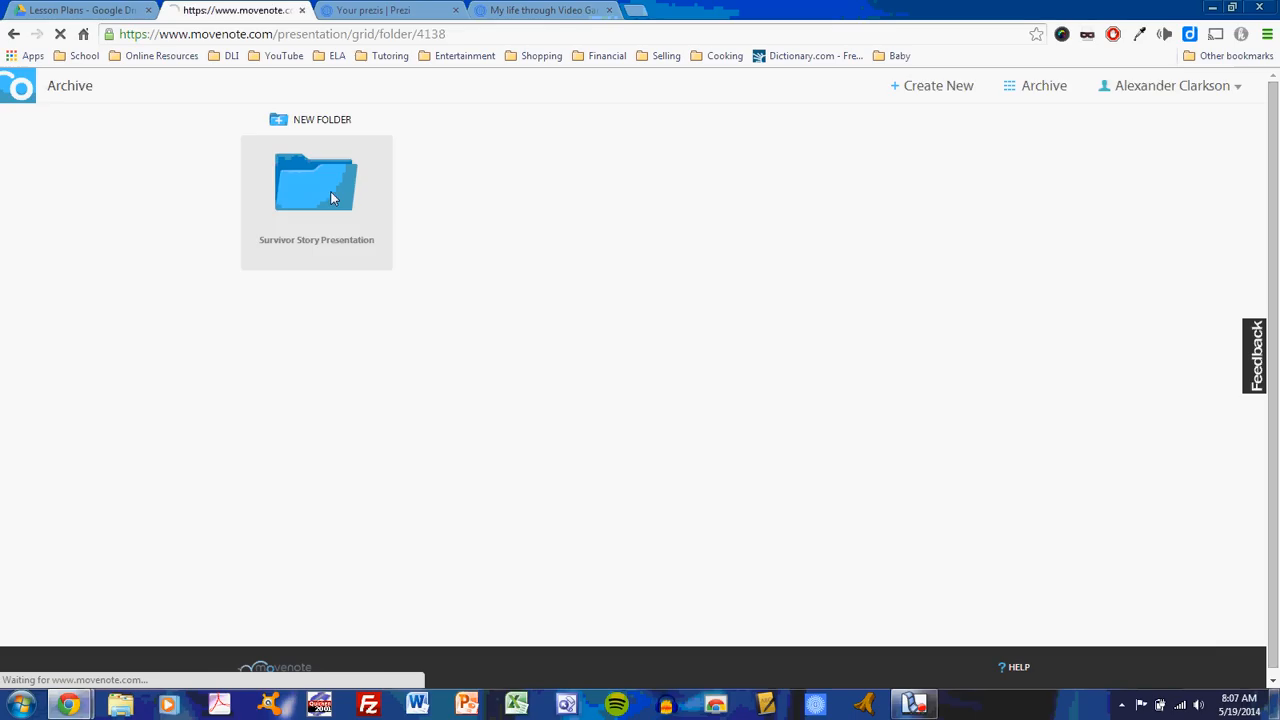
{"action": "left_click", "coordinate": [316, 182]}
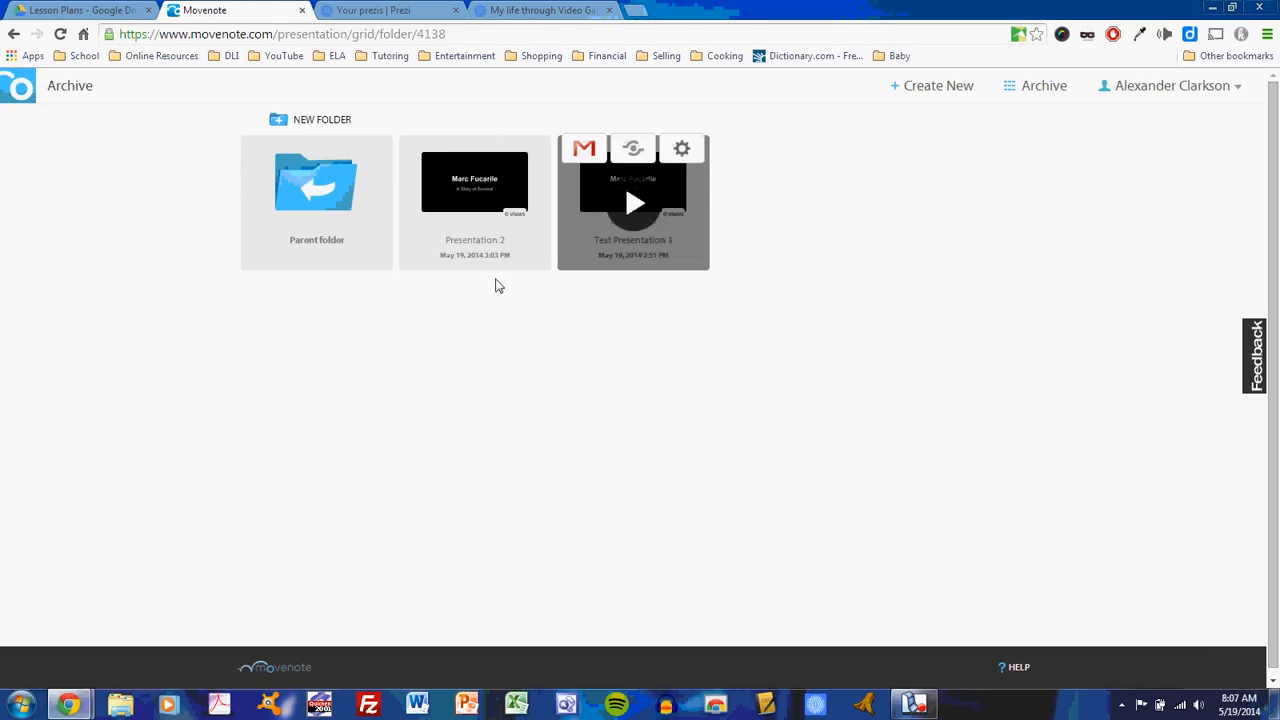
{"action": "mouse_move", "coordinate": [556, 264]}
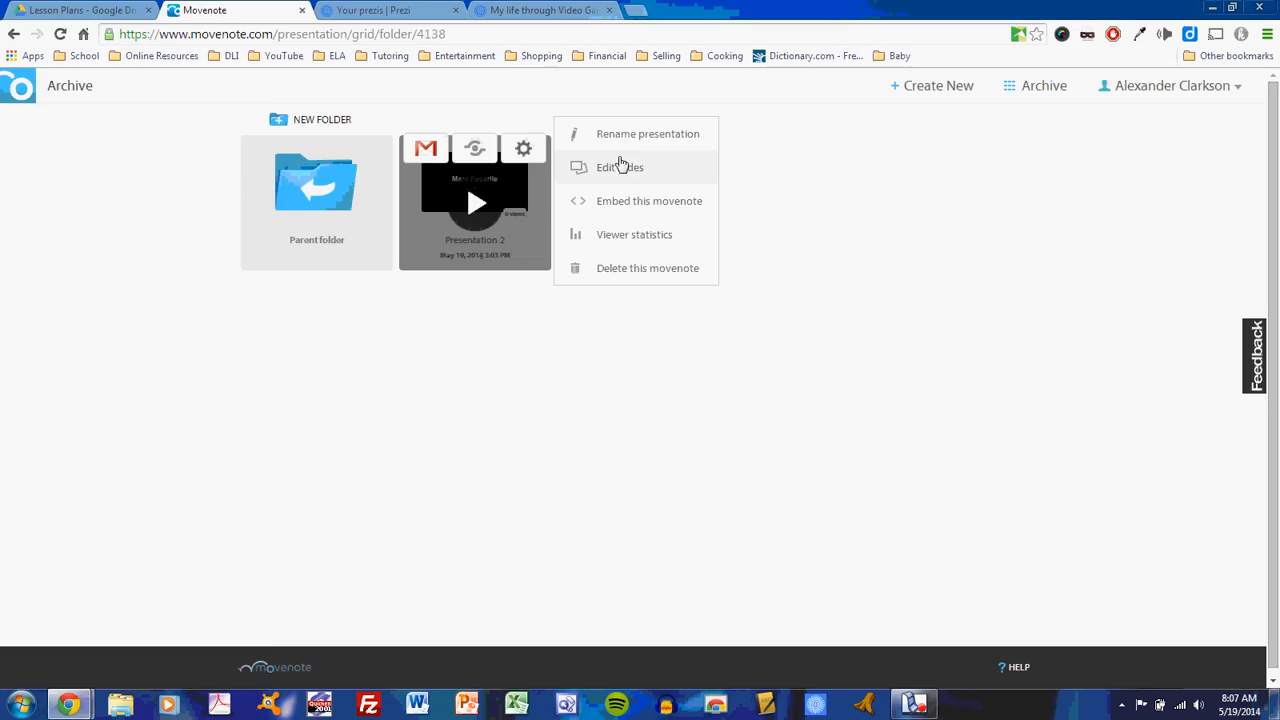
Rename Presentation 2 to 'Test Presentation 2' and confirm
{"action": "left_click", "coordinate": [648, 132]}
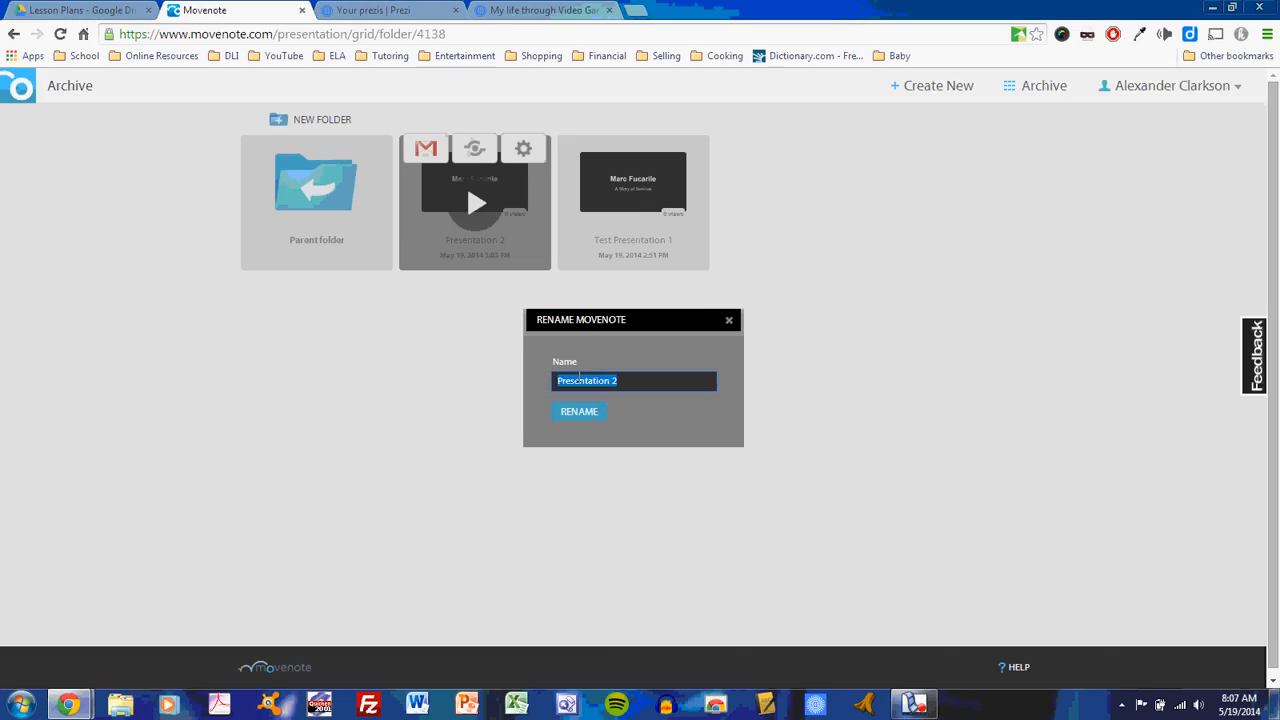
{"action": "type", "text": "Tes"}
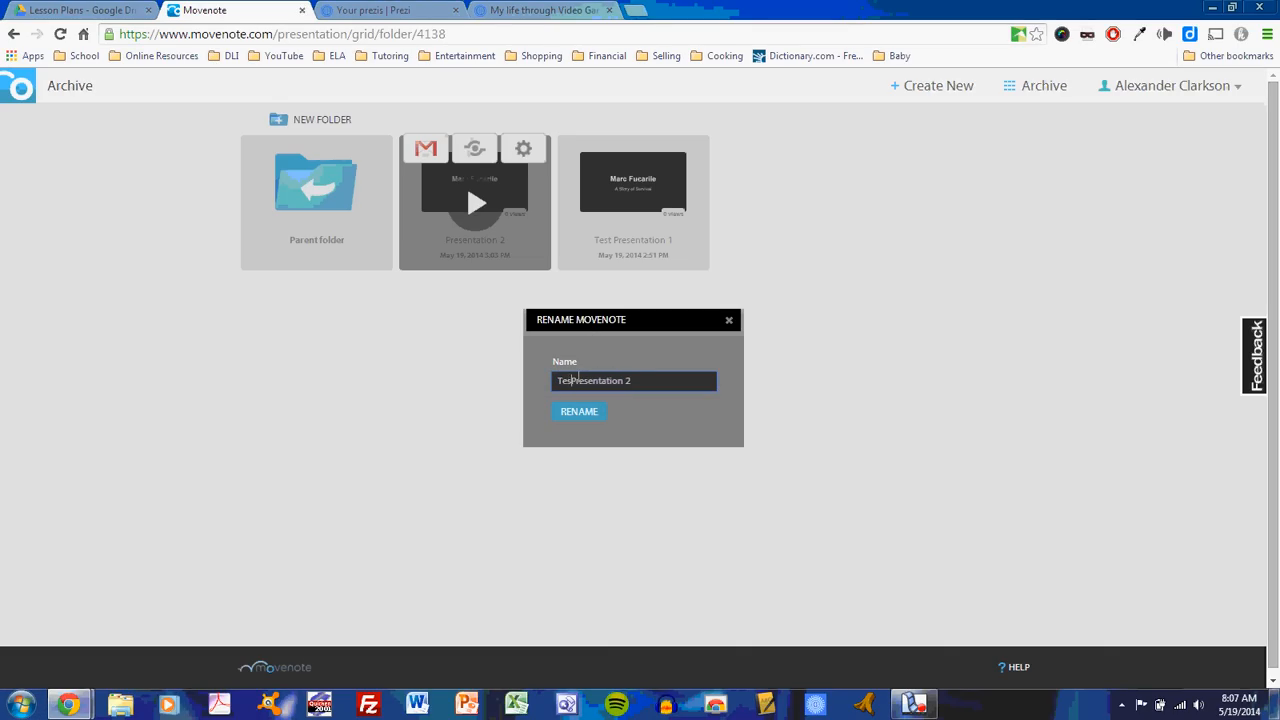
{"action": "left_click", "coordinate": [580, 412]}
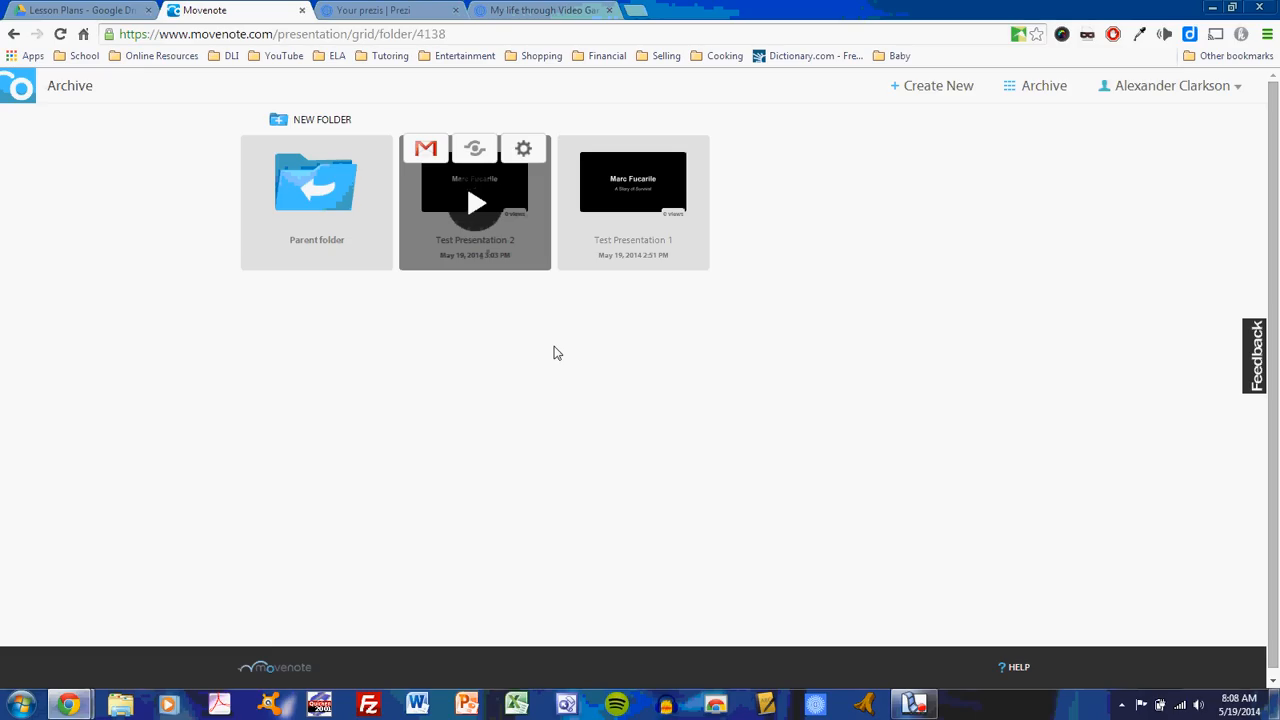
{"action": "mouse_move", "coordinate": [548, 320]}
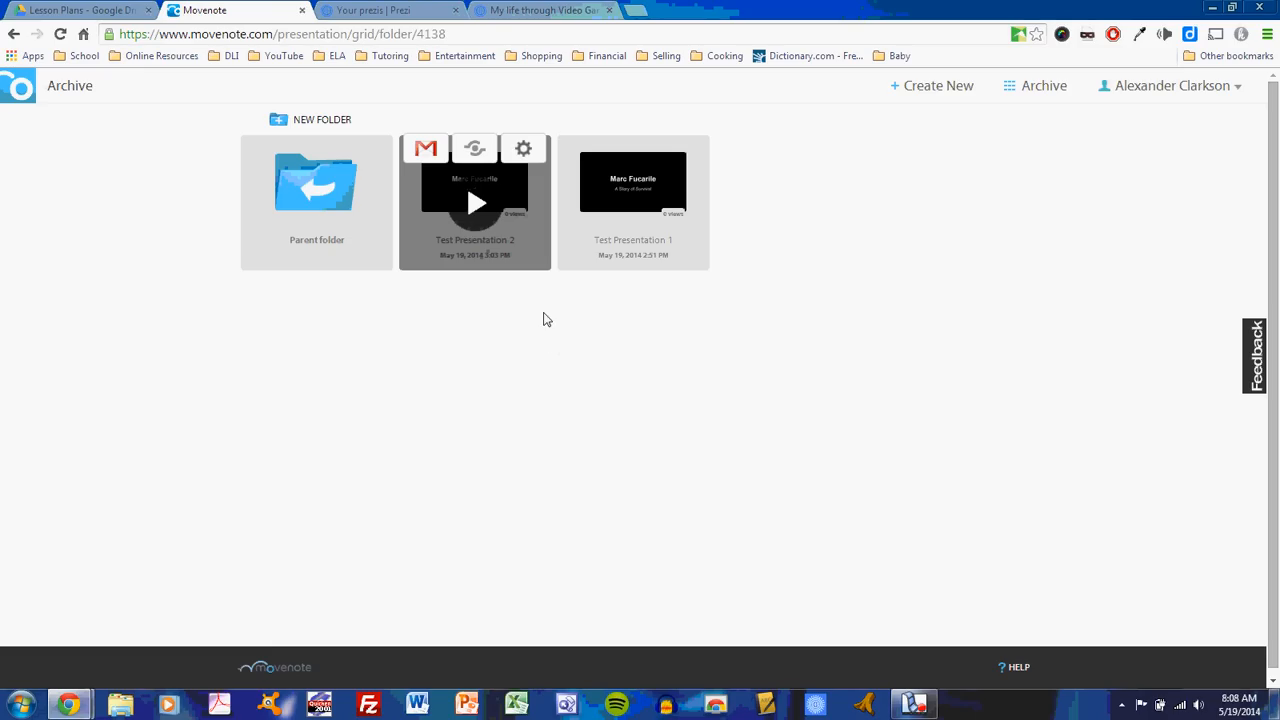
{"action": "mouse_move", "coordinate": [424, 148]}
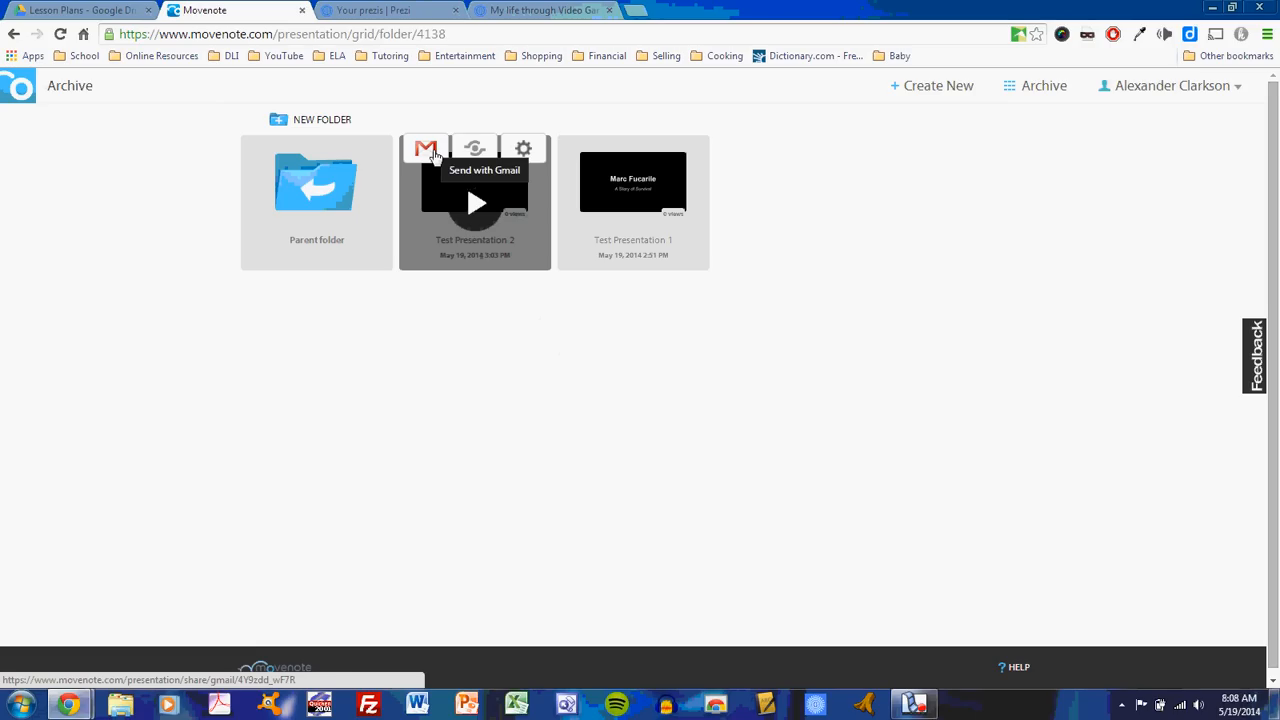
{"action": "mouse_move", "coordinate": [474, 148]}
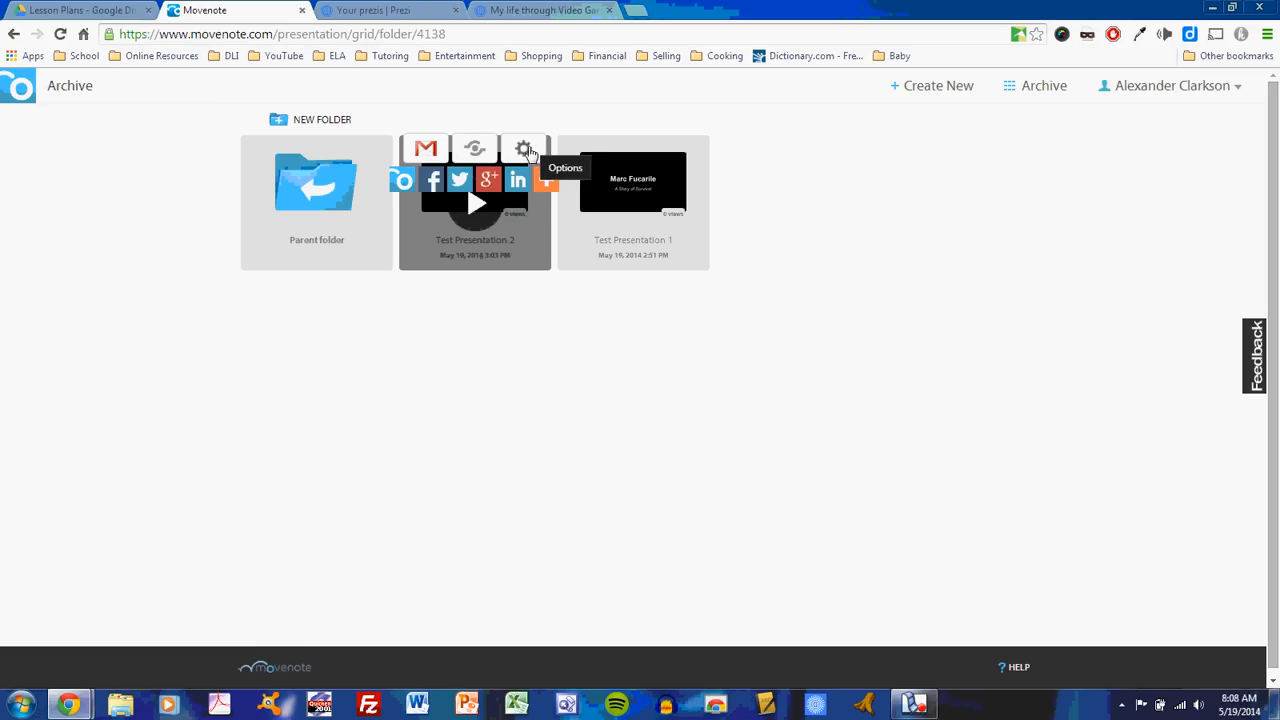
Check Test Presentation 2's options, then create a brand new untitled presentation
{"action": "left_click", "coordinate": [524, 148]}
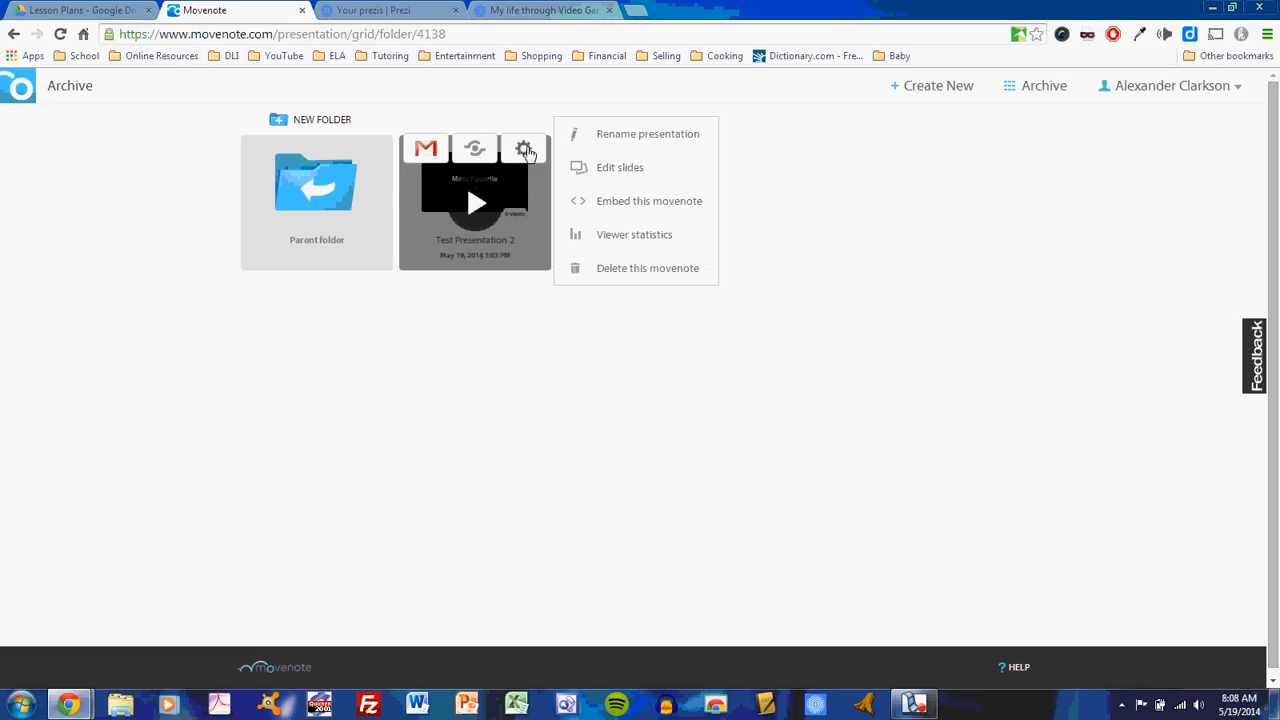
{"action": "mouse_move", "coordinate": [530, 416]}
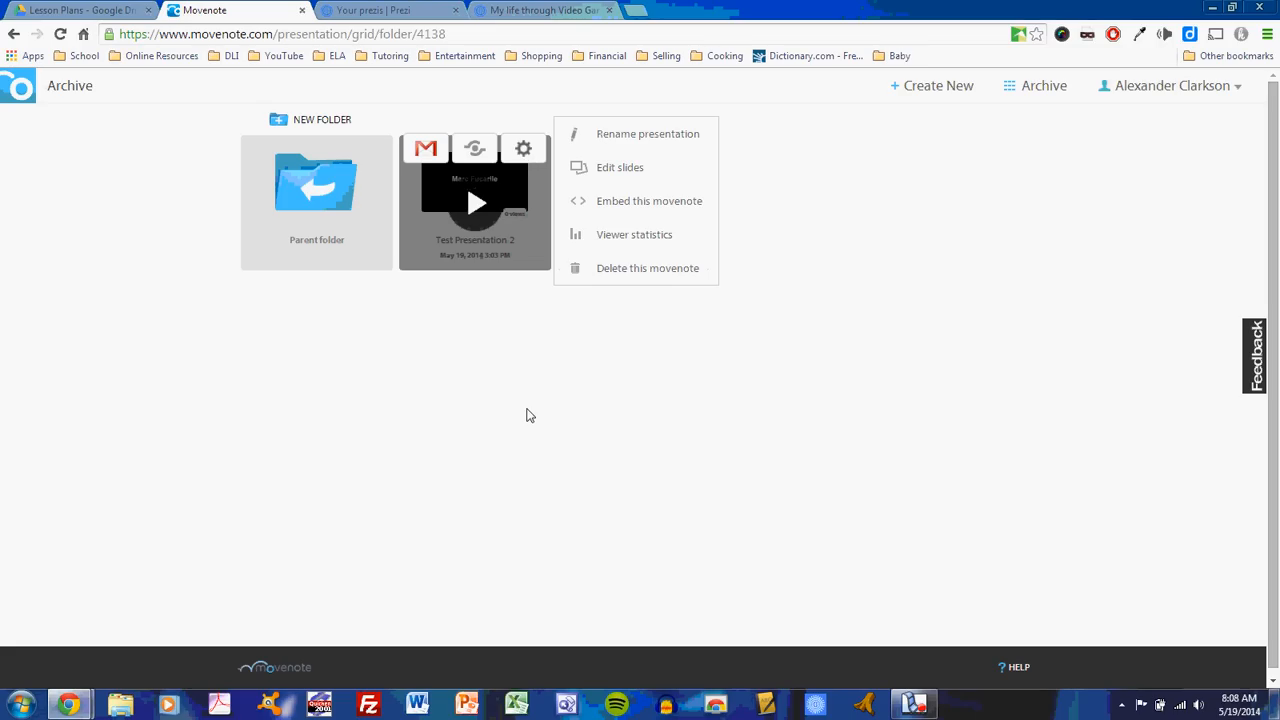
{"action": "mouse_move", "coordinate": [760, 344]}
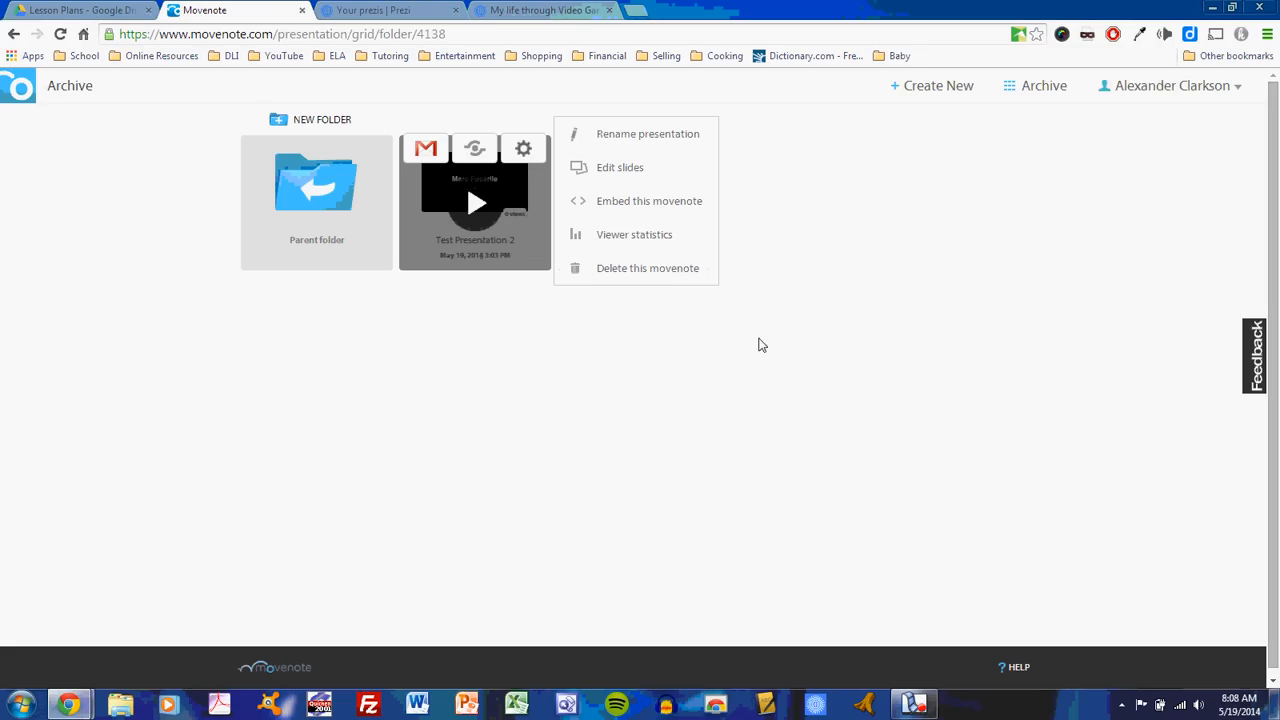
{"action": "mouse_move", "coordinate": [800, 328]}
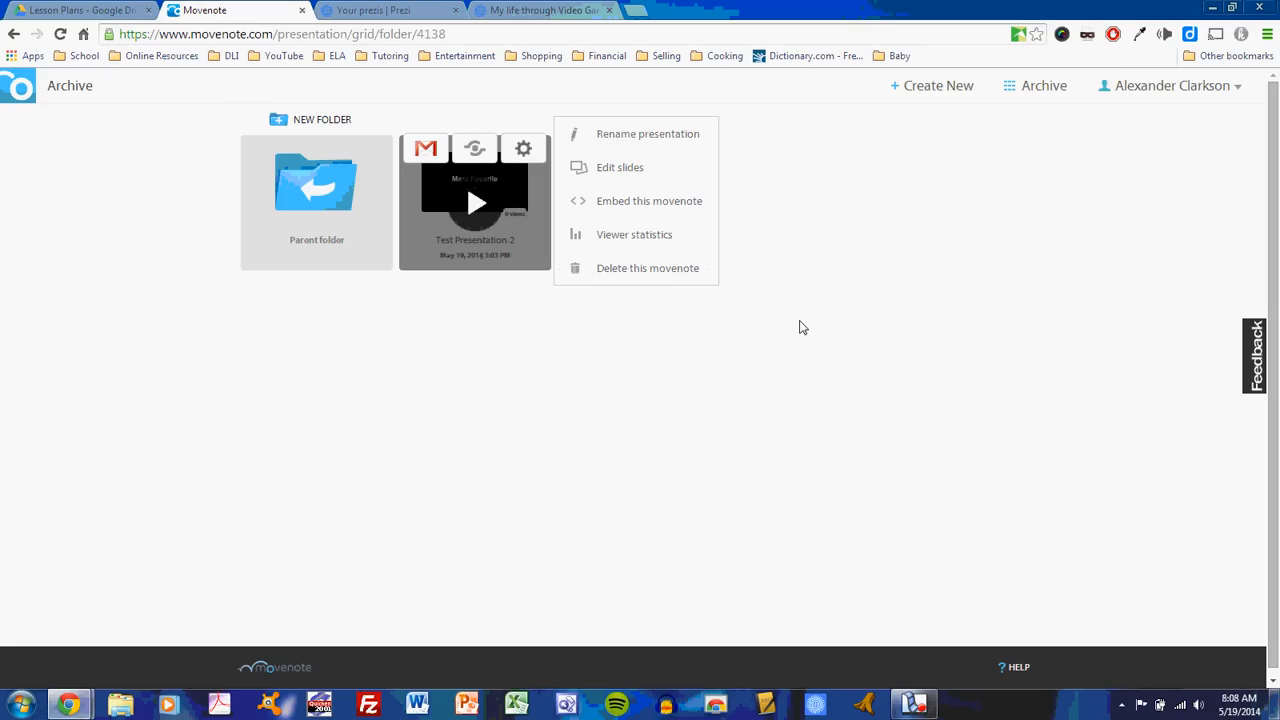
{"action": "mouse_move", "coordinate": [864, 232]}
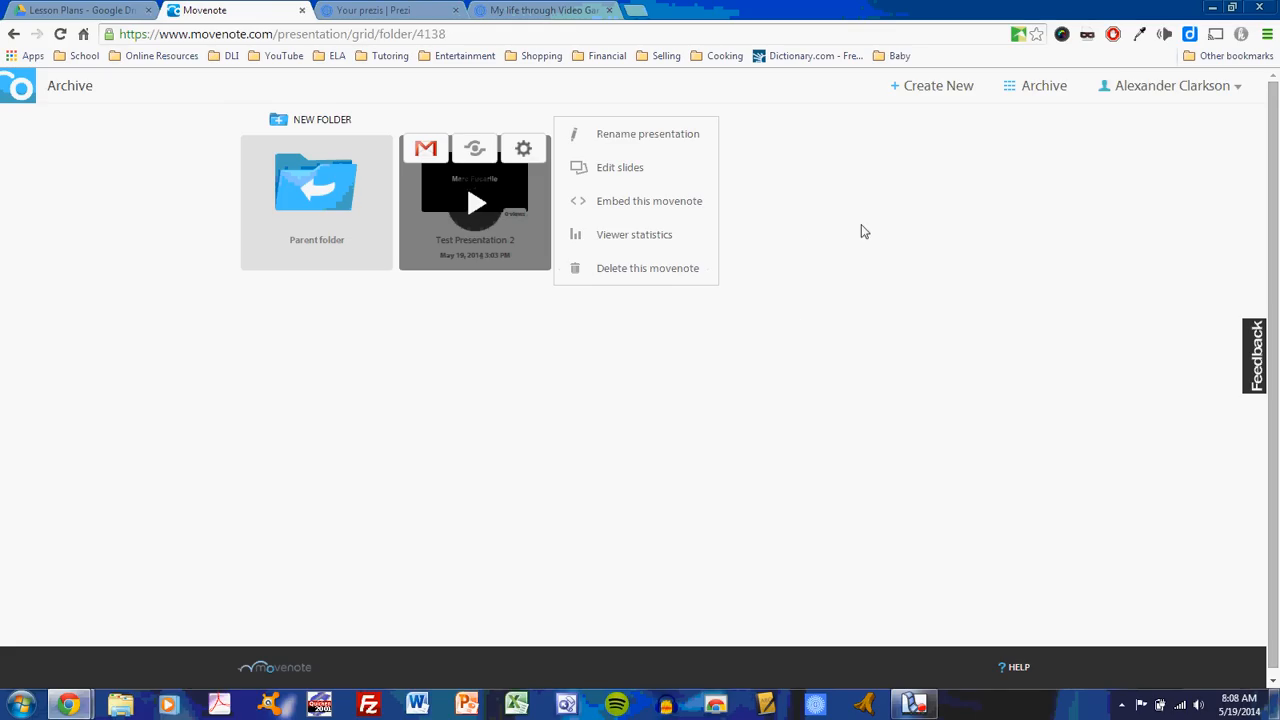
{"action": "mouse_move", "coordinate": [868, 248]}
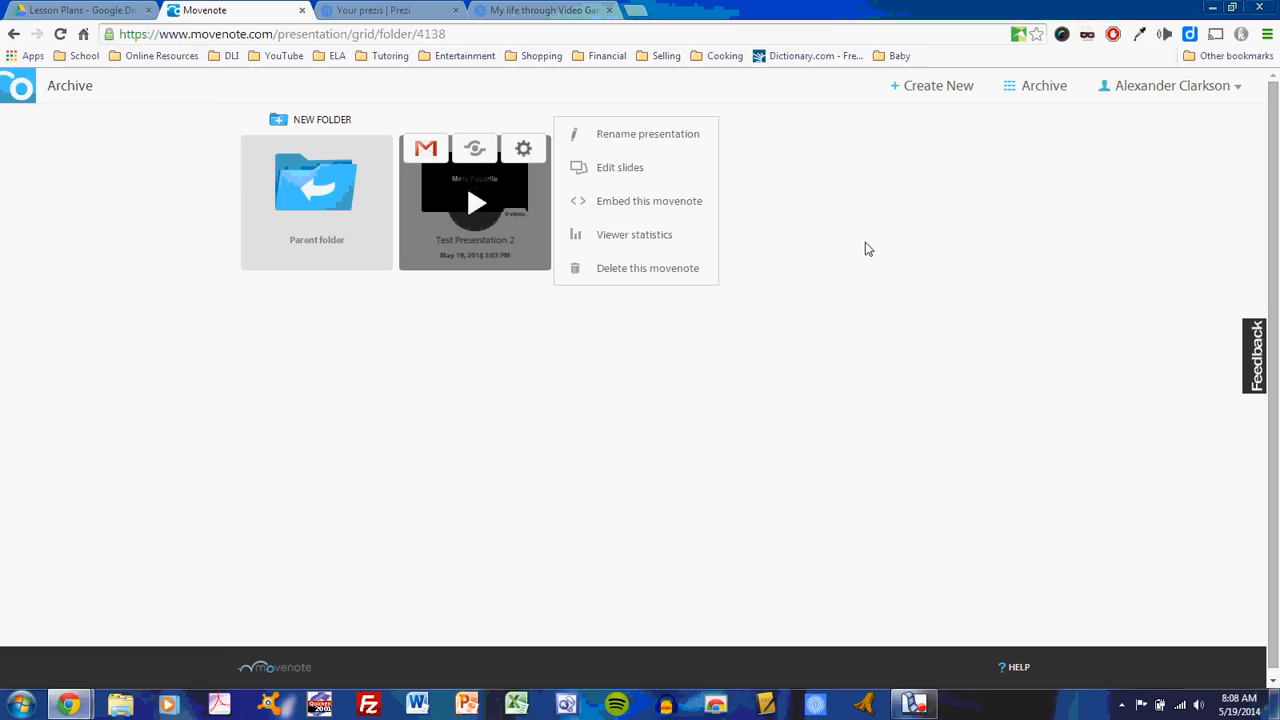
{"action": "mouse_move", "coordinate": [532, 256]}
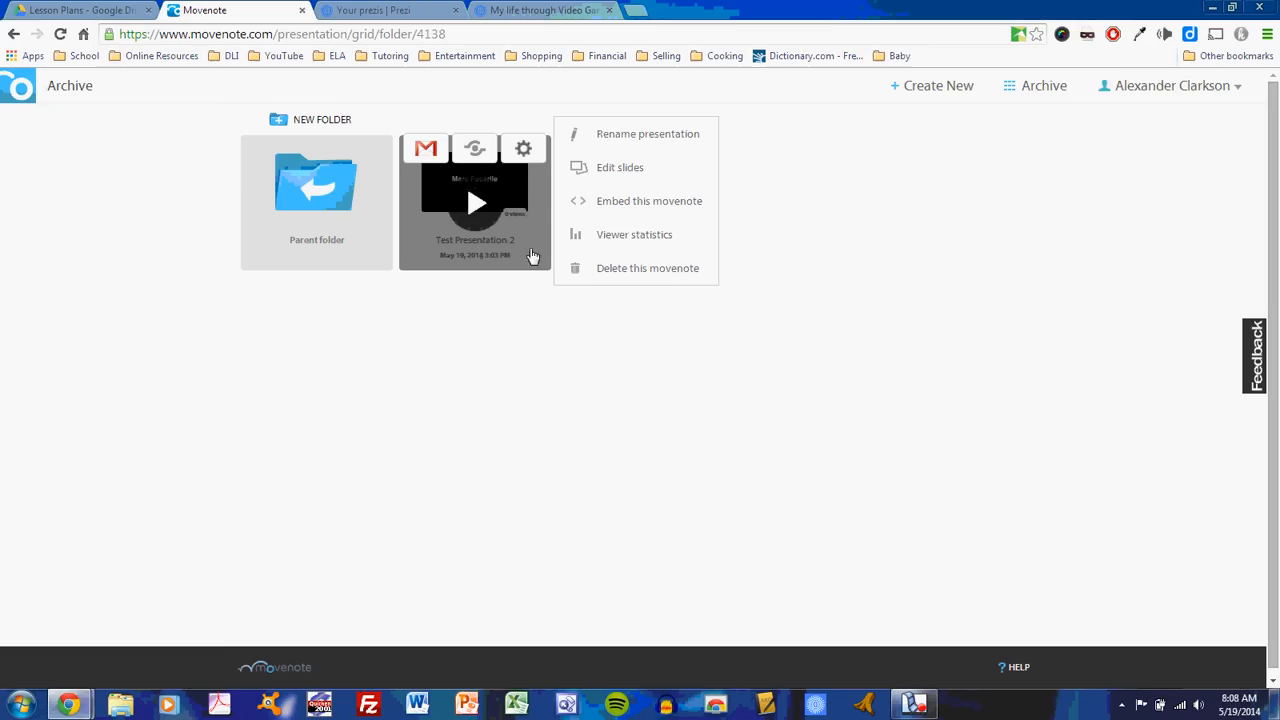
{"action": "mouse_move", "coordinate": [930, 84]}
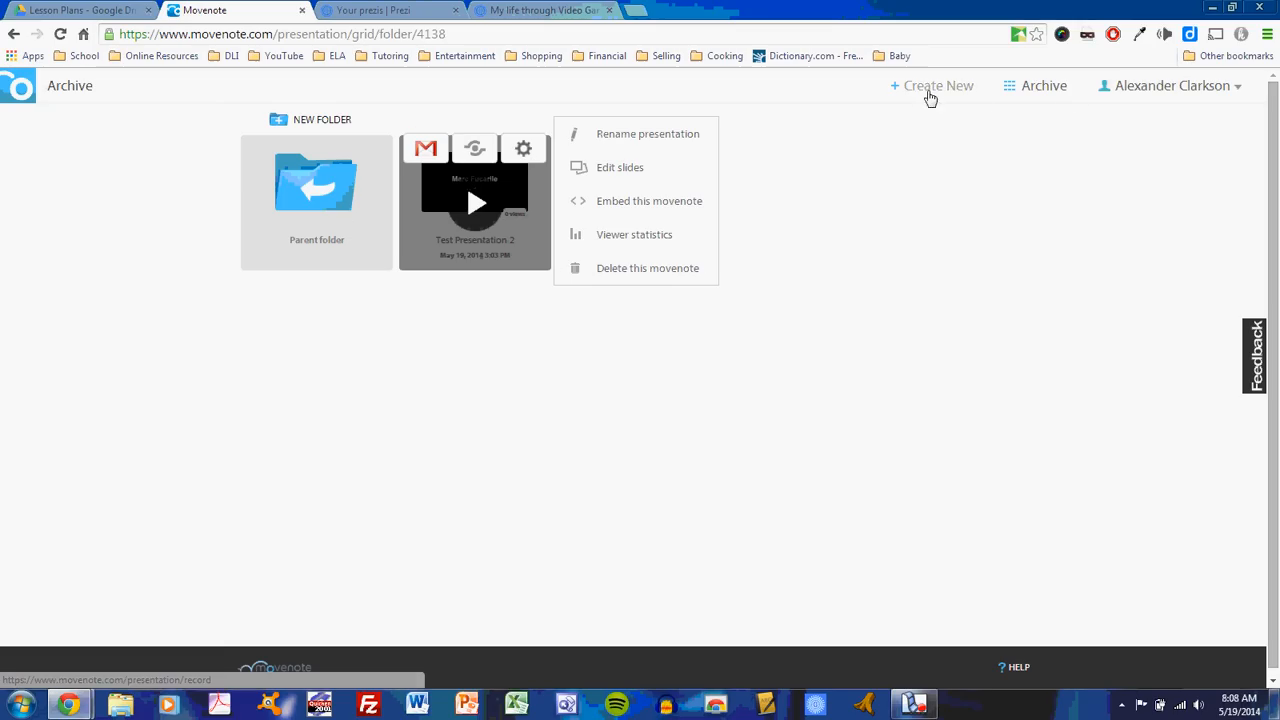
{"action": "left_click", "coordinate": [930, 84]}
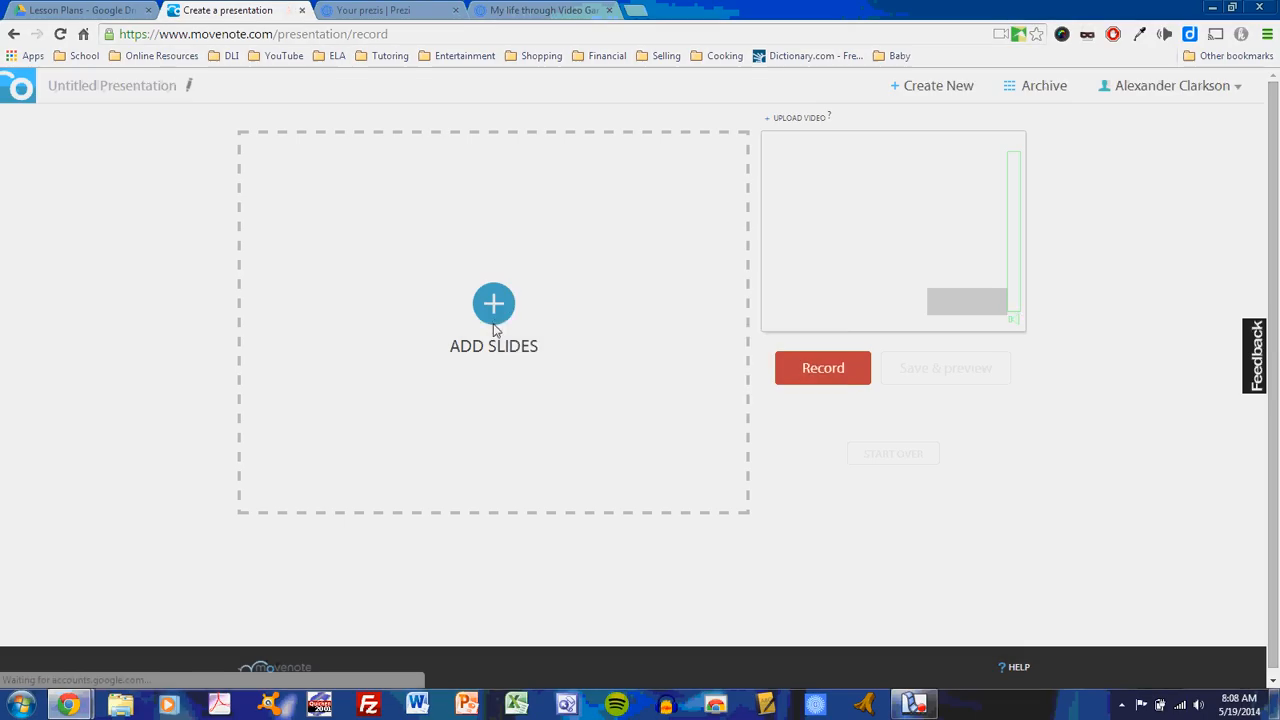
{"action": "mouse_move", "coordinate": [492, 304]}
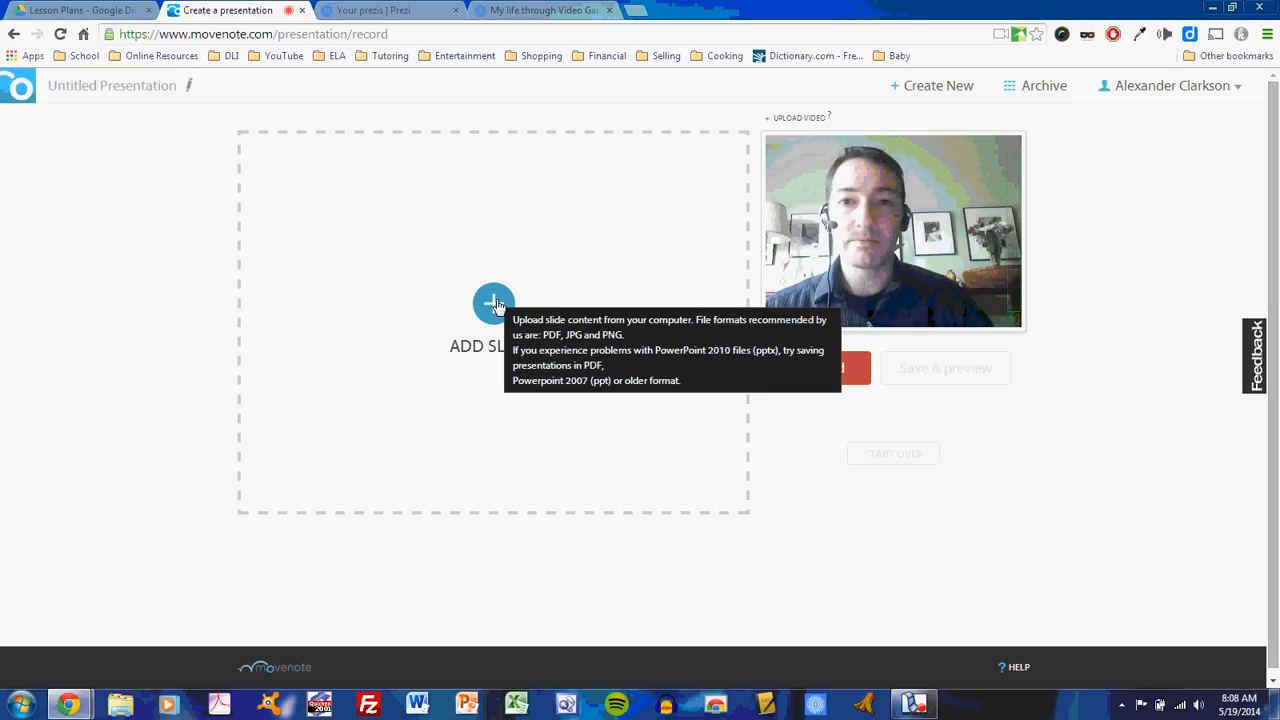
Switch to Prezi and launch the My life through Video Games prezi in the editor
{"action": "left_click", "coordinate": [540, 10]}
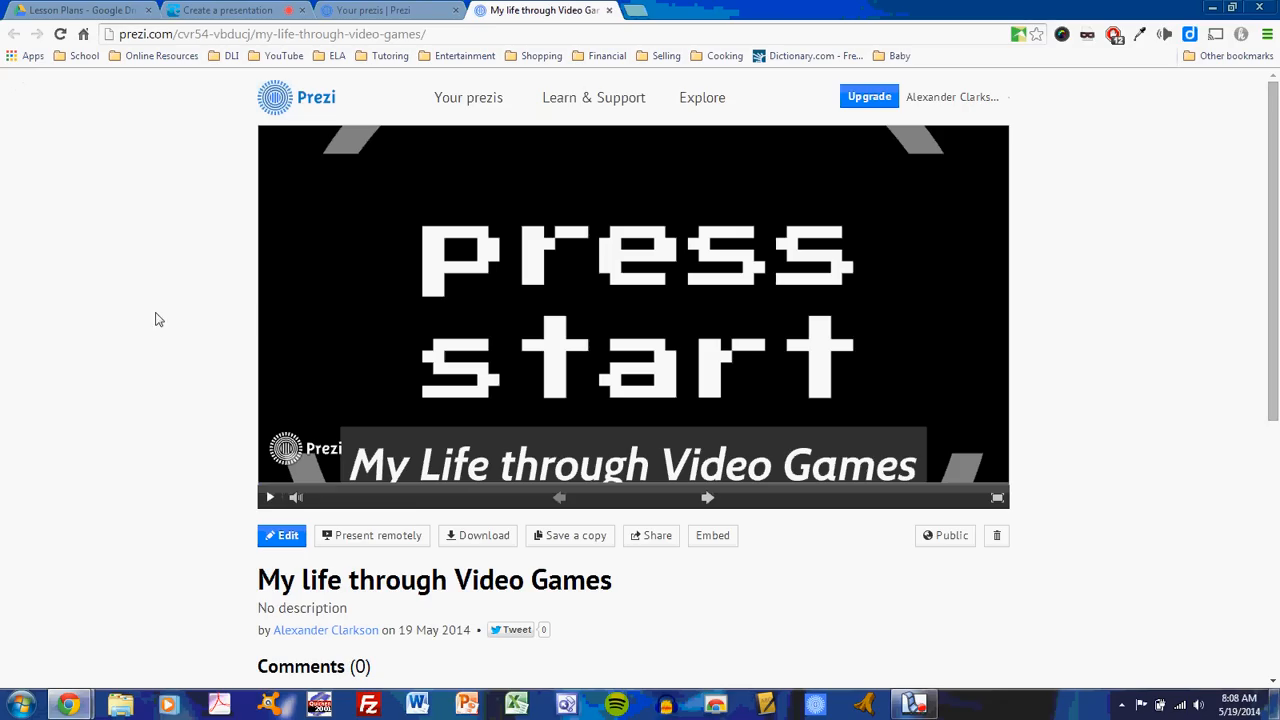
{"action": "mouse_move", "coordinate": [172, 308]}
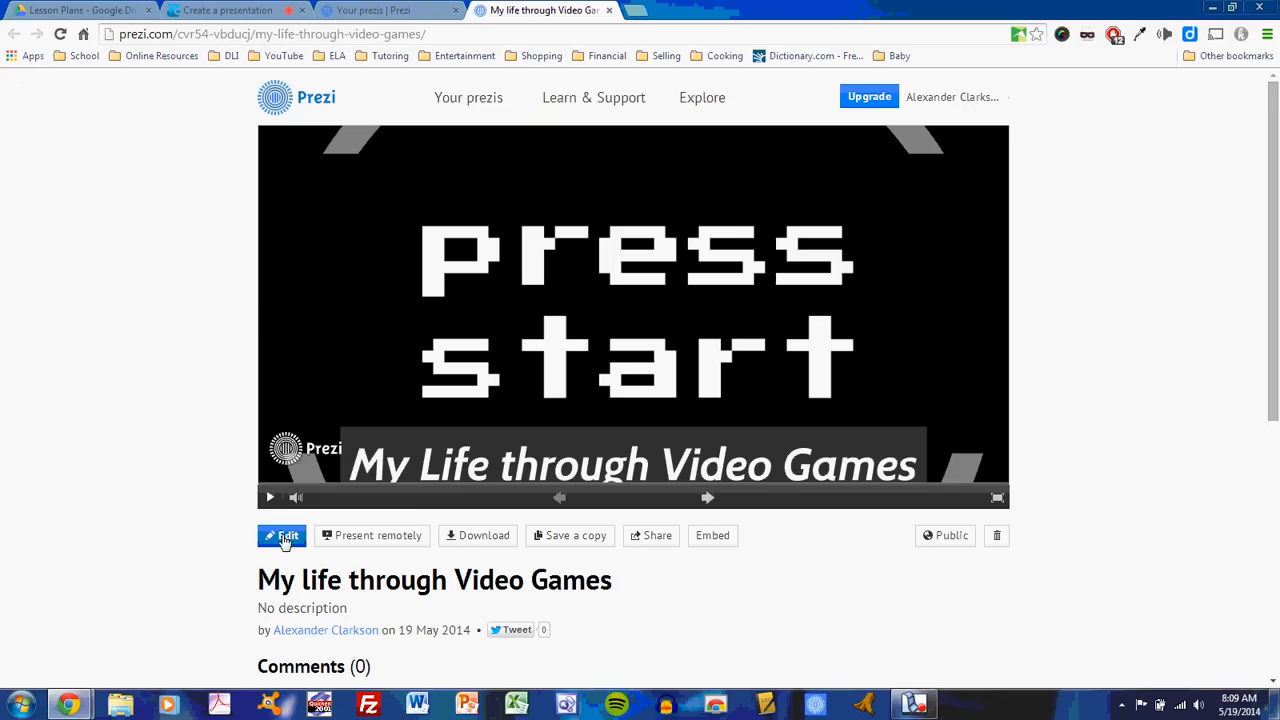
{"action": "left_click", "coordinate": [284, 536]}
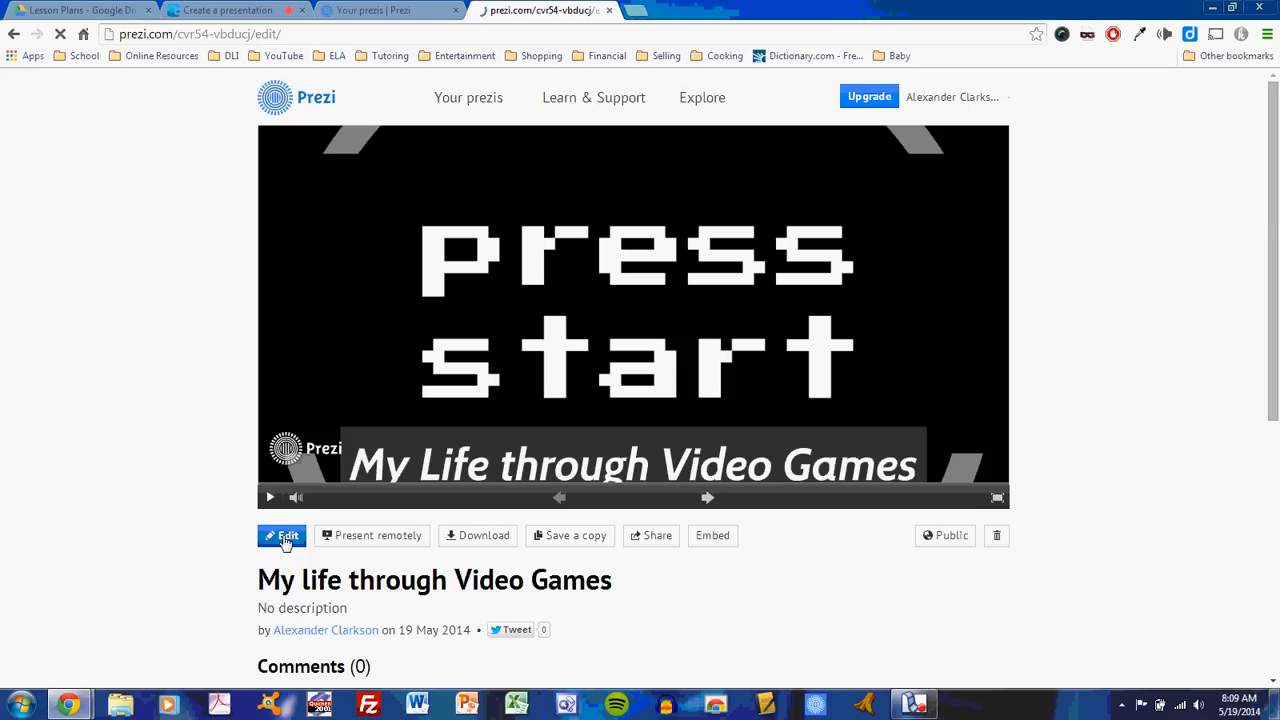
{"action": "left_click", "coordinate": [284, 536]}
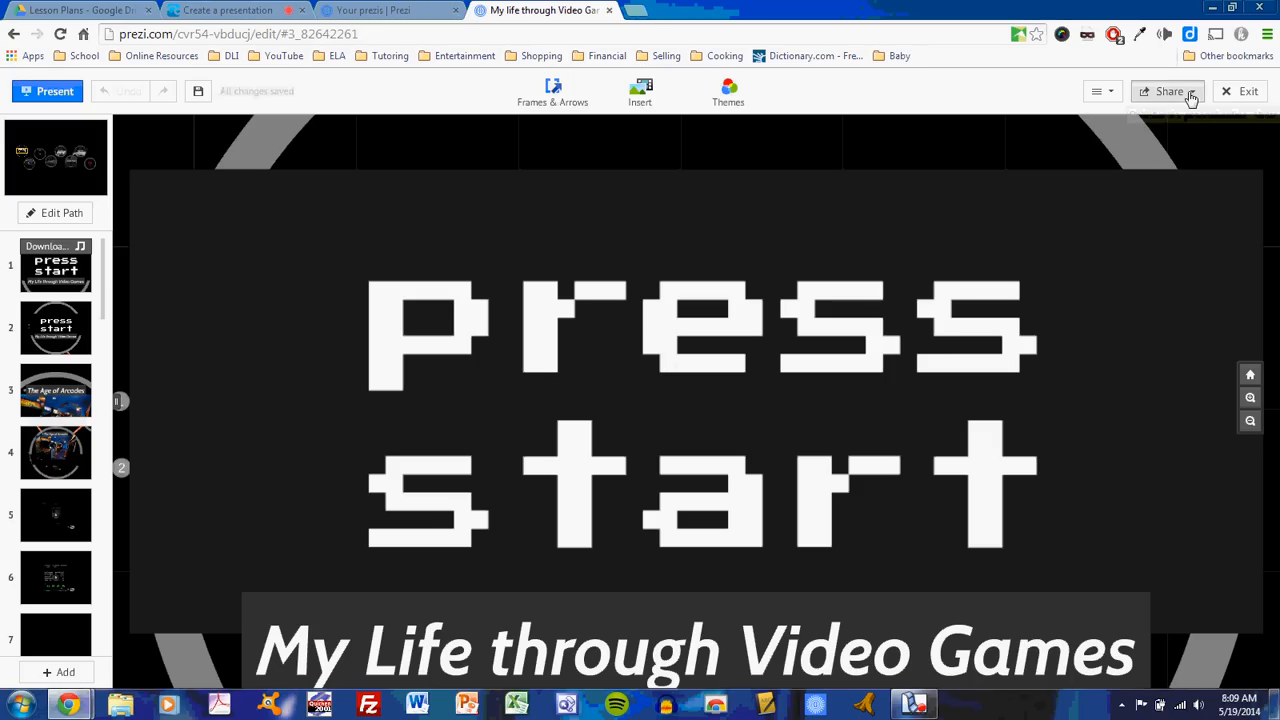
Start a Download as PDF export of the prezi from the Share menu
{"action": "left_click", "coordinate": [1168, 92]}
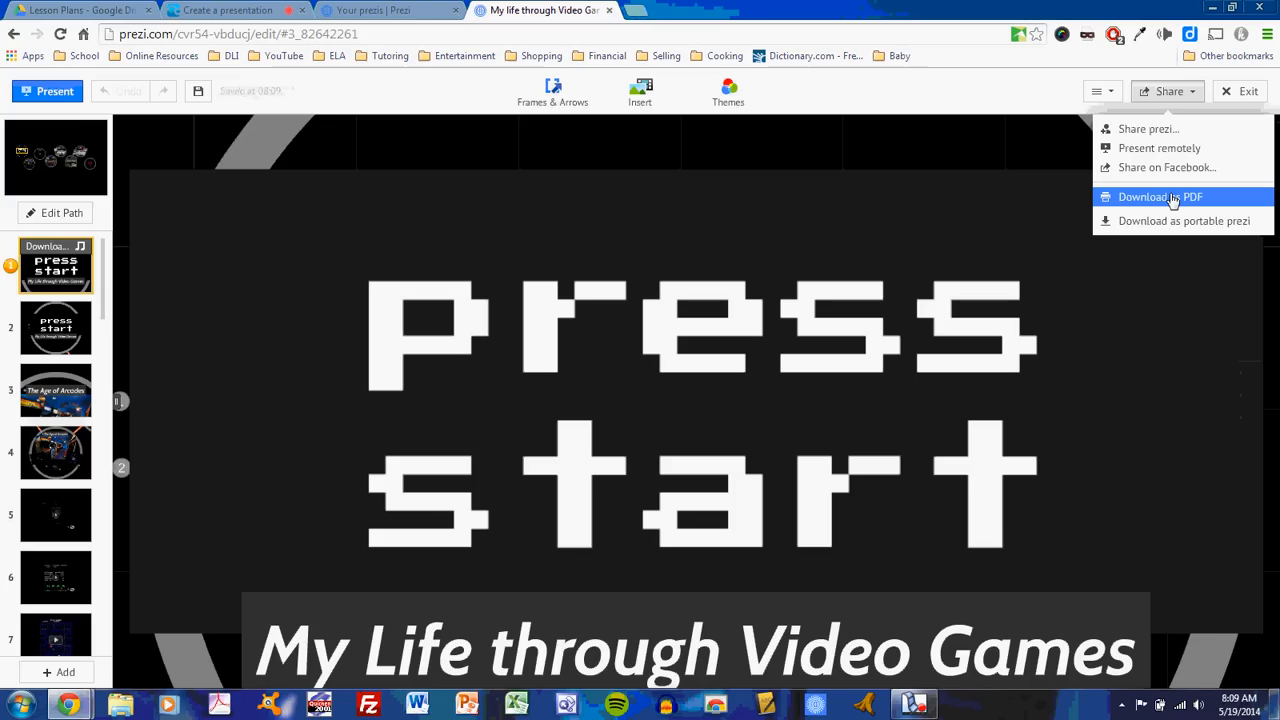
{"action": "left_click", "coordinate": [1160, 196]}
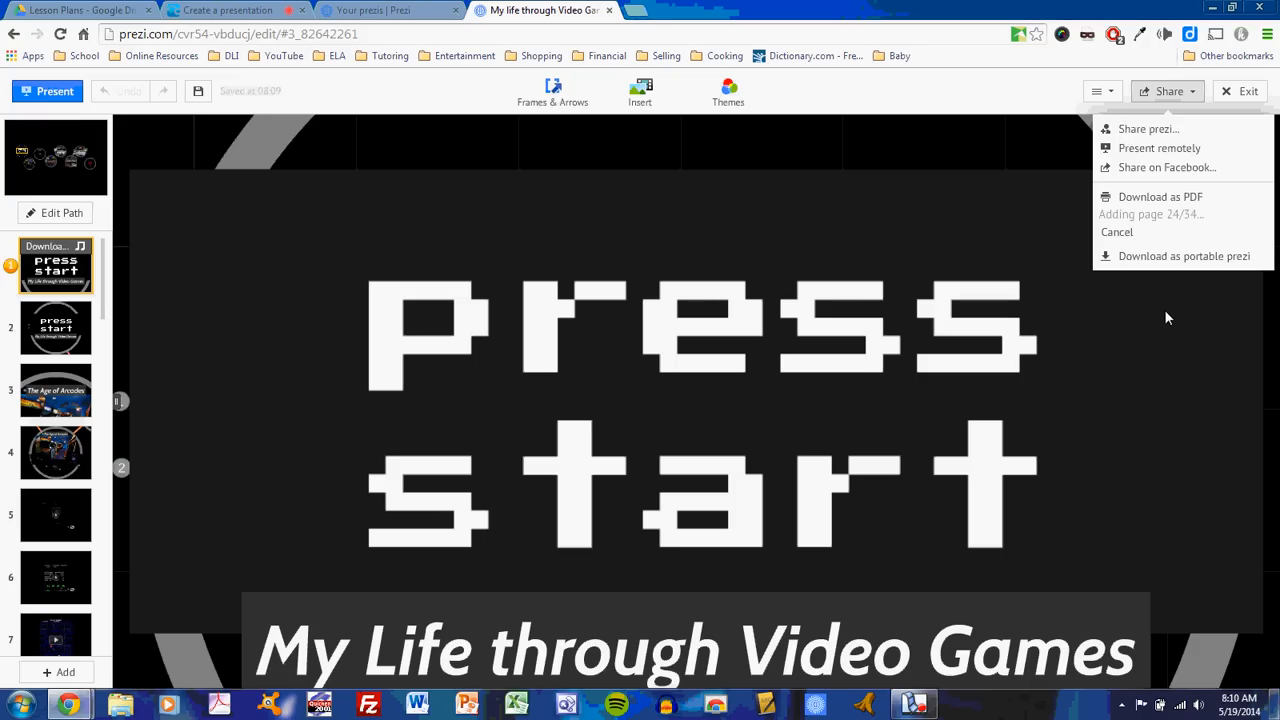
{"action": "mouse_move", "coordinate": [1110, 298]}
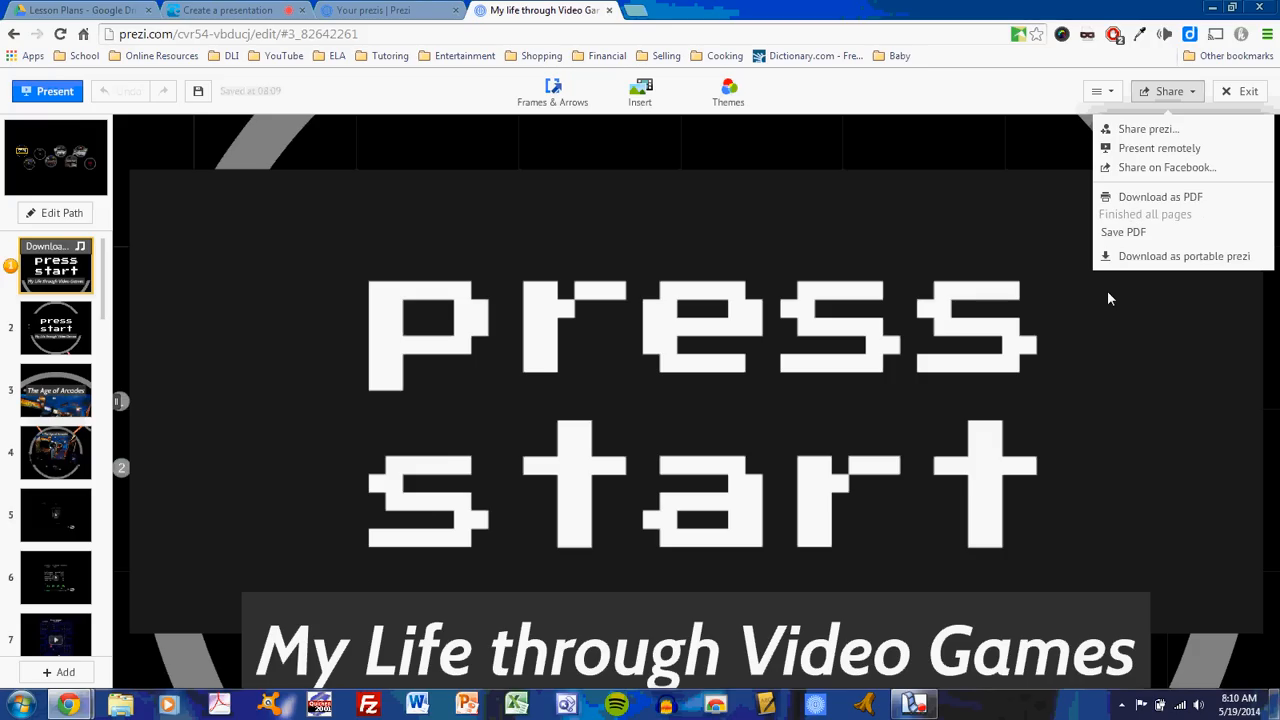
{"action": "mouse_move", "coordinate": [1124, 232]}
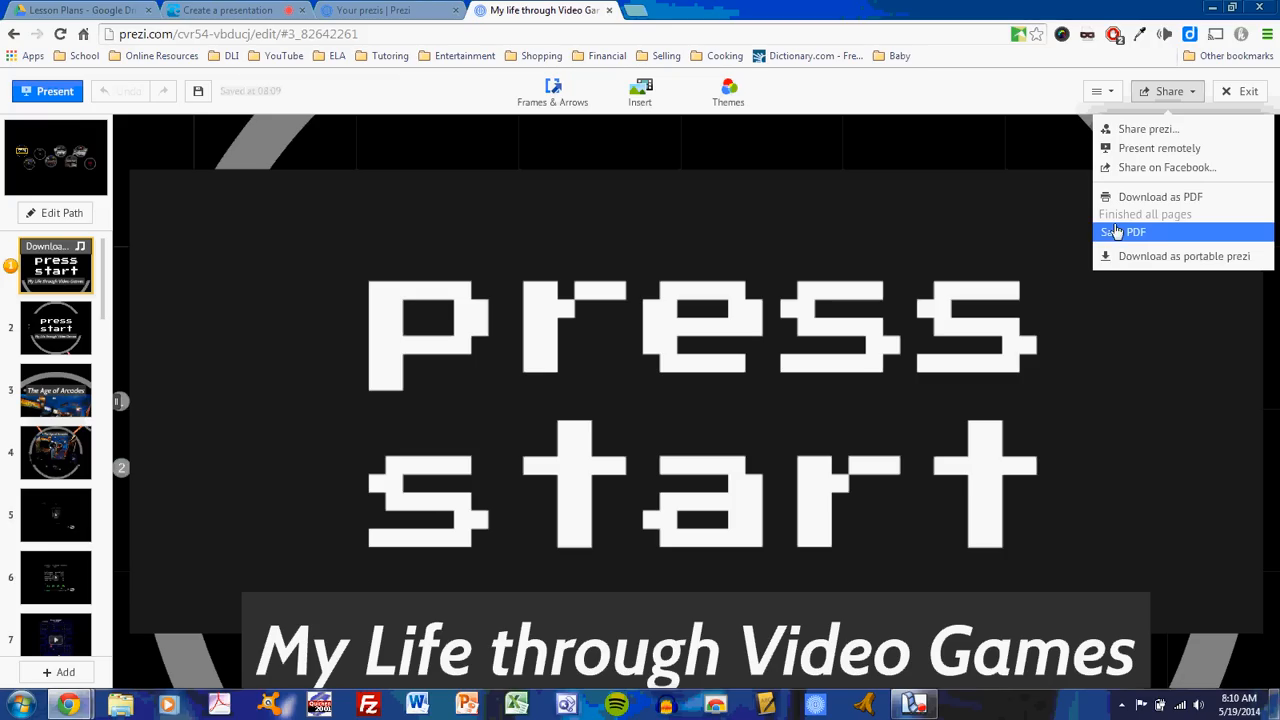
{"action": "mouse_move", "coordinate": [1132, 238]}
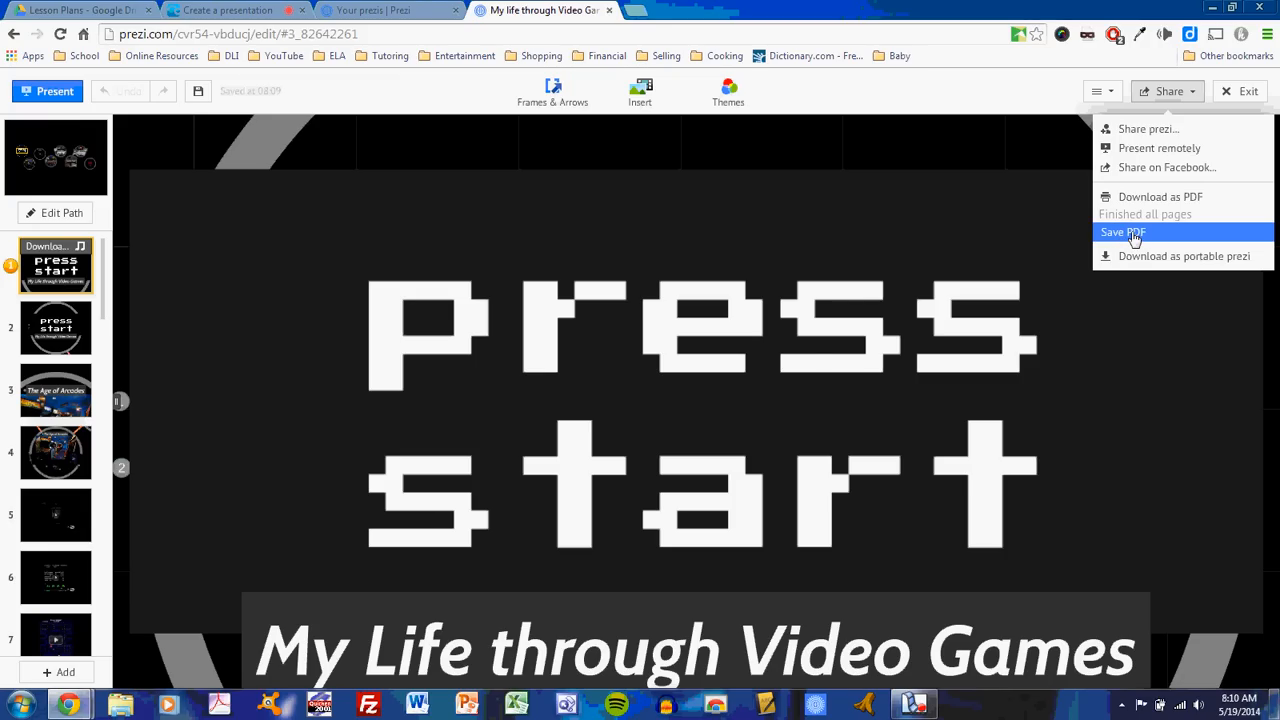
Save the generated PDF to the Desktop under the name VG Prezi
{"action": "left_click", "coordinate": [1124, 232]}
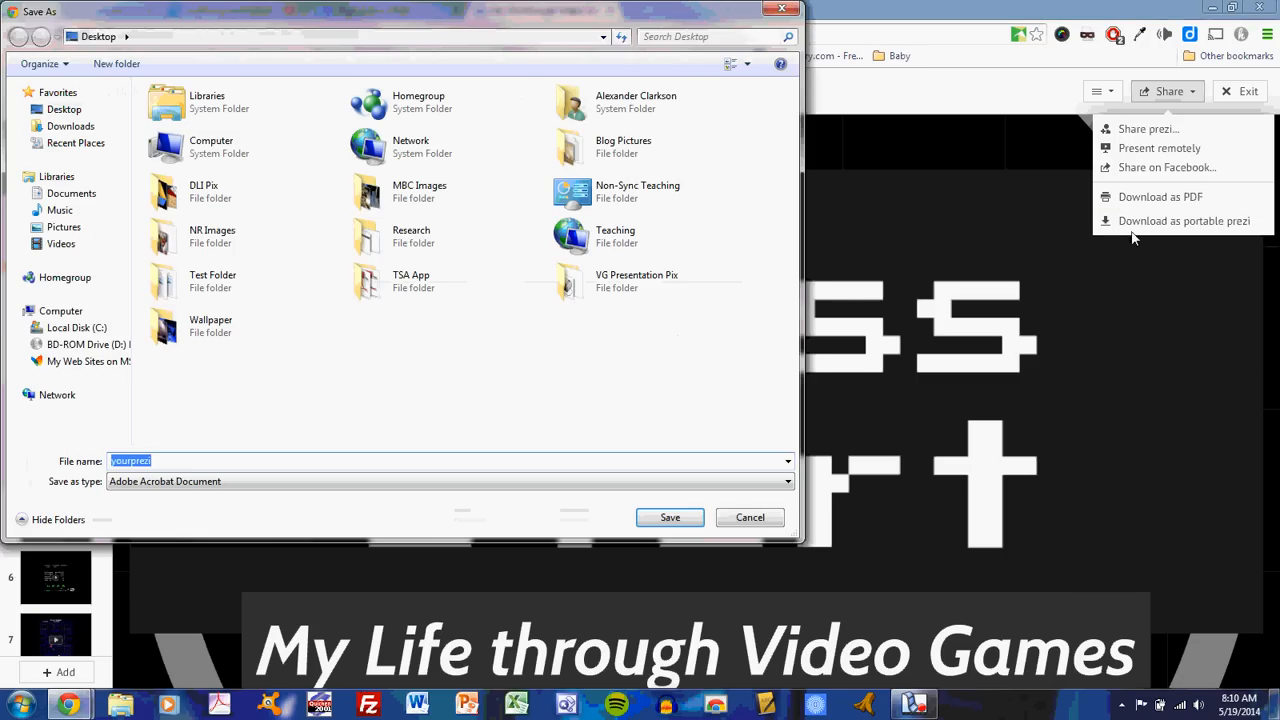
{"action": "mouse_move", "coordinate": [184, 446]}
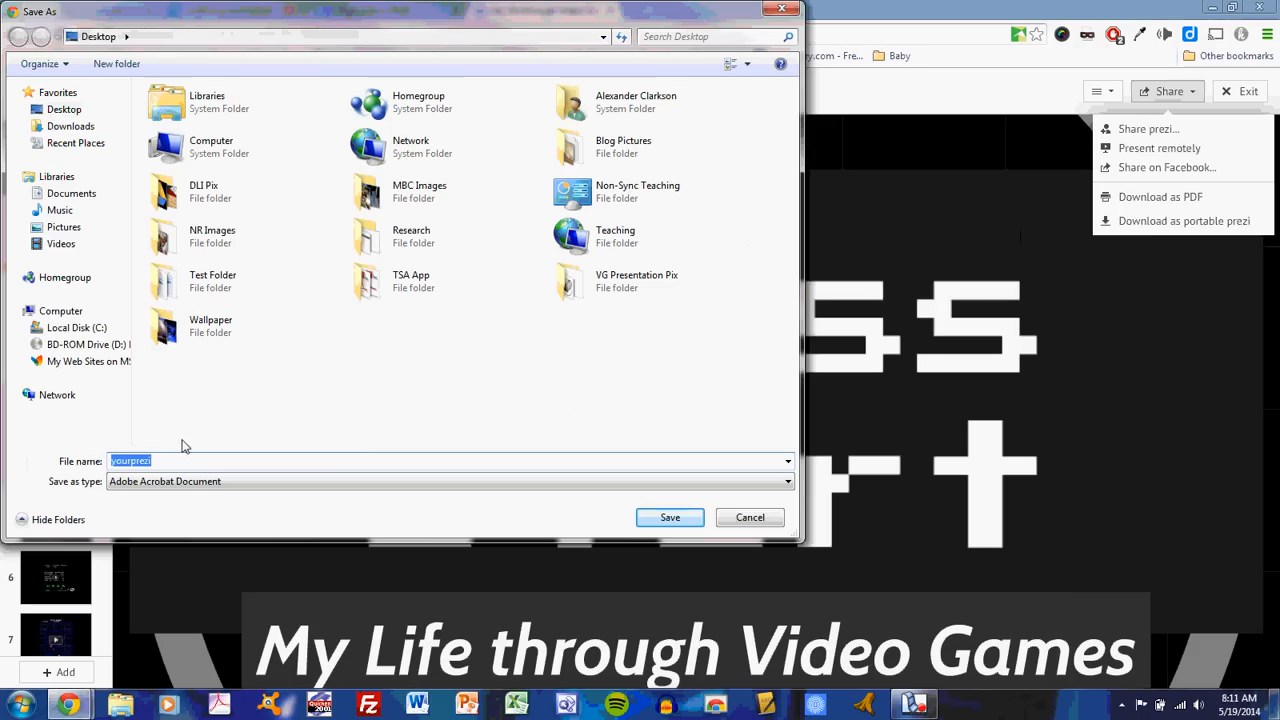
{"action": "mouse_move", "coordinate": [246, 20]}
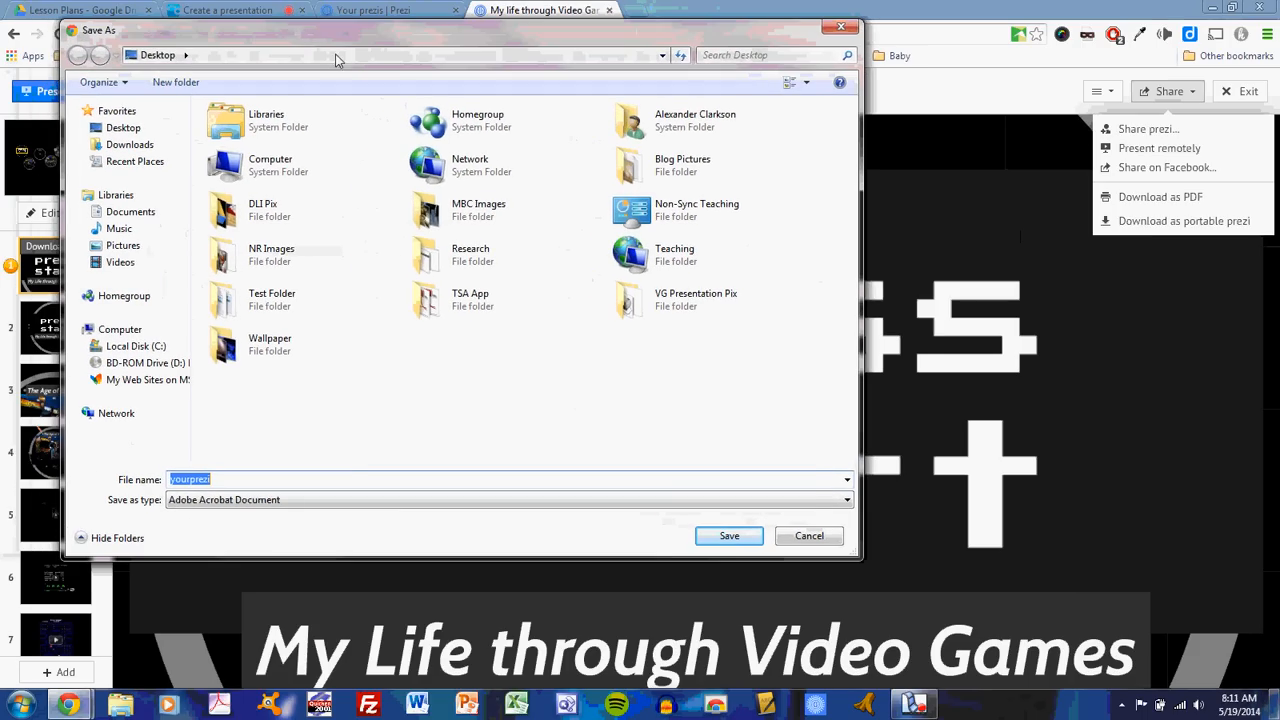
{"action": "mouse_move", "coordinate": [344, 470]}
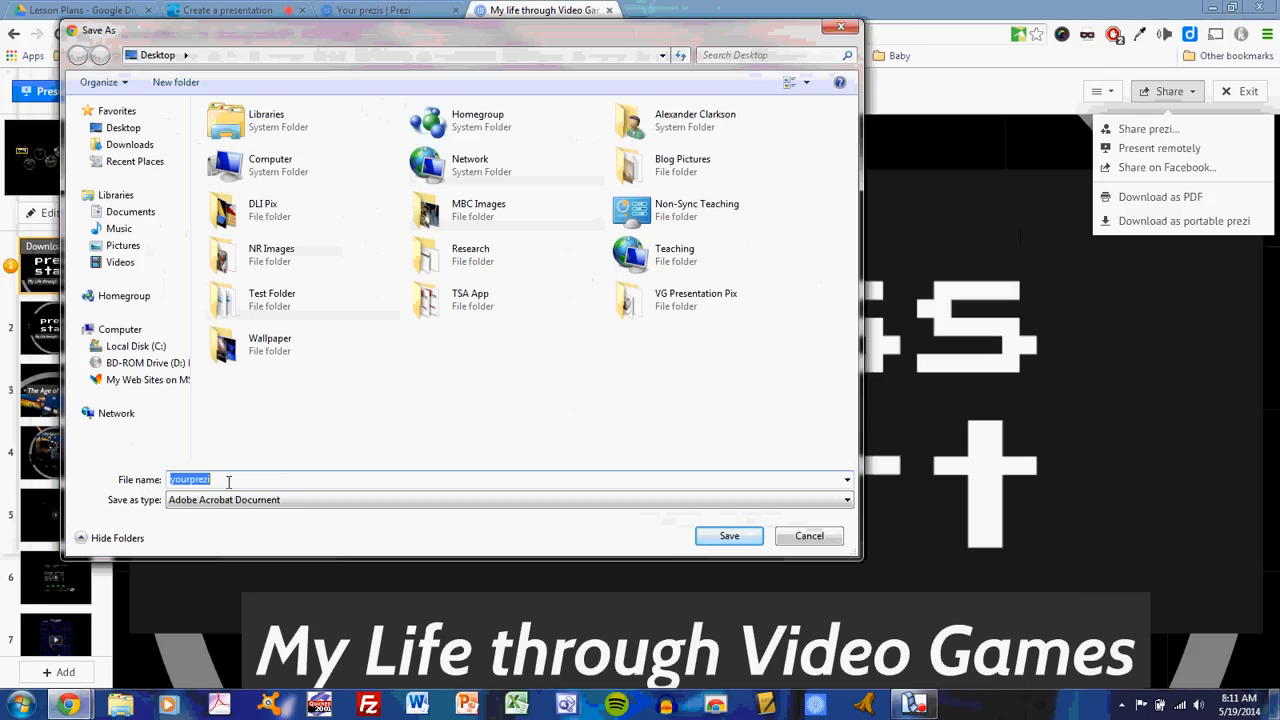
{"action": "type", "text": "VG"}
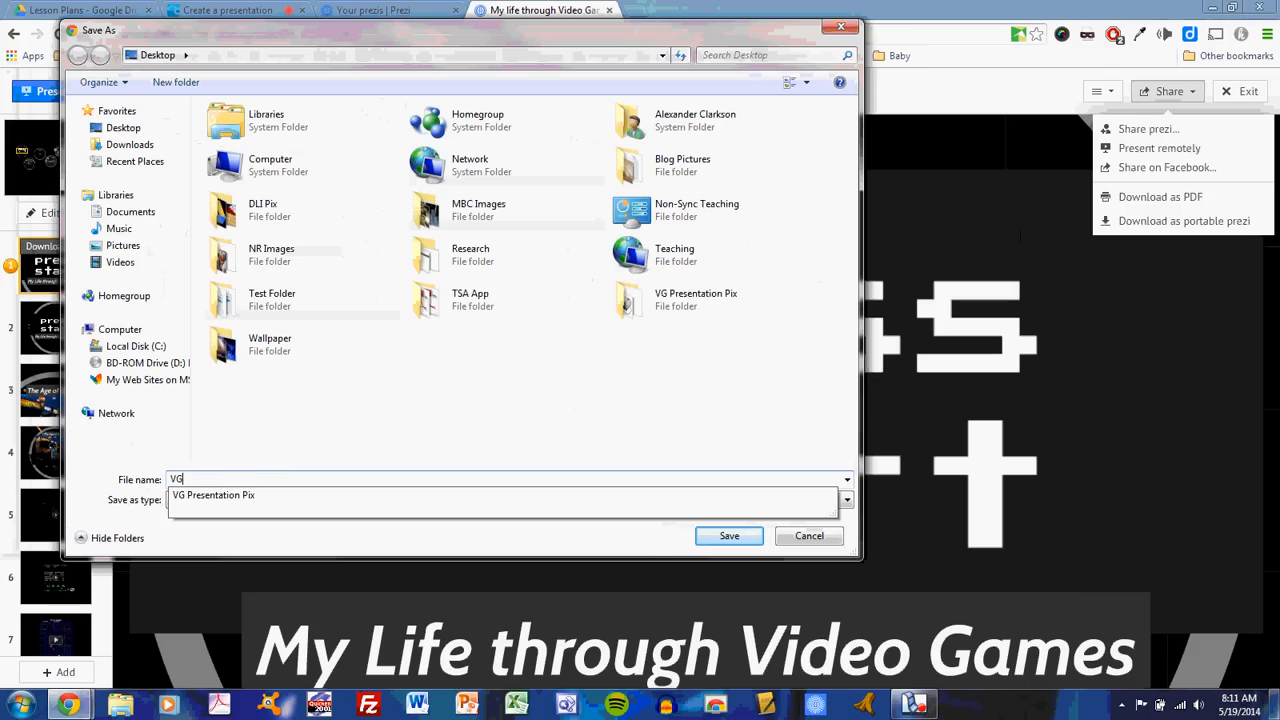
{"action": "type", "text": "Presen"}
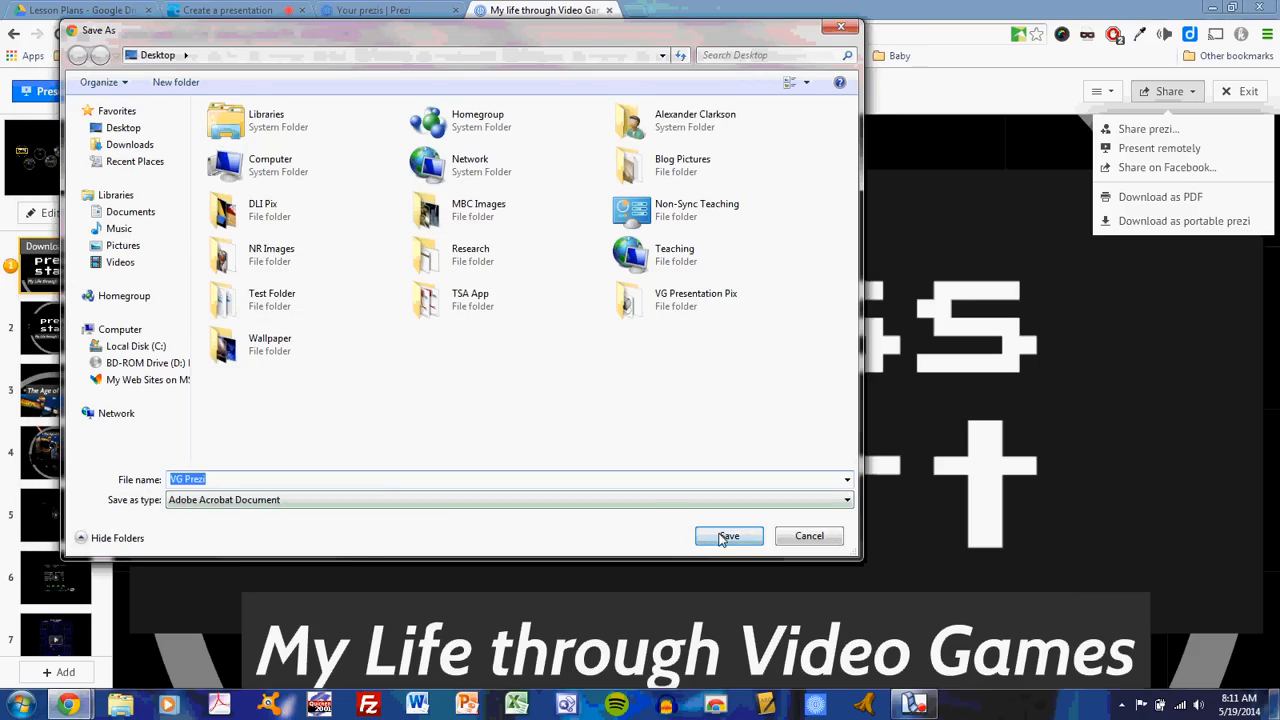
{"action": "left_click", "coordinate": [728, 536]}
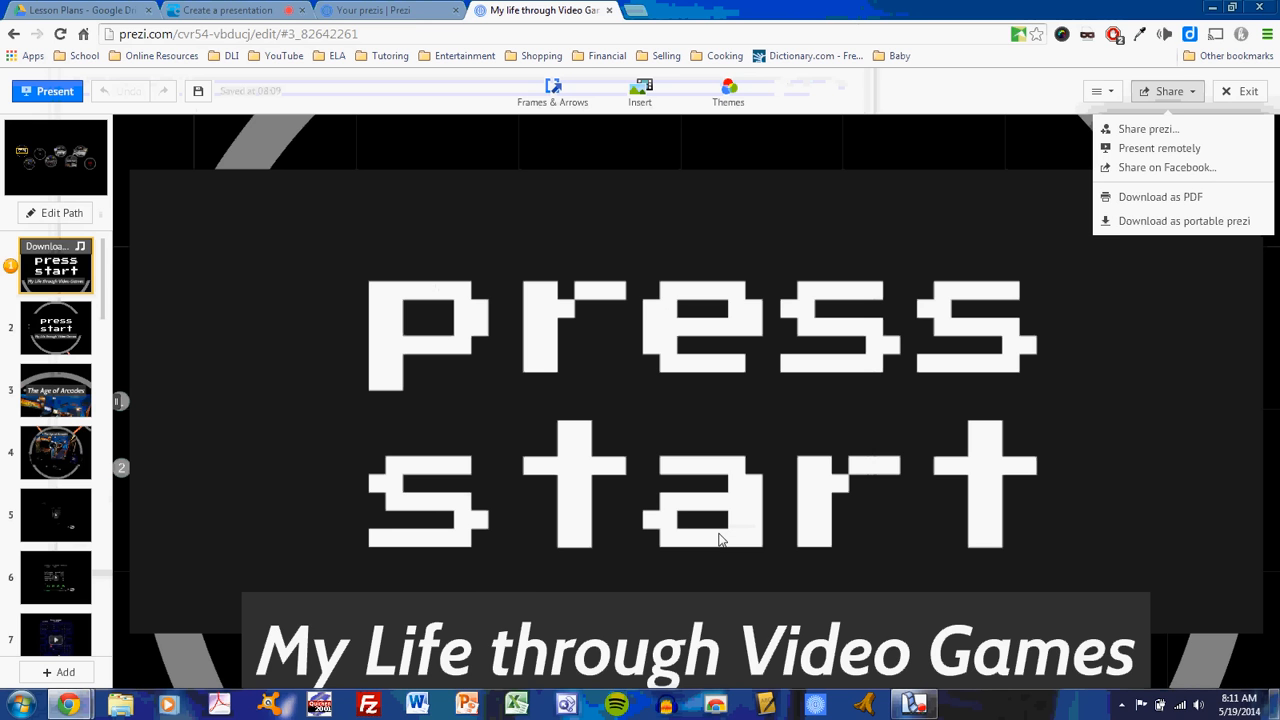
In the Movenote presentation, add slides from Computer and choose the VG Prezi PDF
{"action": "left_click", "coordinate": [232, 10]}
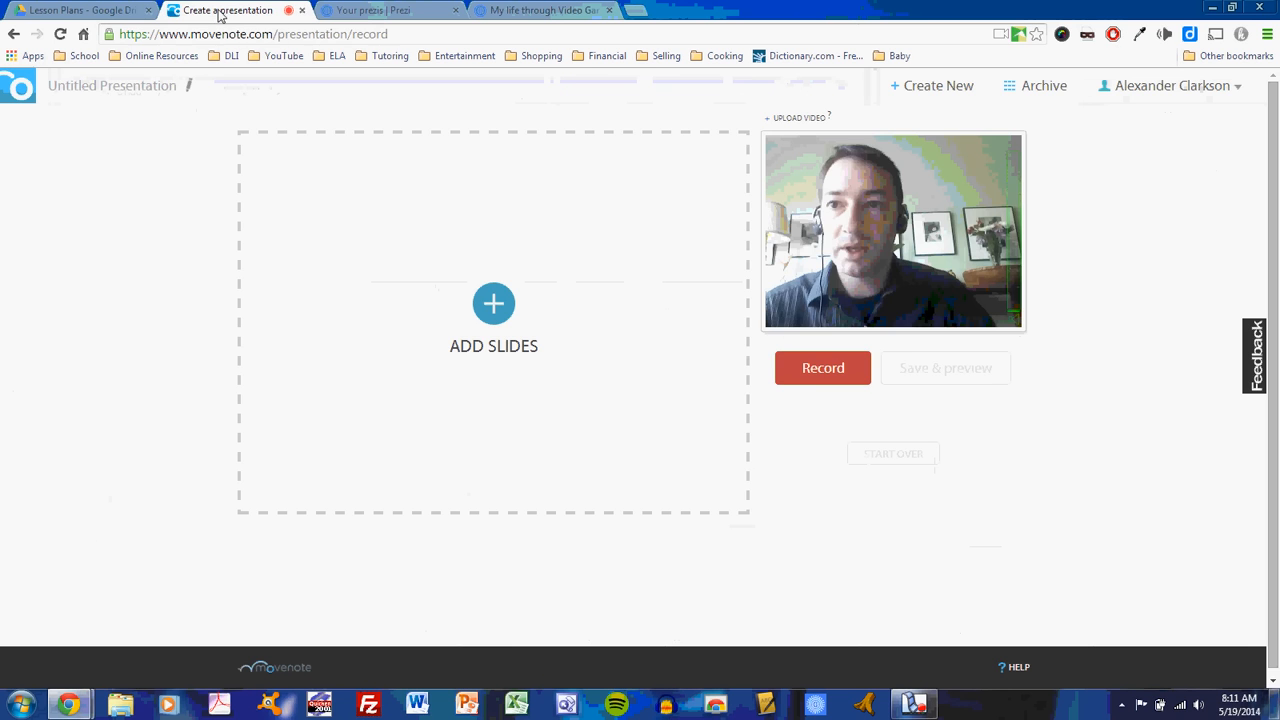
{"action": "mouse_move", "coordinate": [492, 304]}
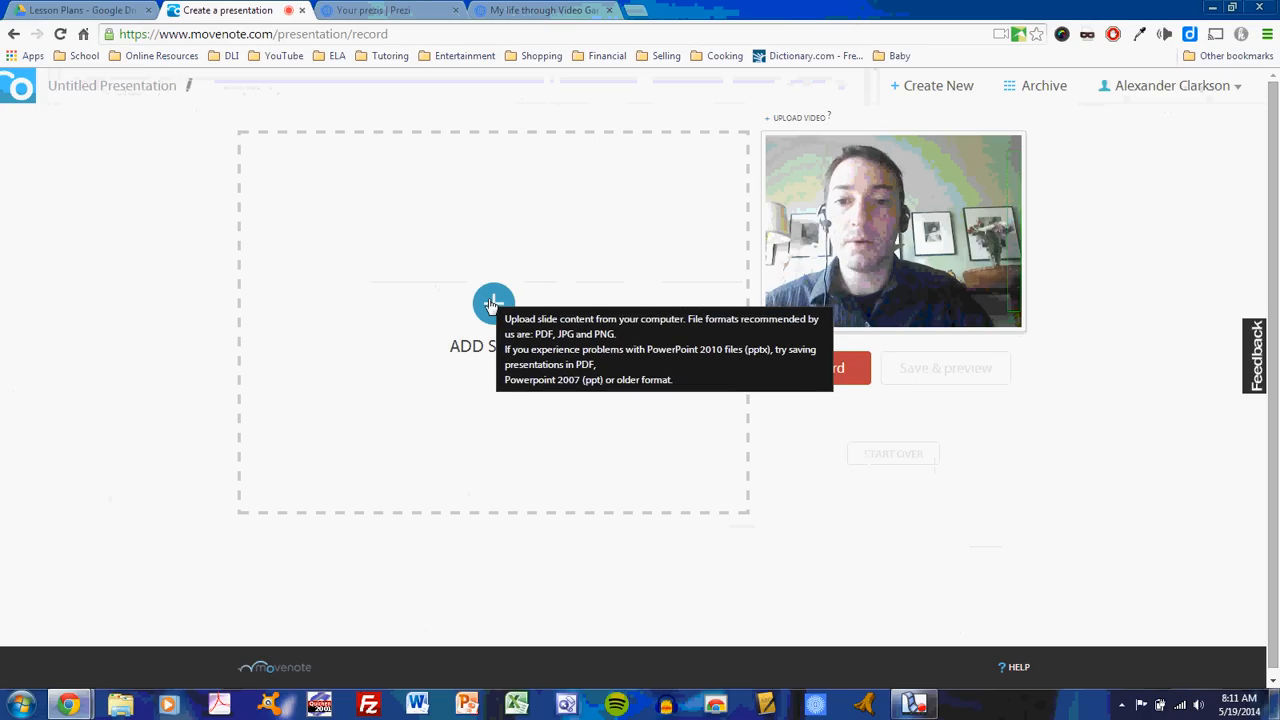
{"action": "left_click", "coordinate": [494, 304]}
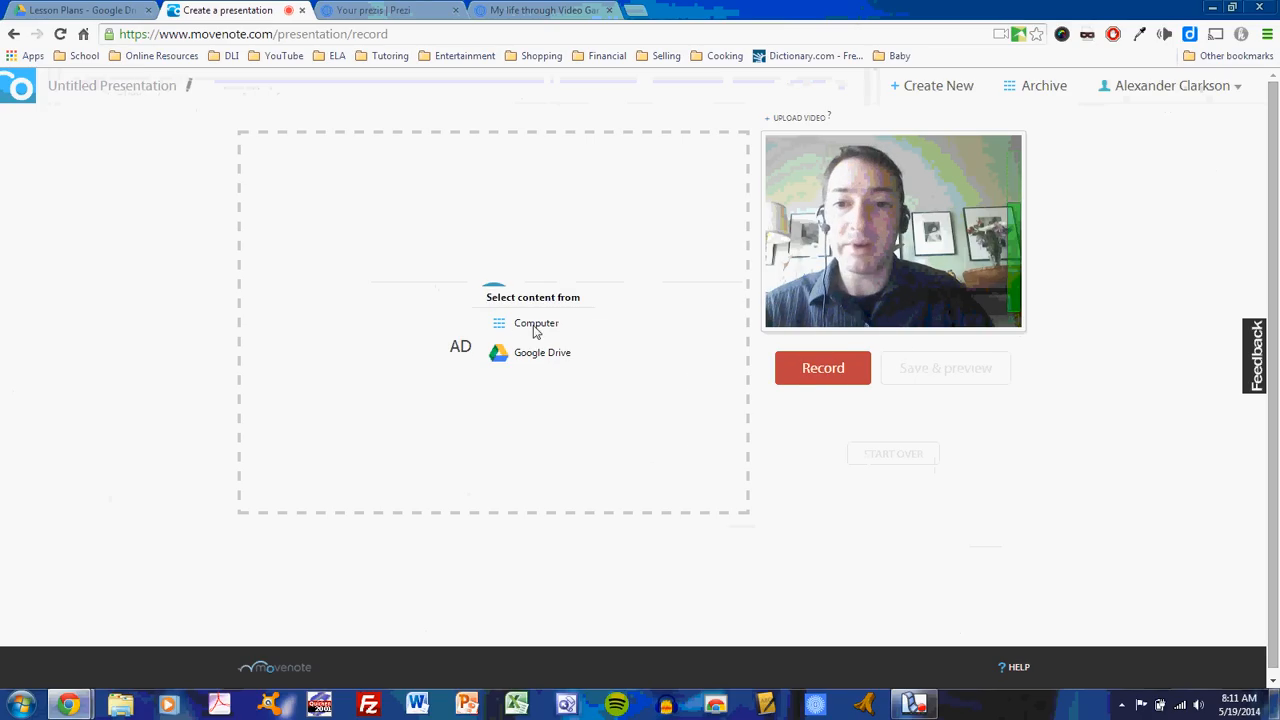
{"action": "left_click", "coordinate": [536, 324]}
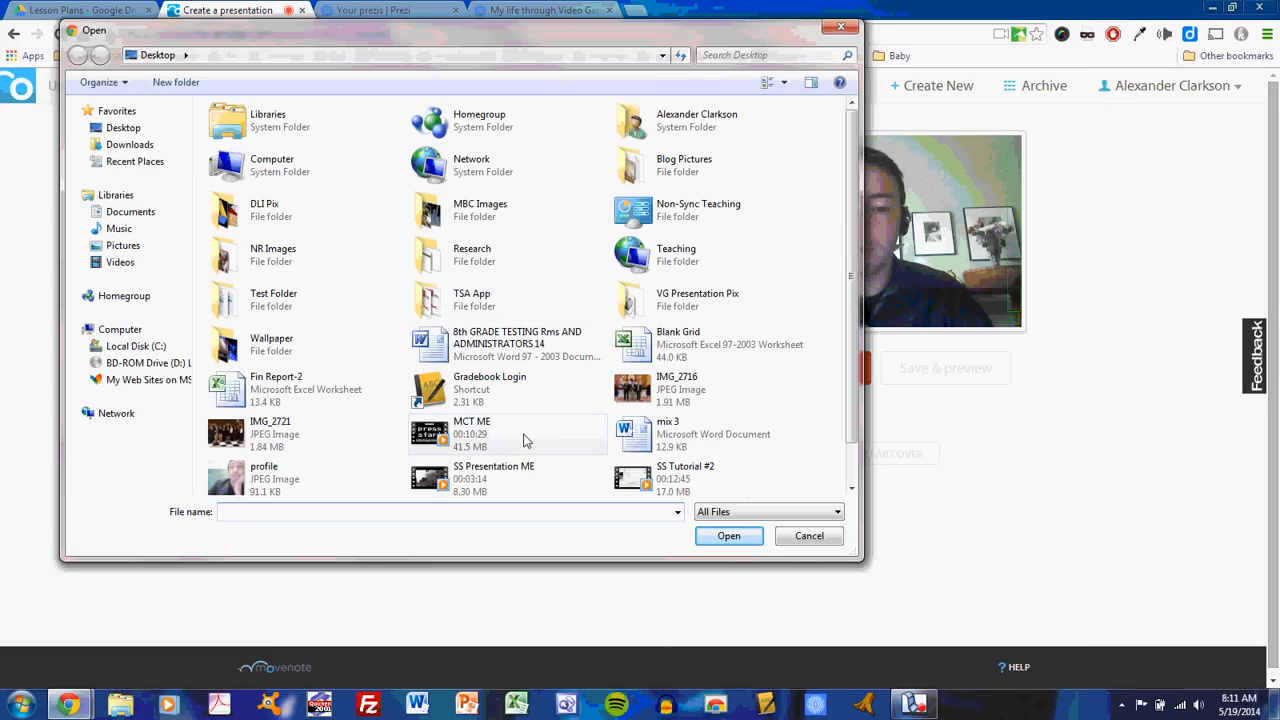
{"action": "scroll", "scroll_direction": "down", "scroll_amount": 3}
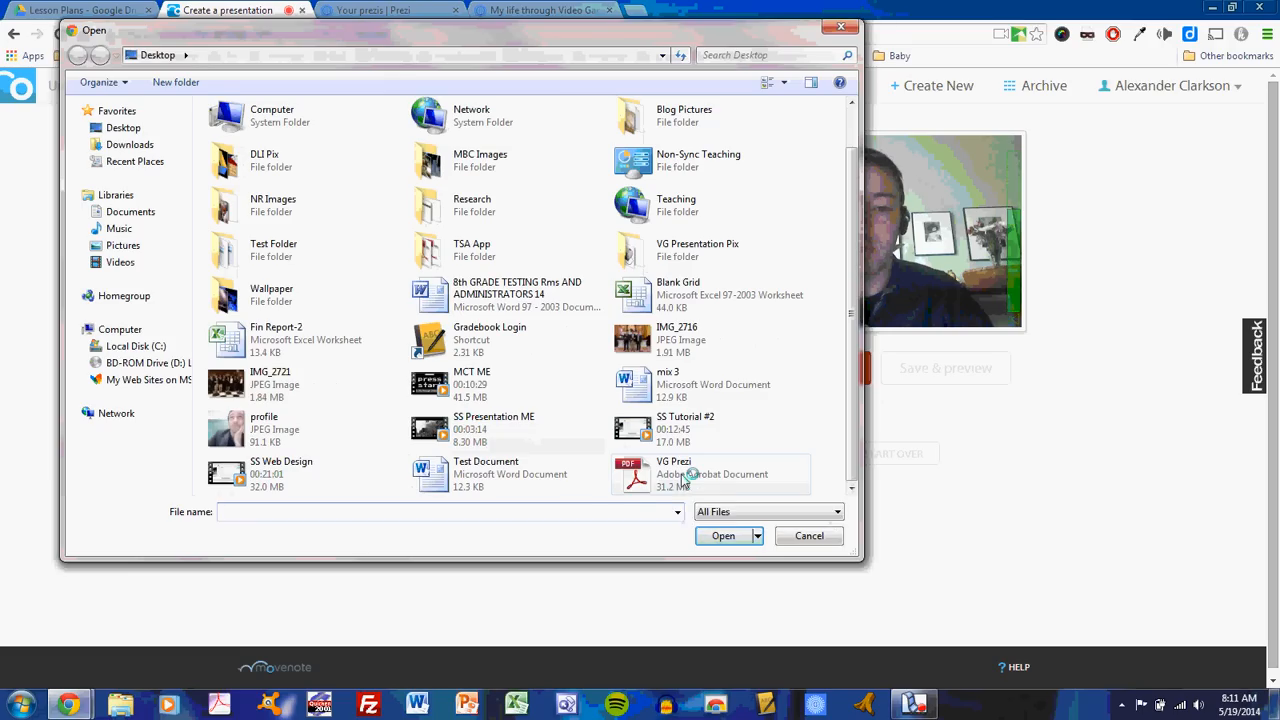
{"action": "left_click", "coordinate": [724, 536]}
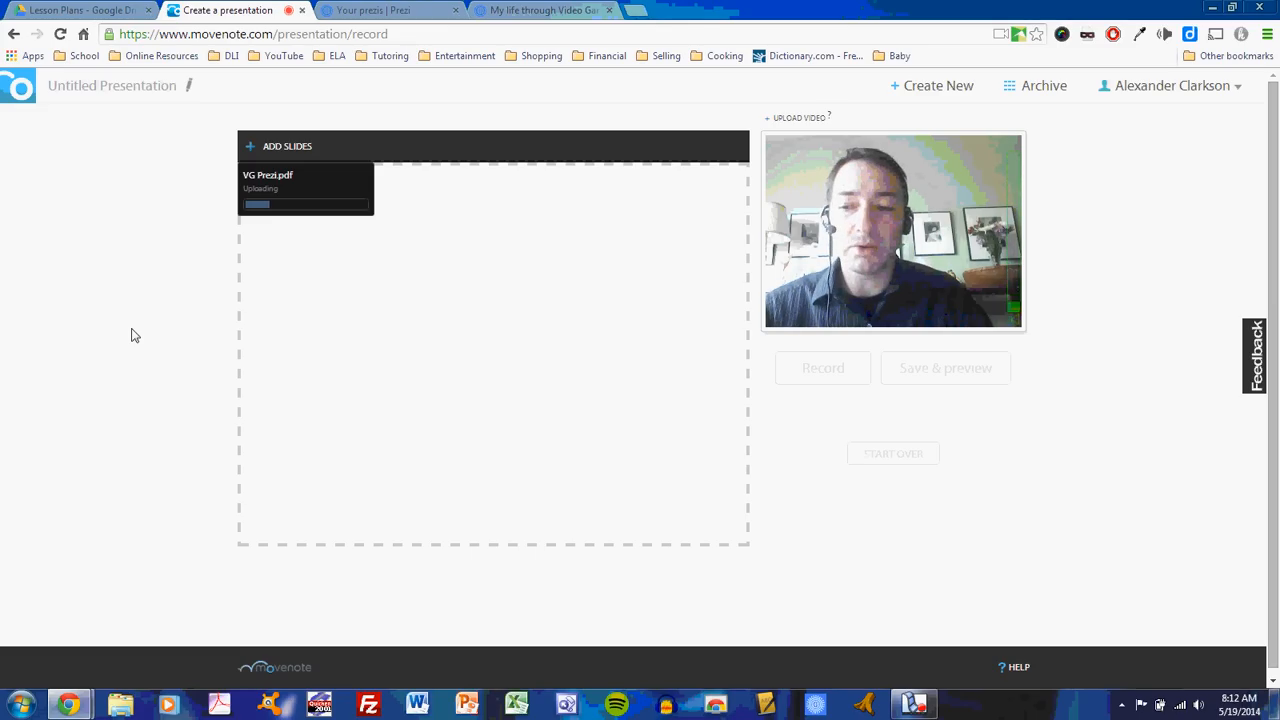
{"action": "mouse_move", "coordinate": [500, 288]}
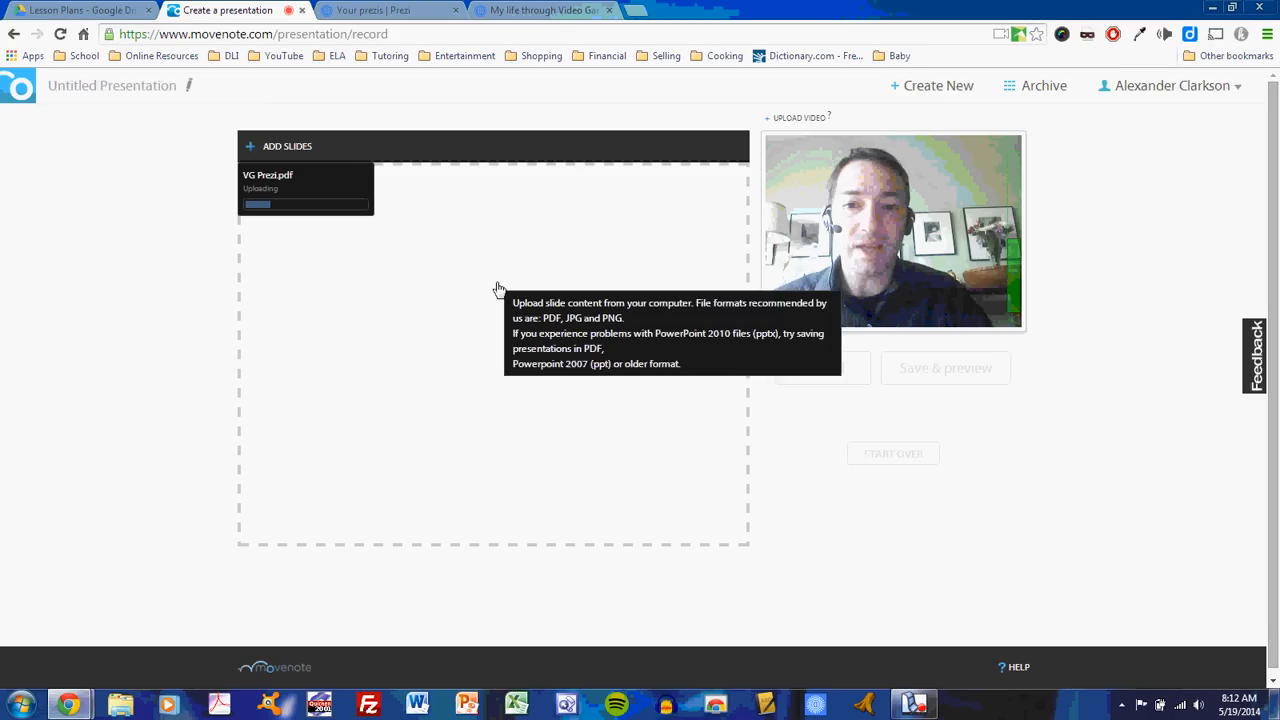
{"action": "mouse_move", "coordinate": [500, 356]}
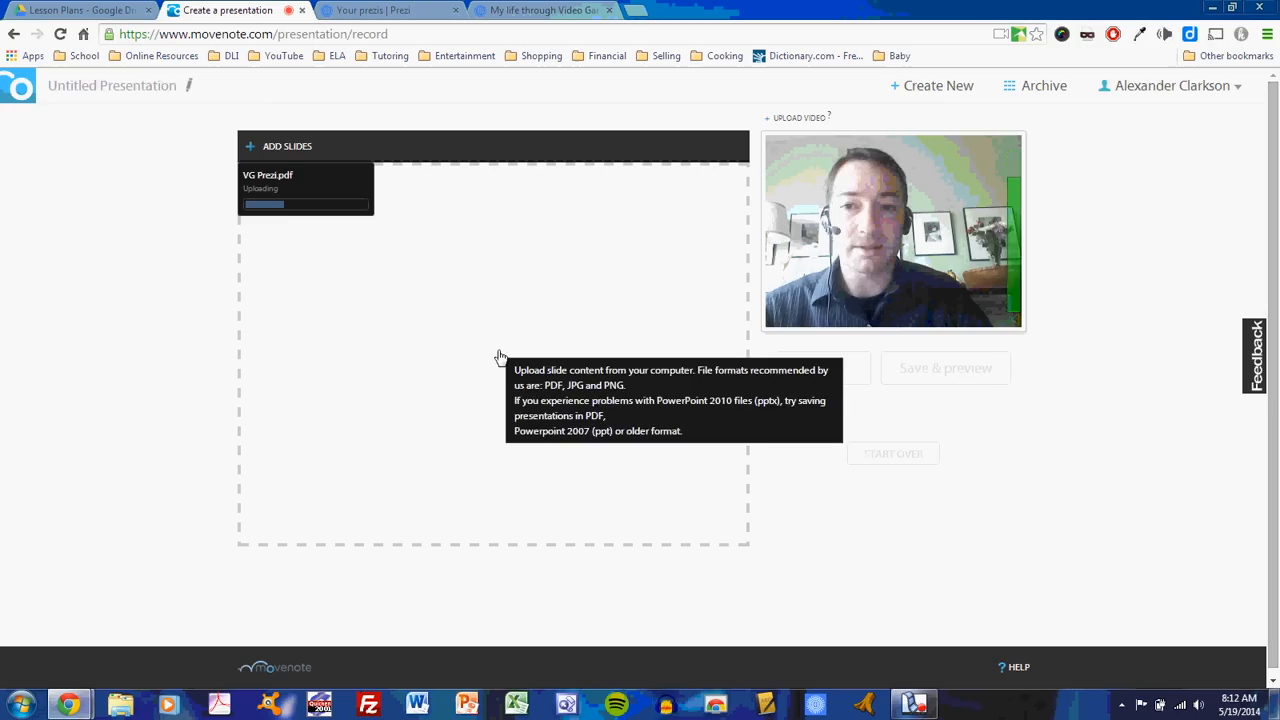
{"action": "mouse_move", "coordinate": [184, 318]}
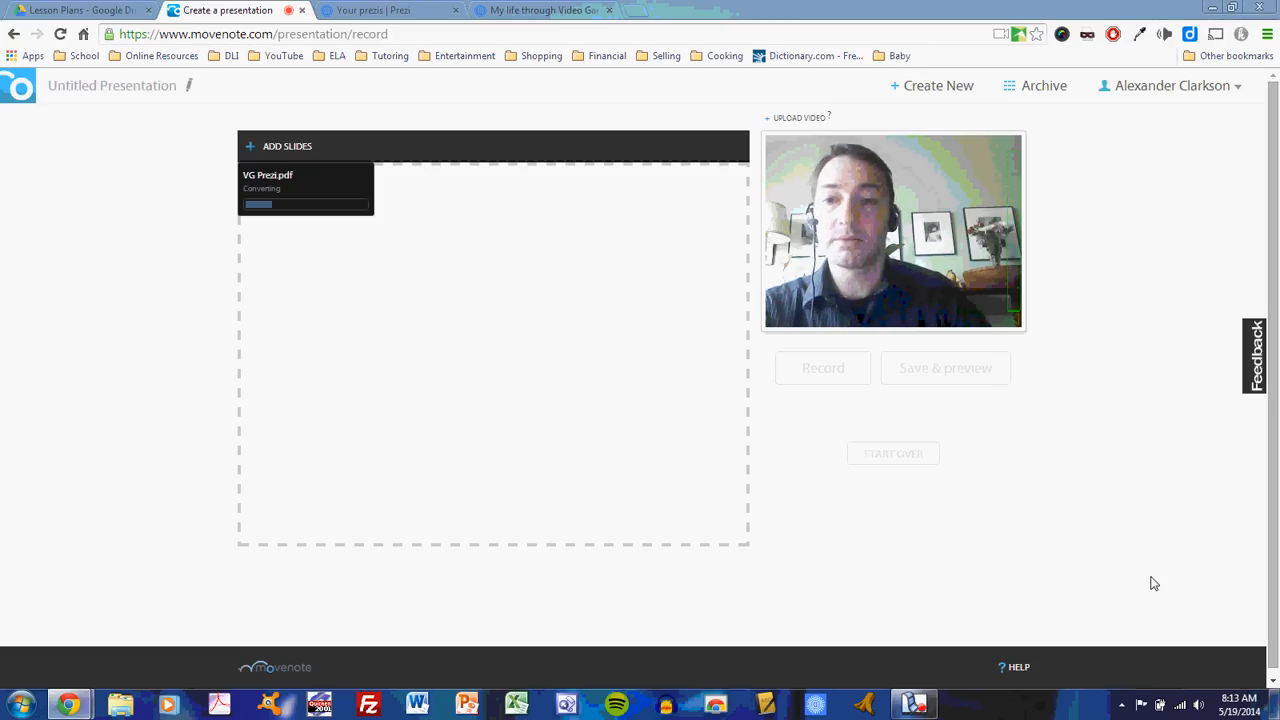
{"action": "mouse_move", "coordinate": [1068, 594]}
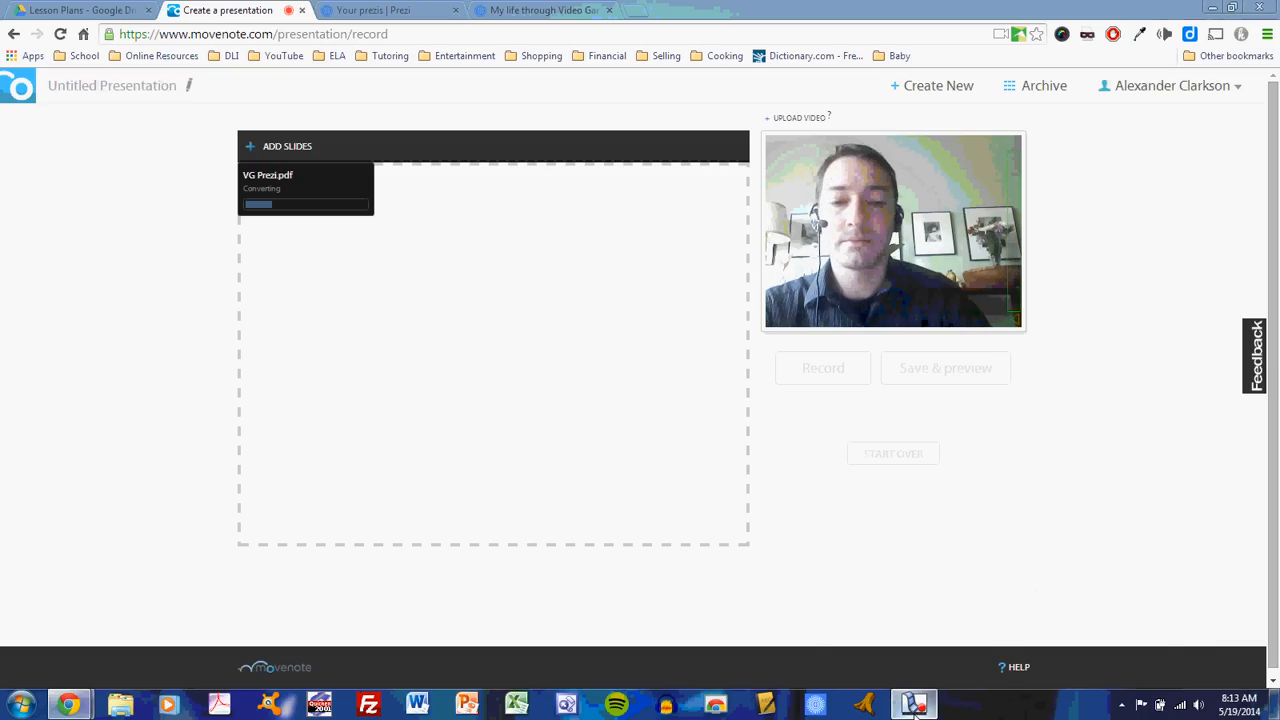
Let VG Prezi.pdf upload and convert until the viewer shows slide 1 of 35
{"action": "left_click", "coordinate": [912, 704]}
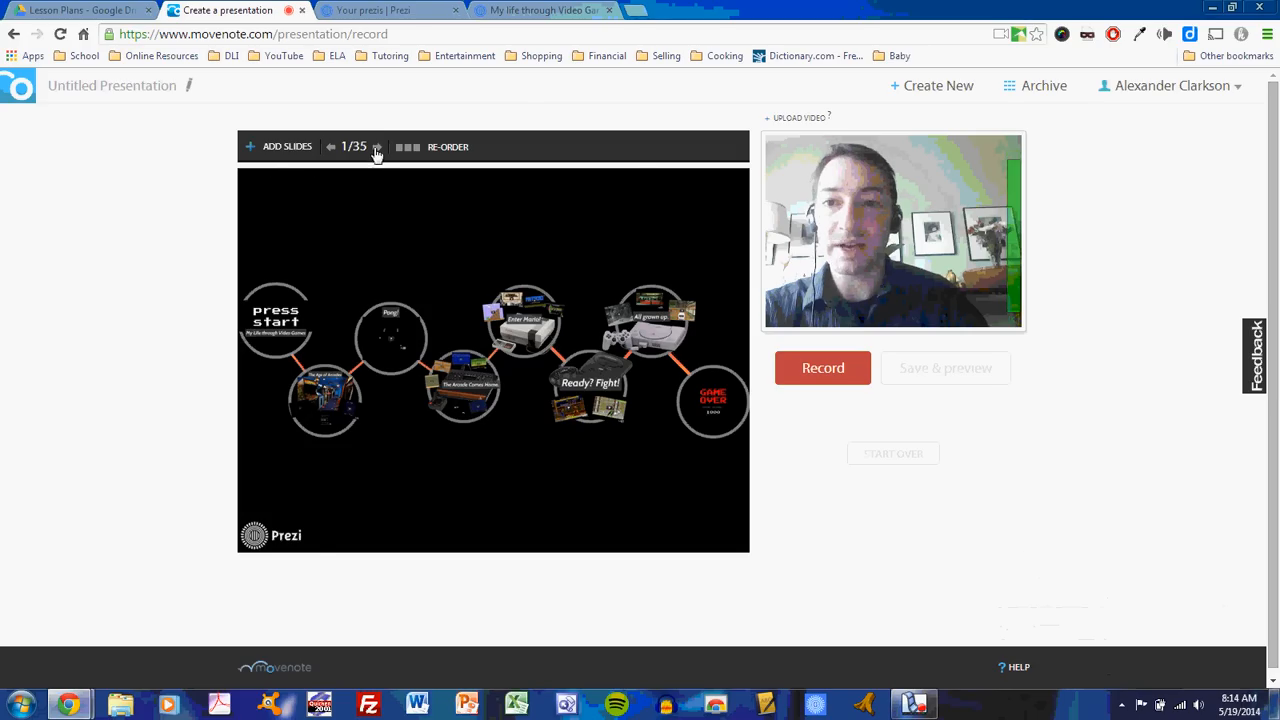
Advance slide by slide to 12/35, The Arcade Comes Home
{"action": "left_click", "coordinate": [378, 148]}
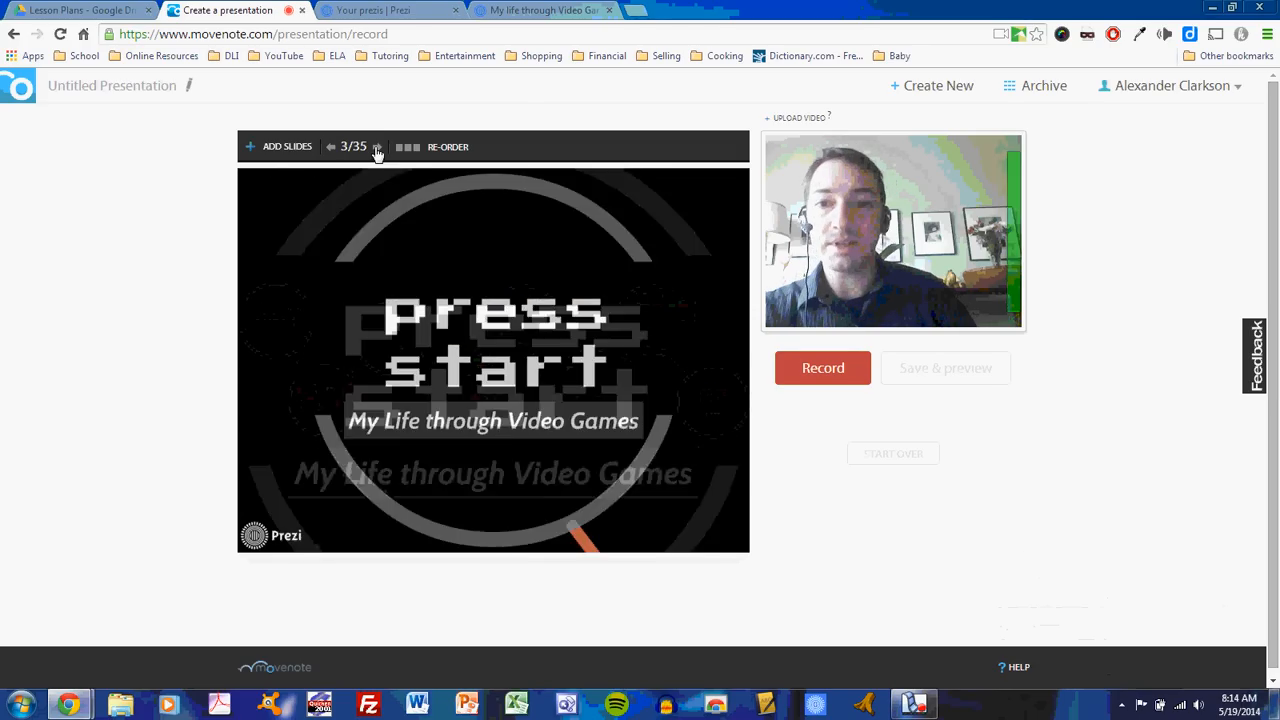
{"action": "left_click", "coordinate": [378, 146]}
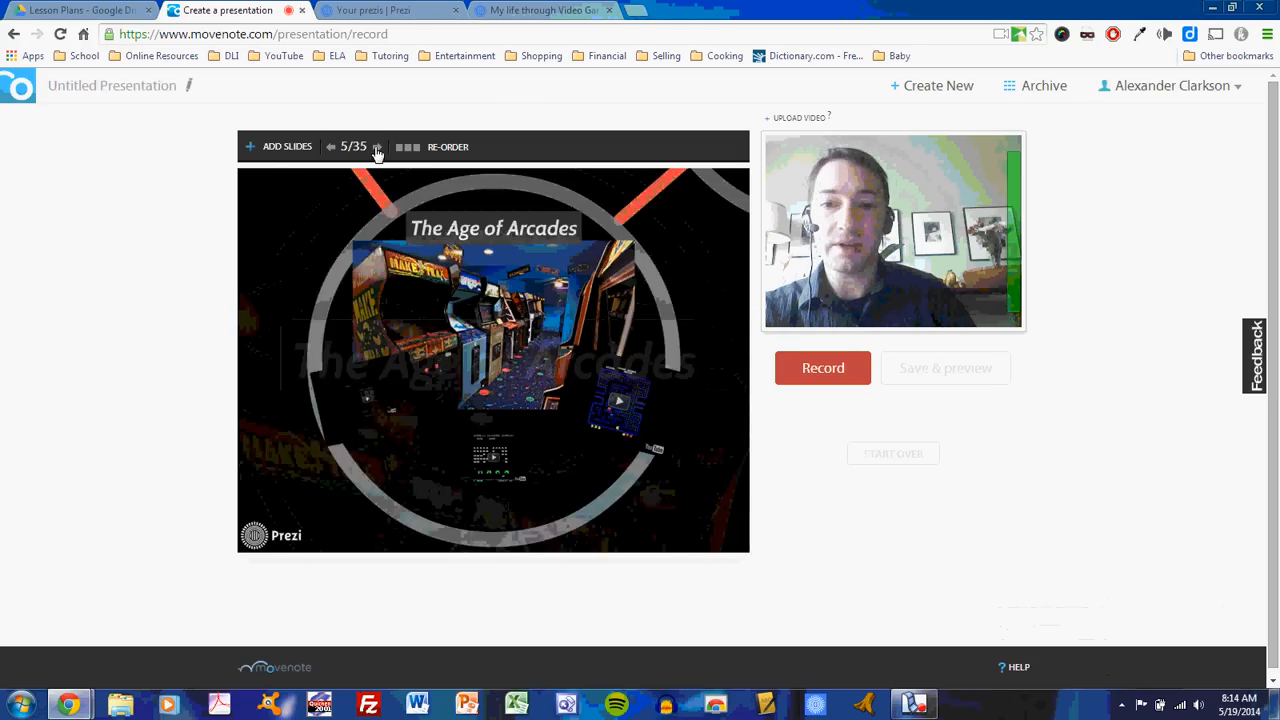
{"action": "left_click", "coordinate": [378, 148]}
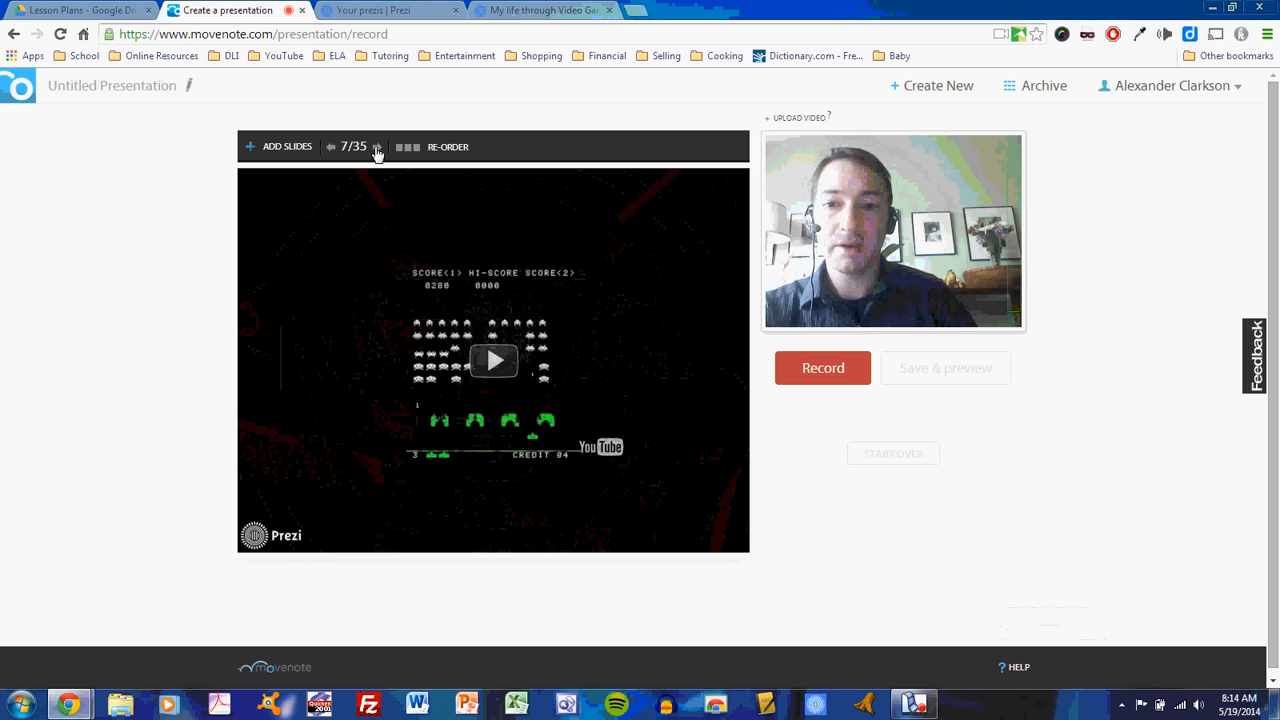
{"action": "left_click", "coordinate": [376, 148]}
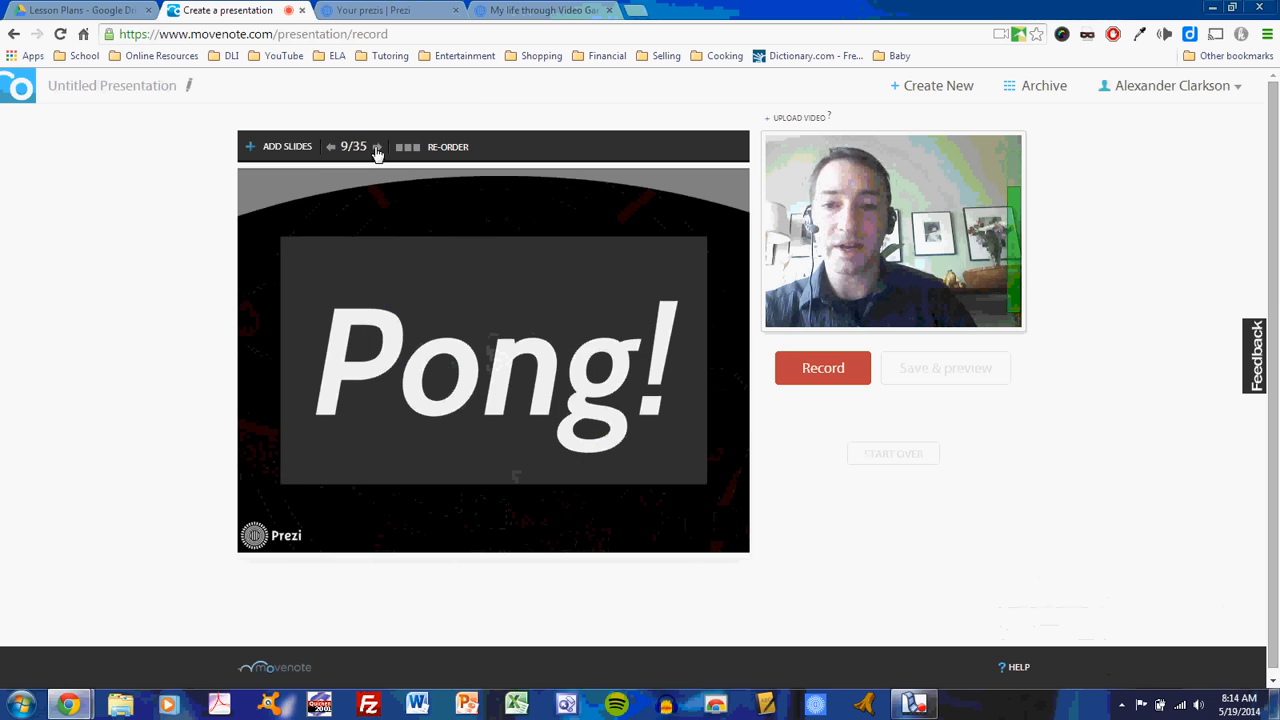
{"action": "left_click", "coordinate": [384, 148]}
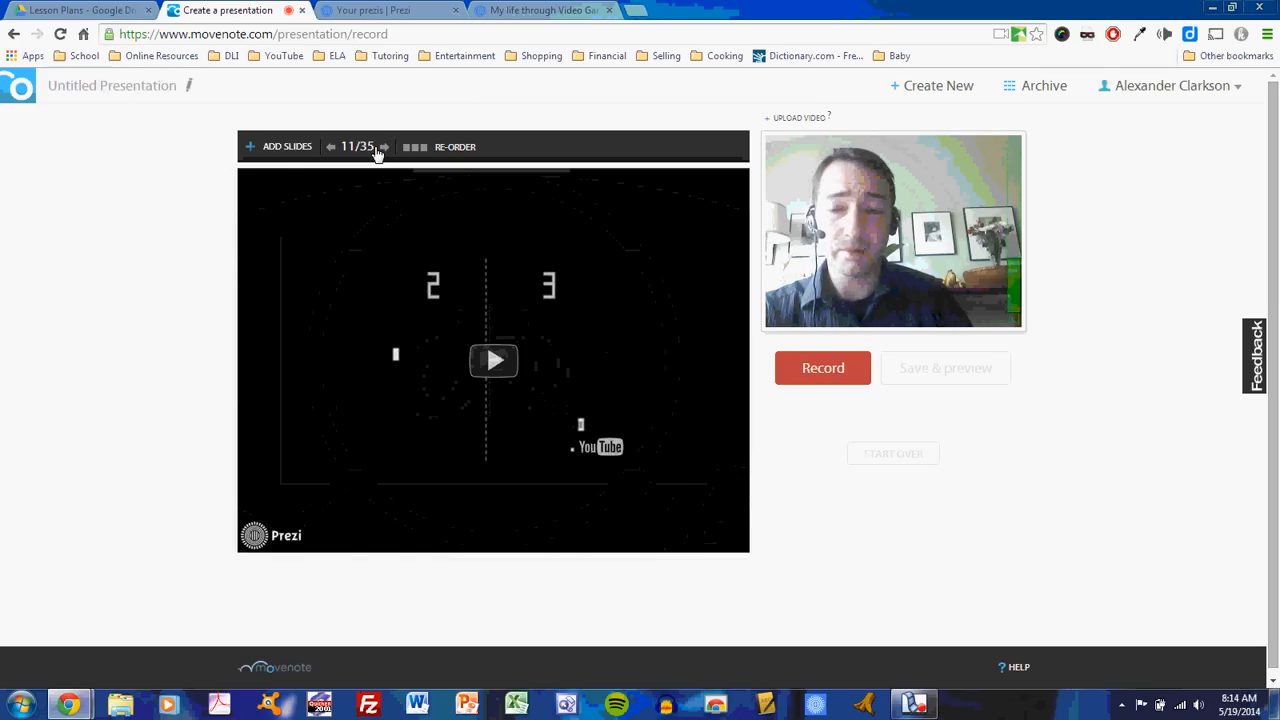
{"action": "left_click", "coordinate": [384, 148]}
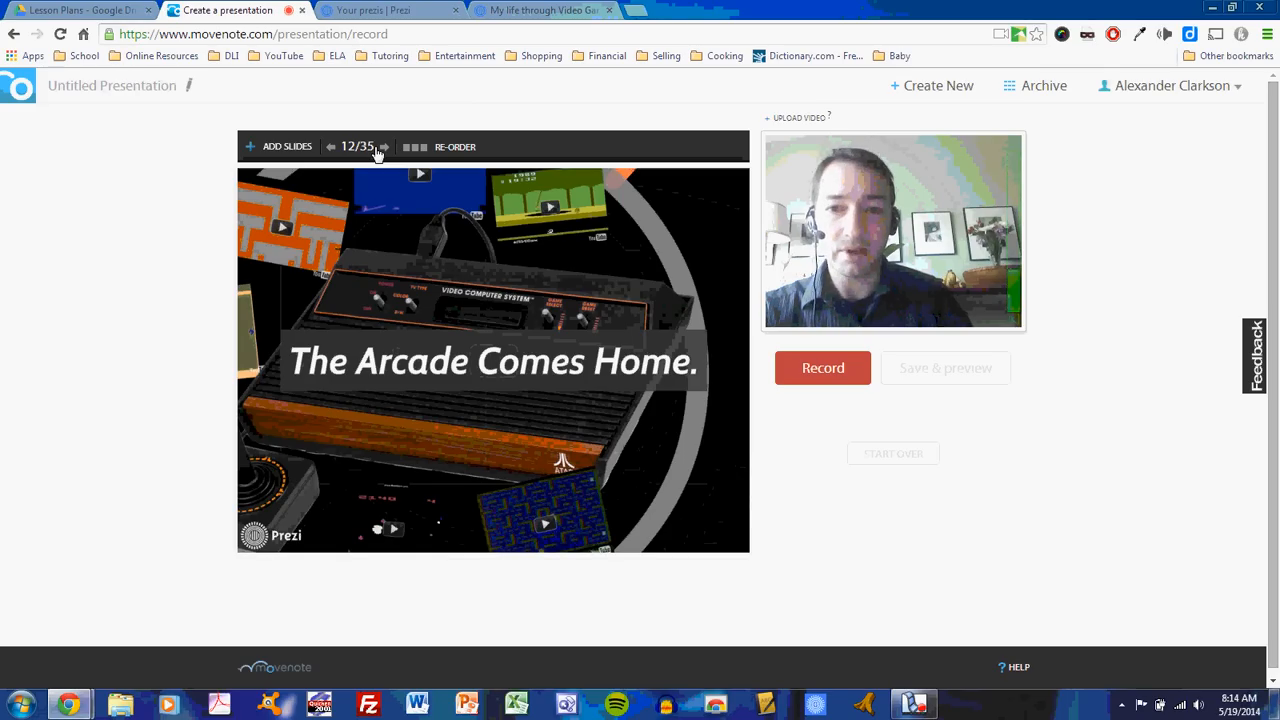